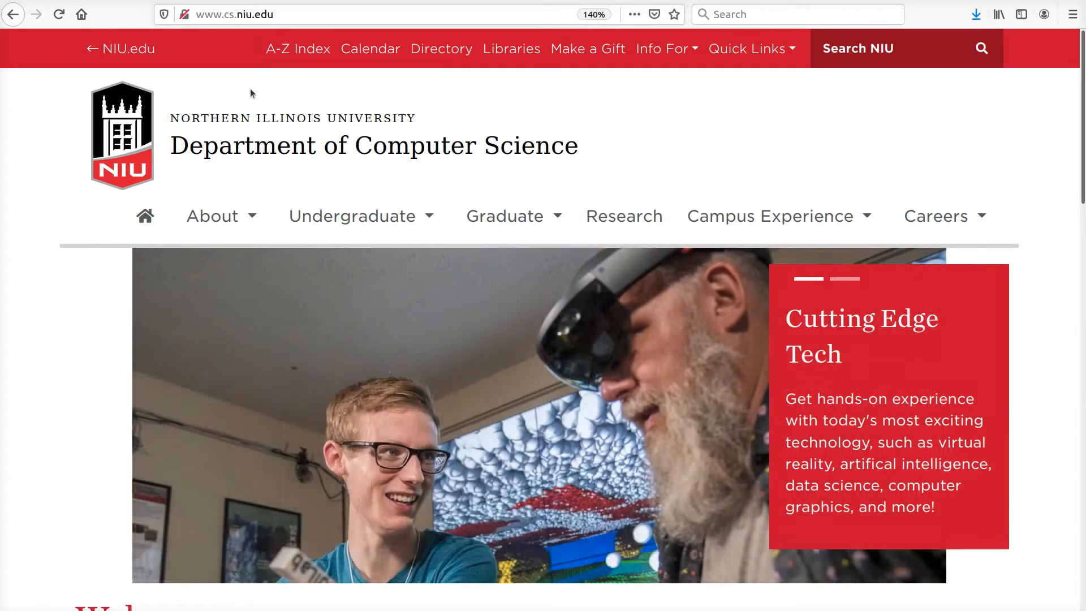
Reach the instructor's personal website via About > Faculty and Staff and the instructor's profile
left_click(213, 216)
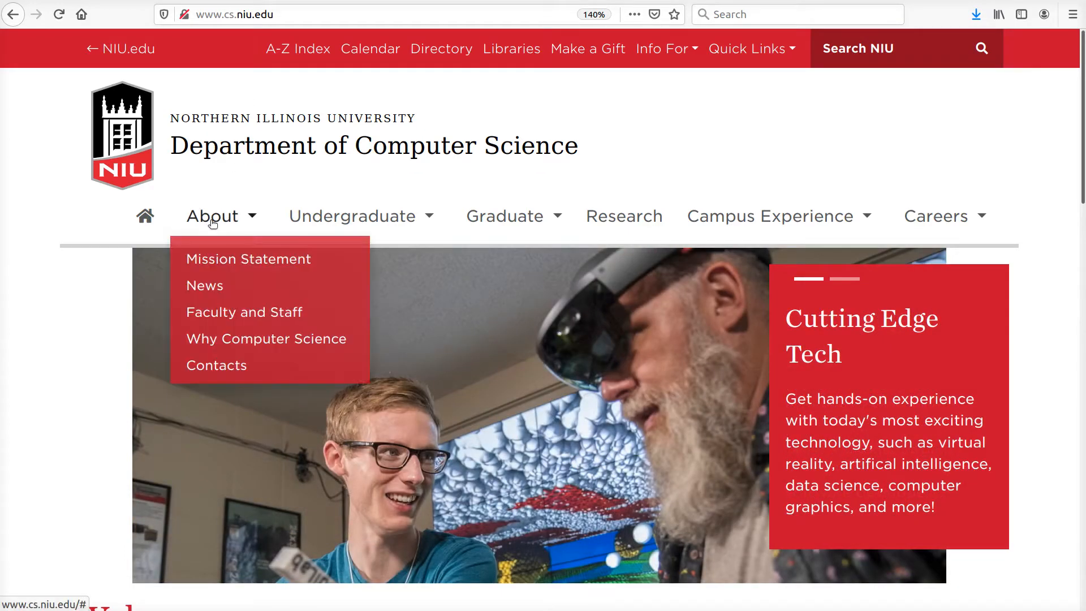
left_click(244, 312)
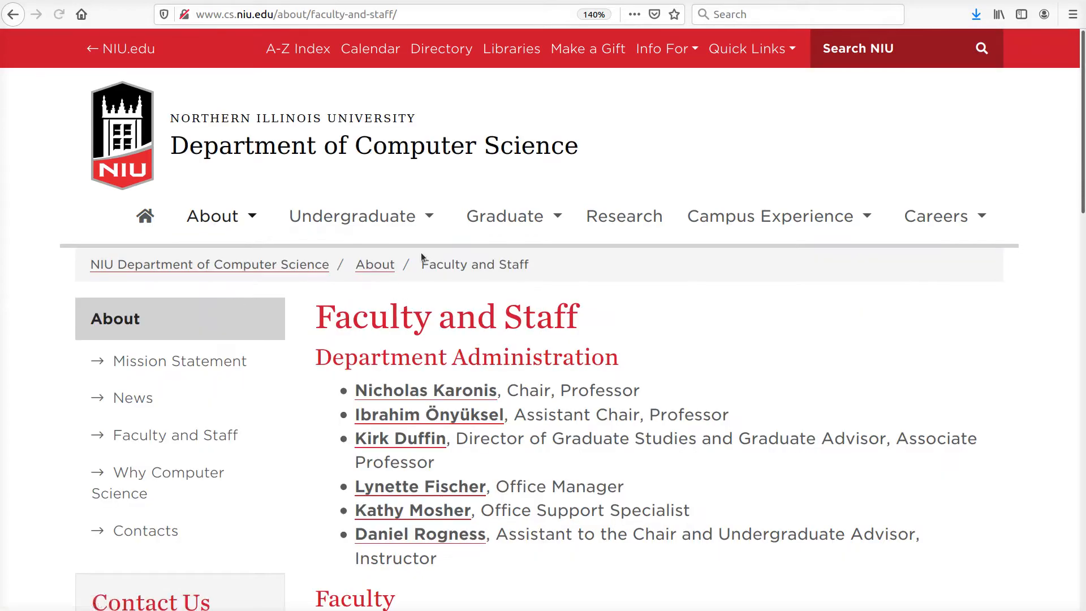
scroll("down", 3)
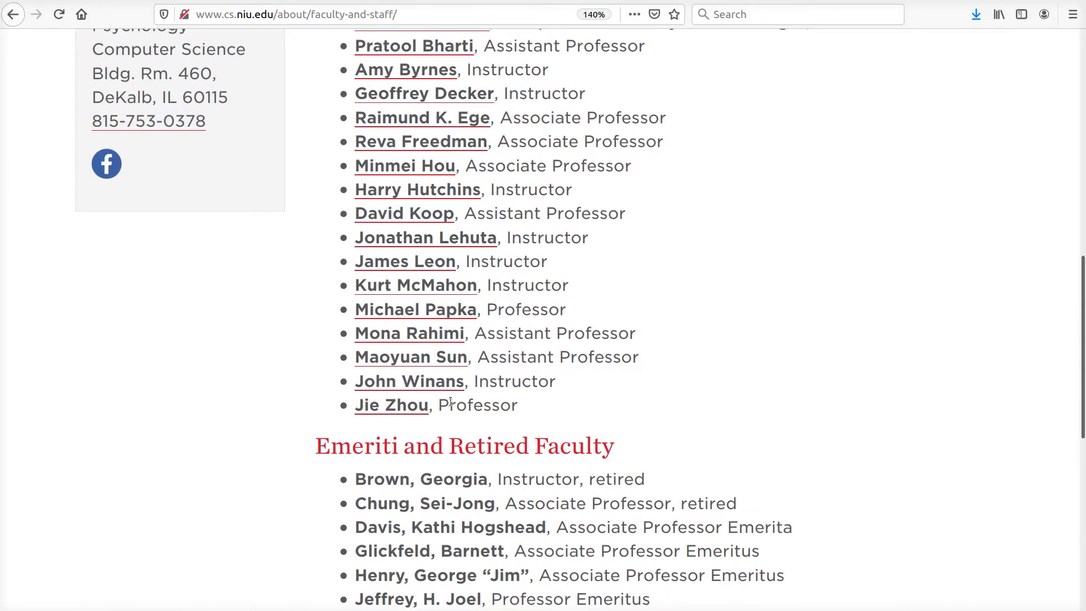
left_click(409, 381)
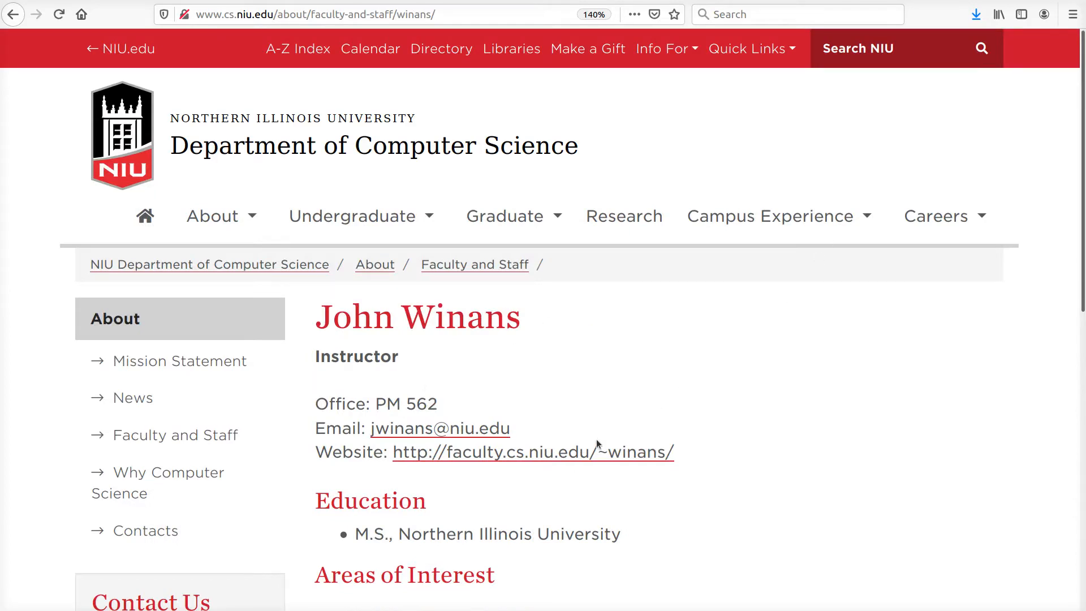
left_click(533, 451)
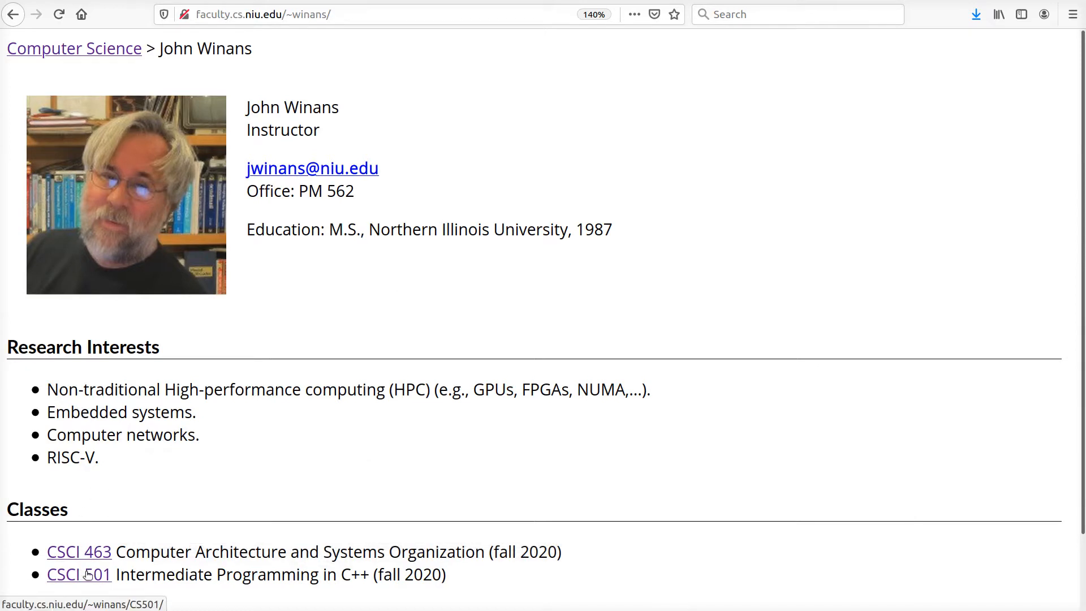
Open CSCI 501 from the Classes list and scroll through Announcements and Contact Information
left_click(78, 574)
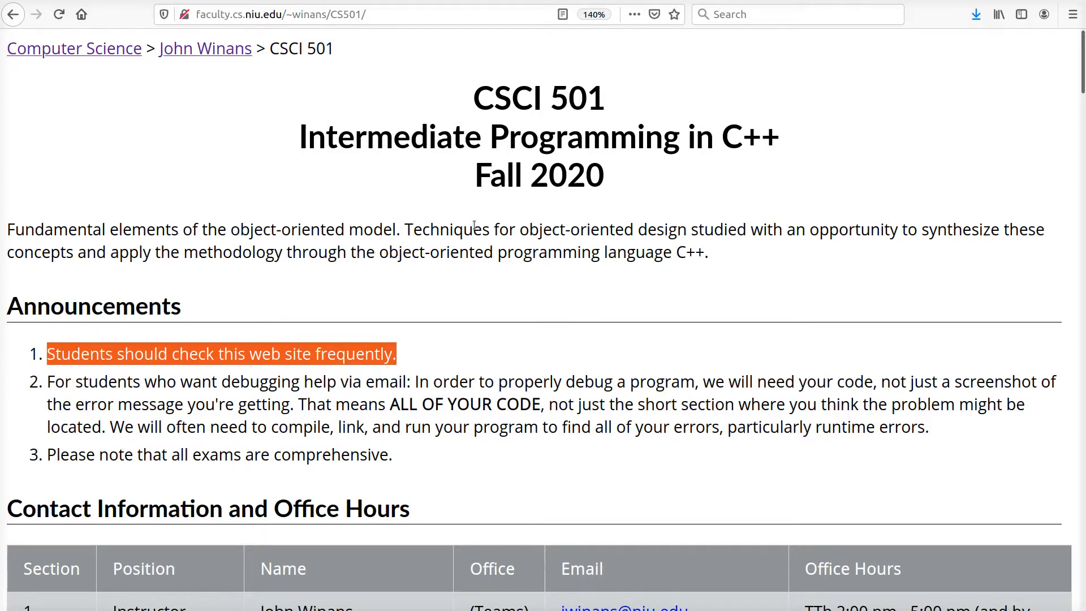
scroll("down", 3)
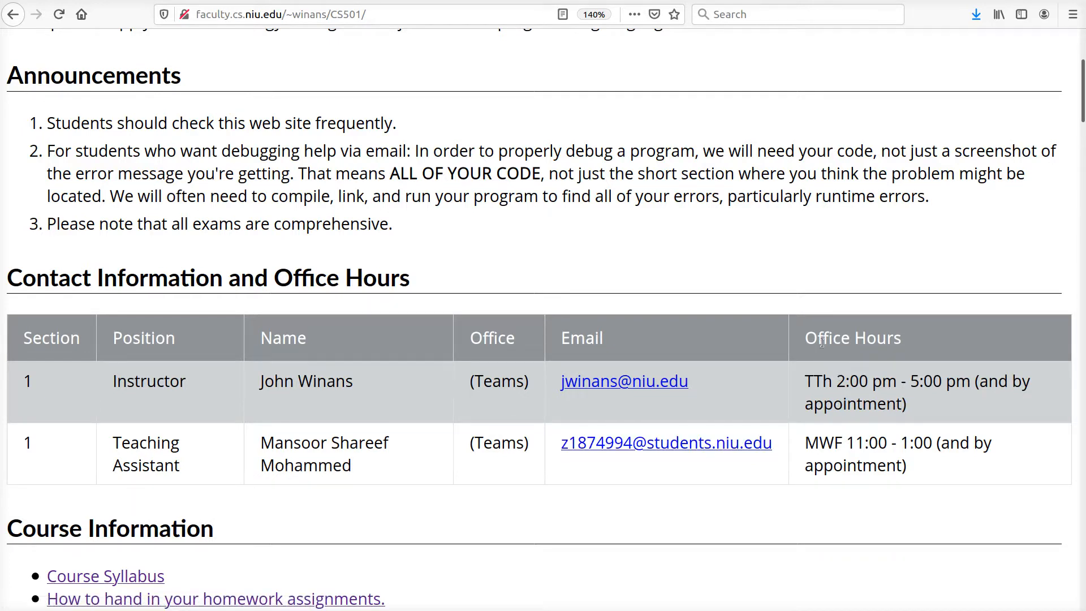
mouse_move(781, 128)
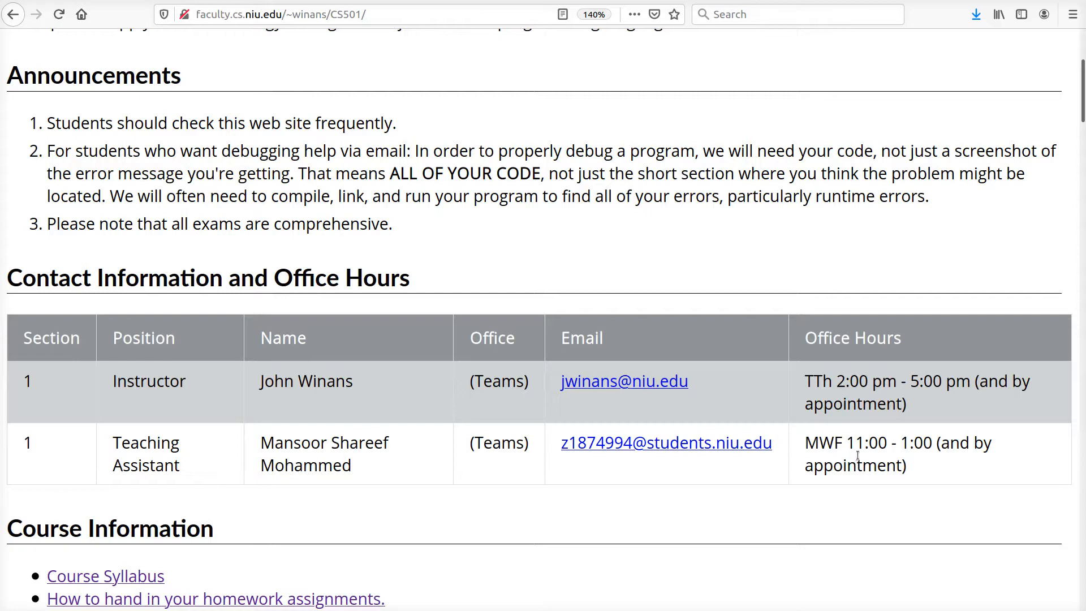
mouse_move(897, 287)
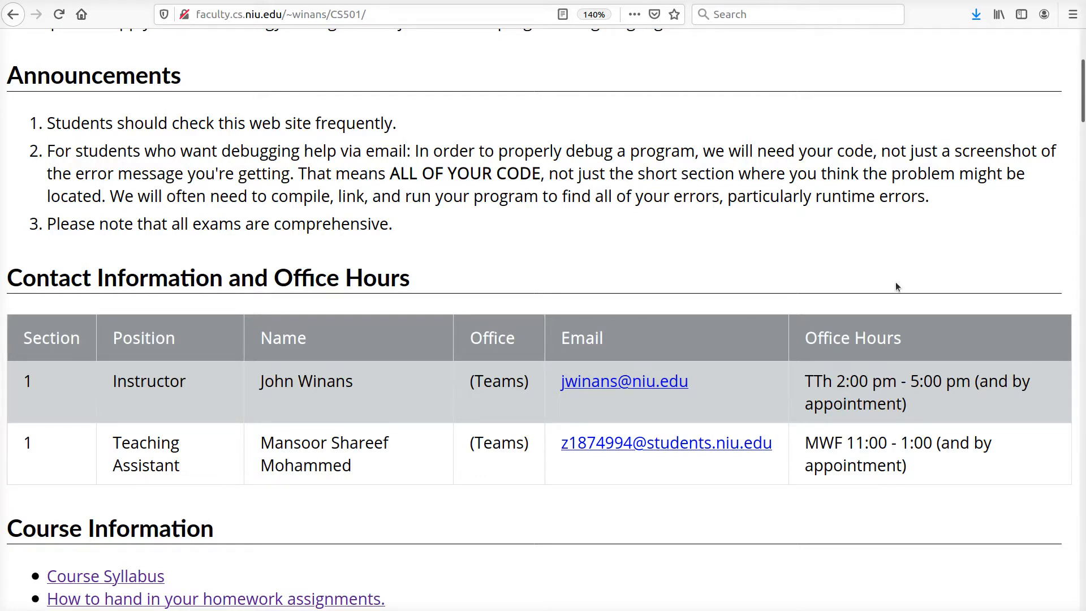
mouse_move(728, 404)
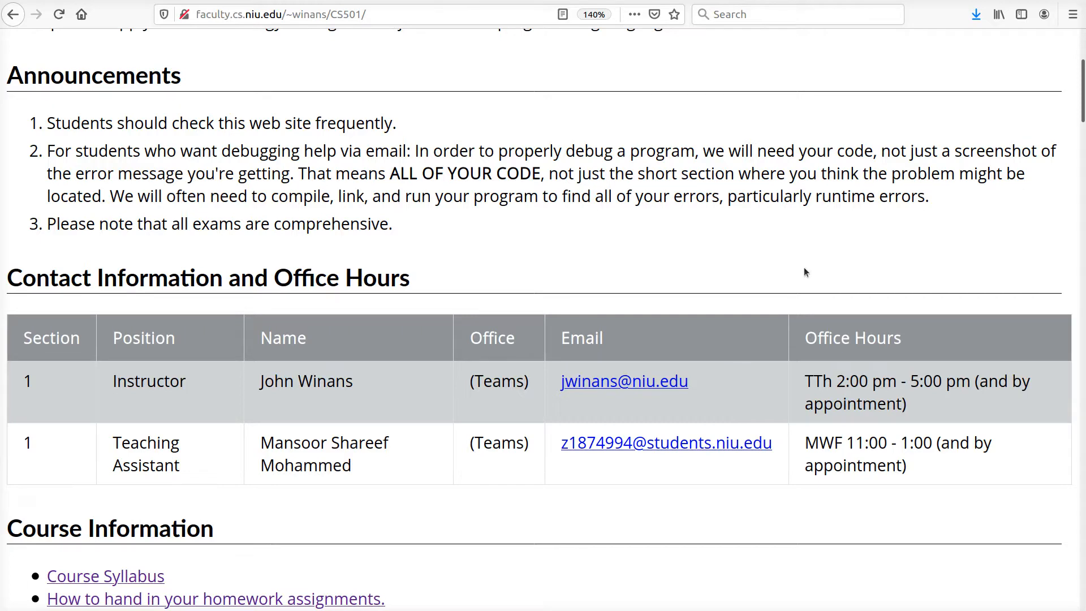
mouse_move(810, 214)
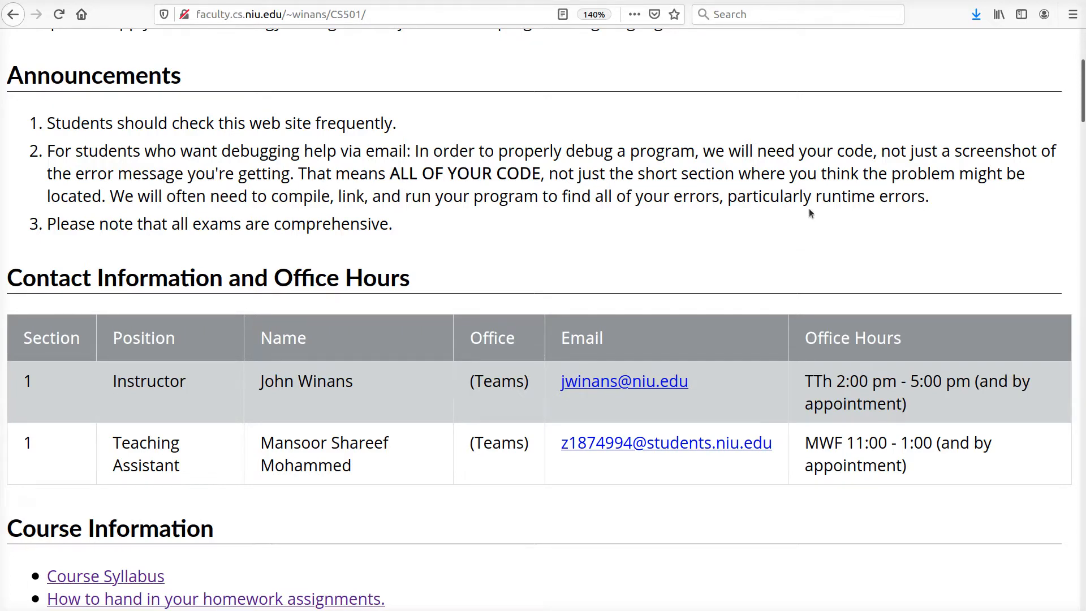
scroll("down", 3)
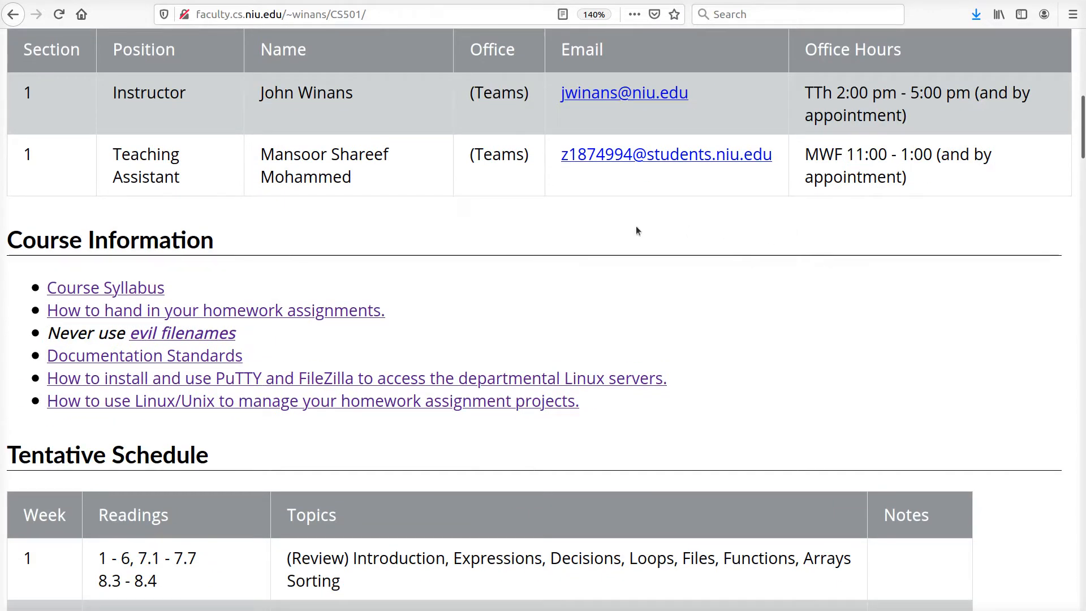
mouse_move(54, 411)
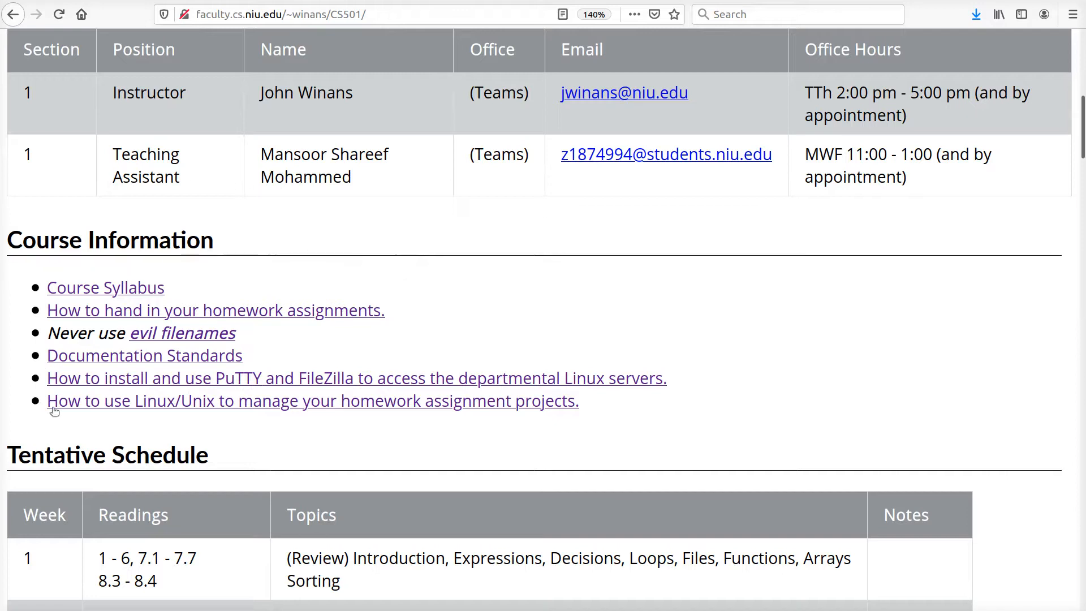
Open the Course Syllabus and highlight the required textbook title
scroll("down", 3)
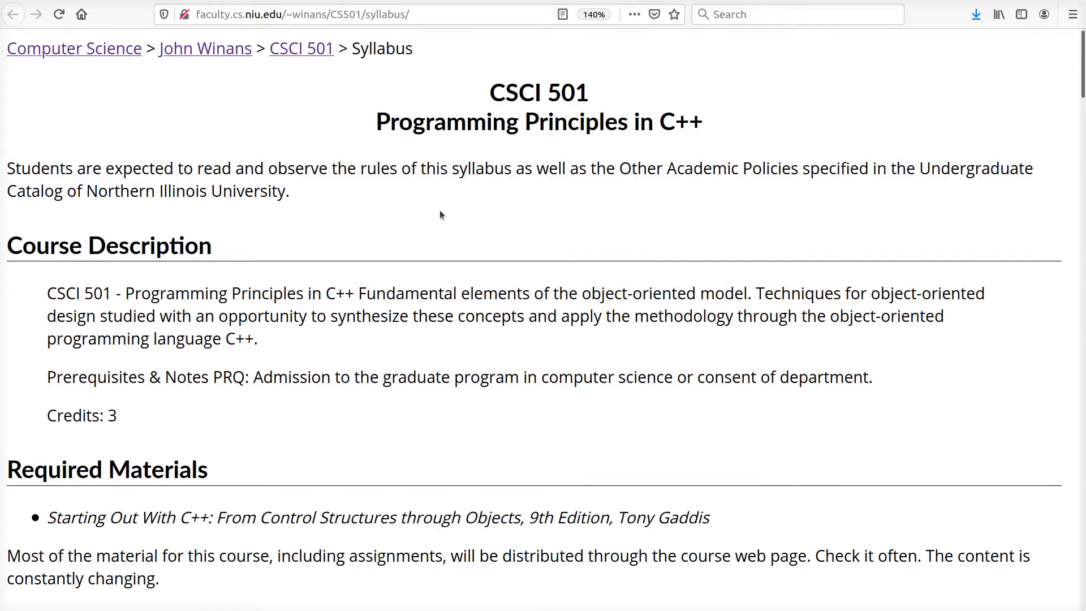
scroll("down", 3)
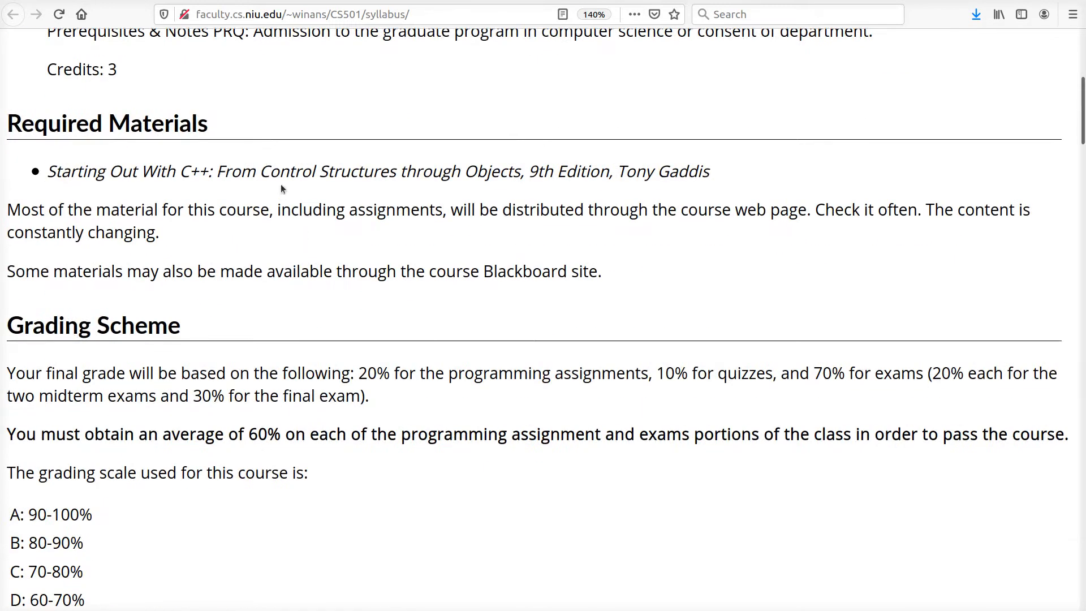
double_click(378, 171)
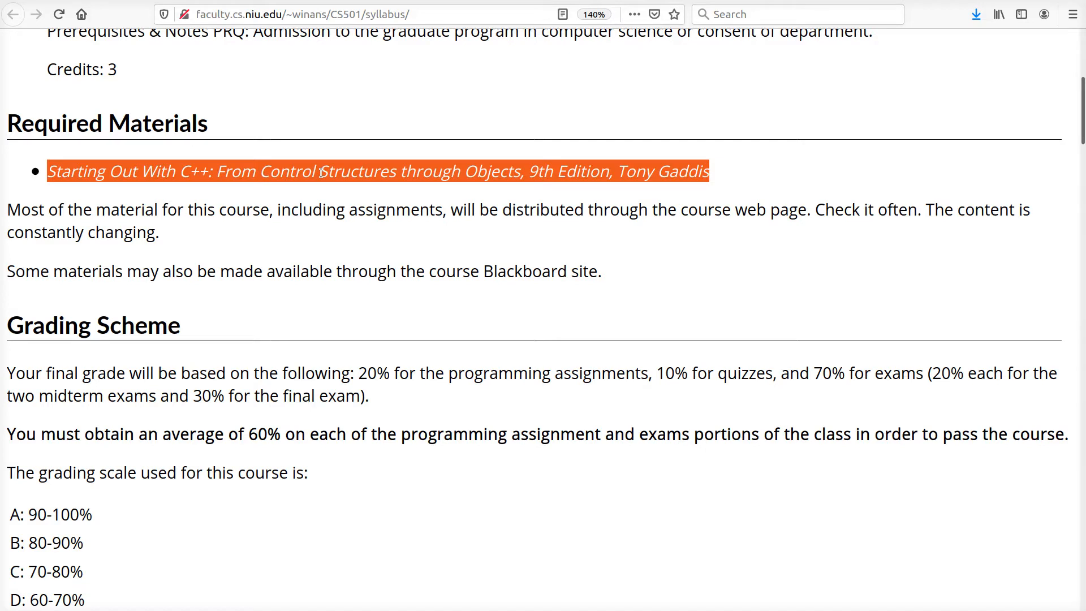
mouse_move(398, 150)
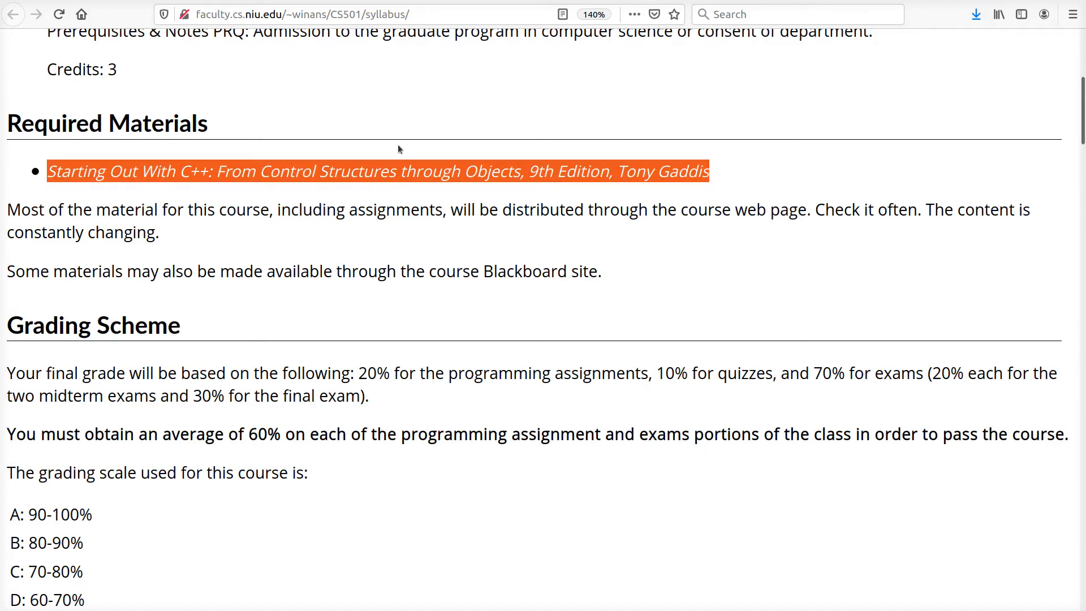
left_click(13, 14)
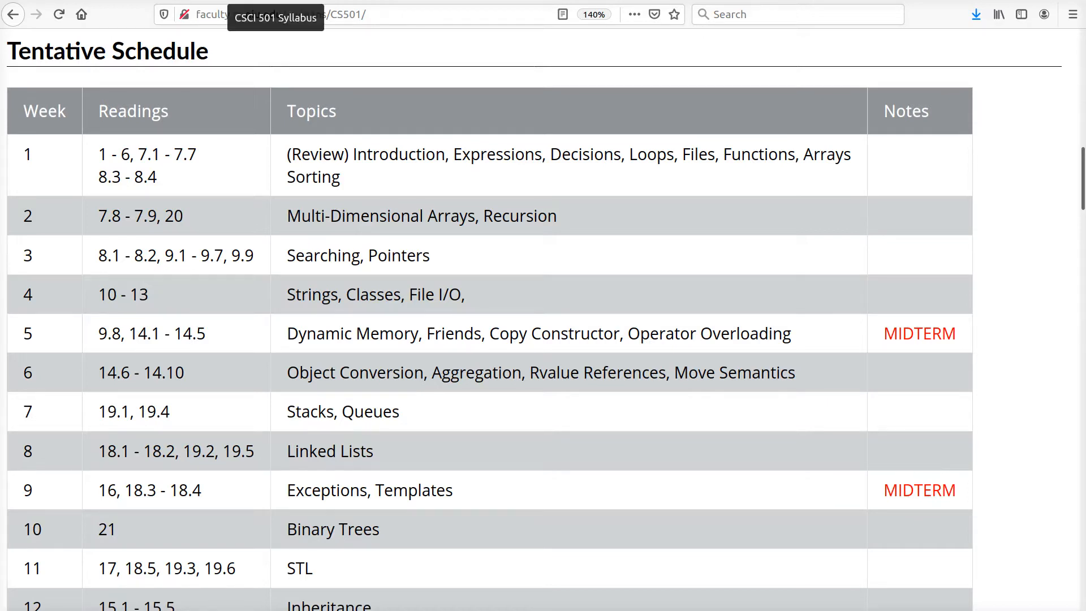
Scroll the syllabus through Grading Scheme, Attendance Policy and Exams
scroll("up", 3)
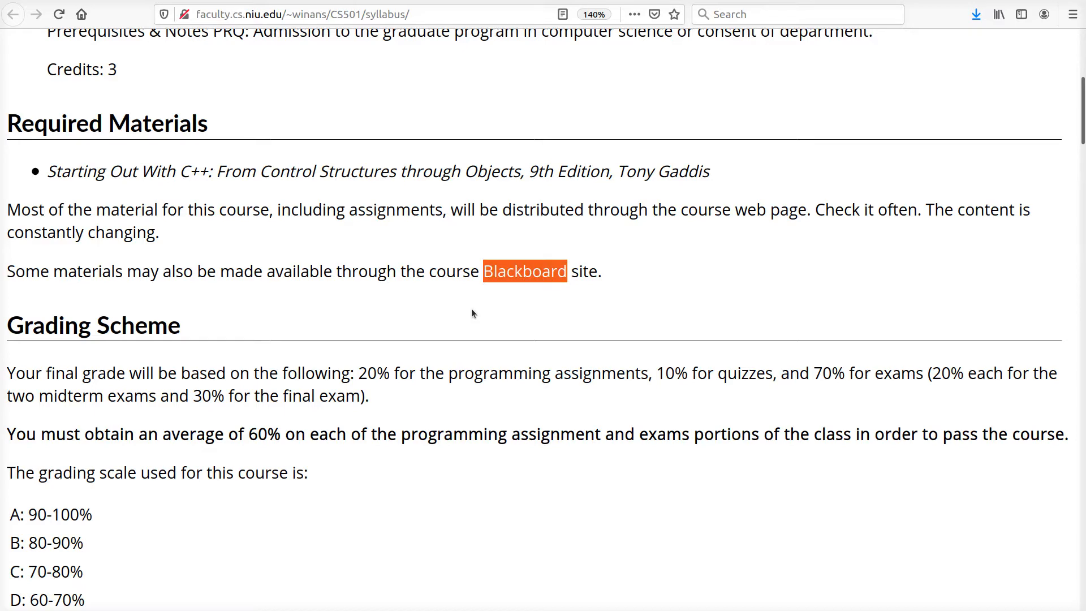
scroll("down", 3)
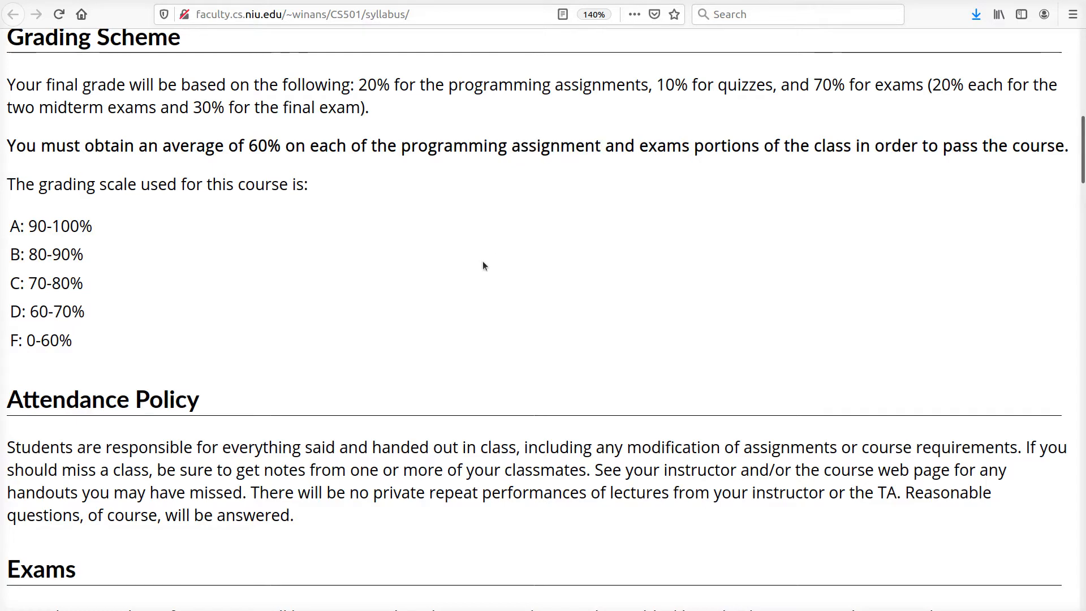
scroll("down", 3)
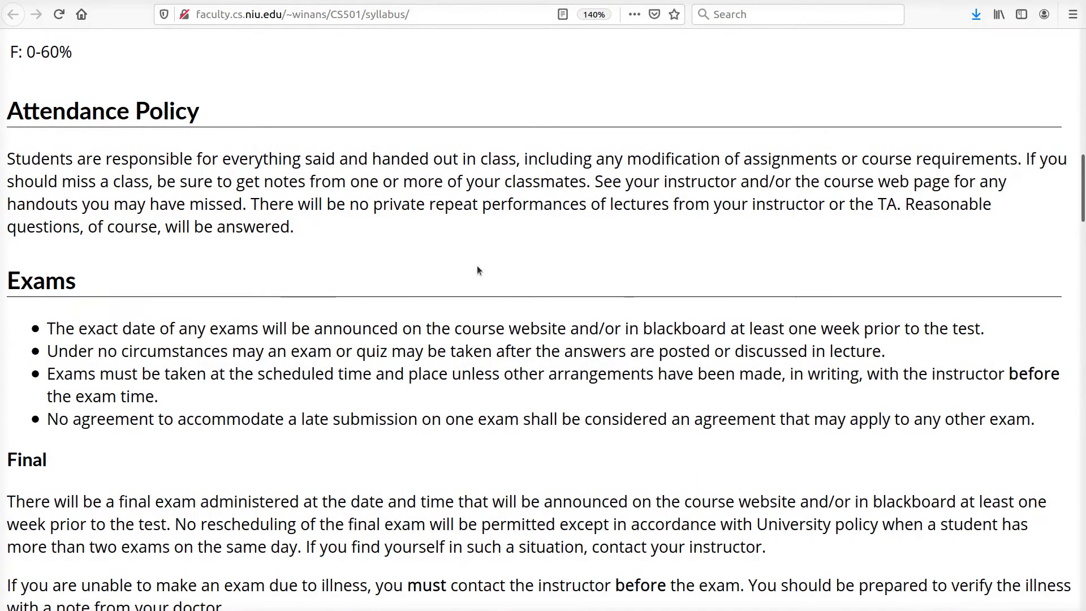
mouse_move(379, 264)
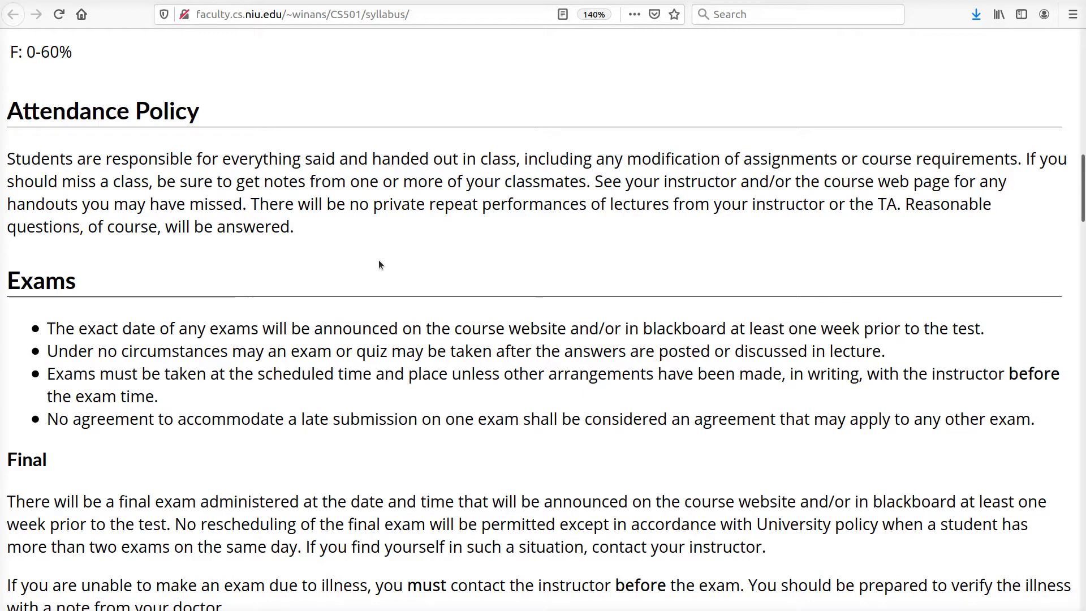
mouse_move(377, 254)
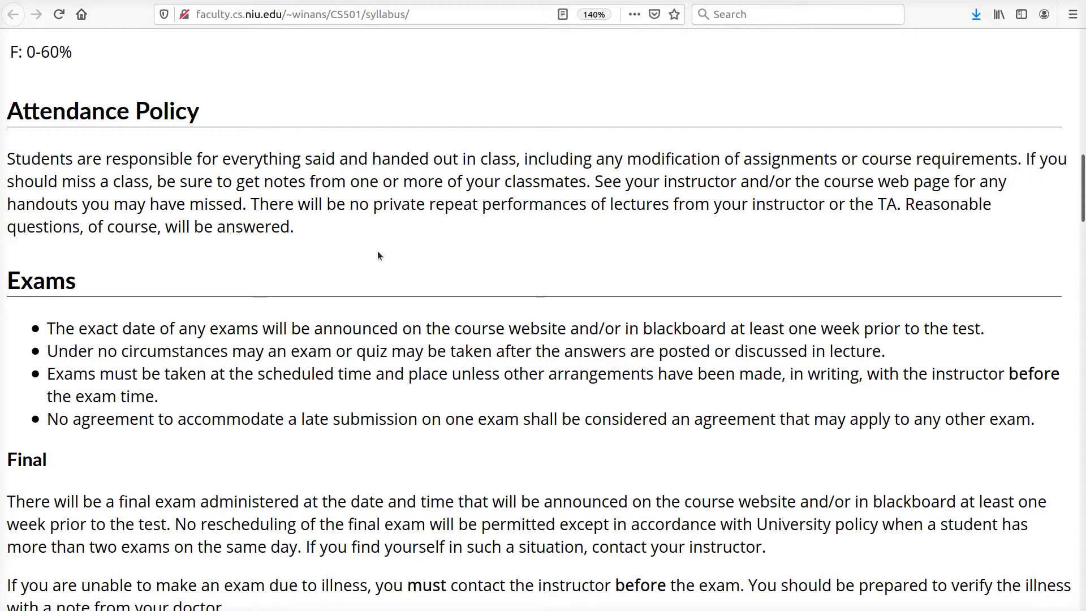
scroll("down", 3)
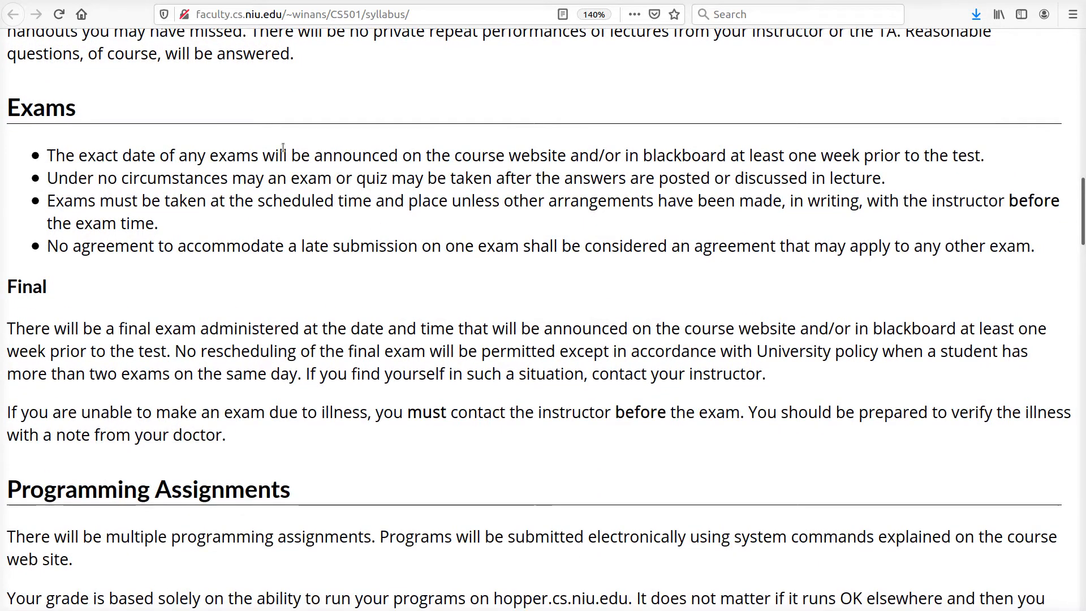
mouse_move(344, 314)
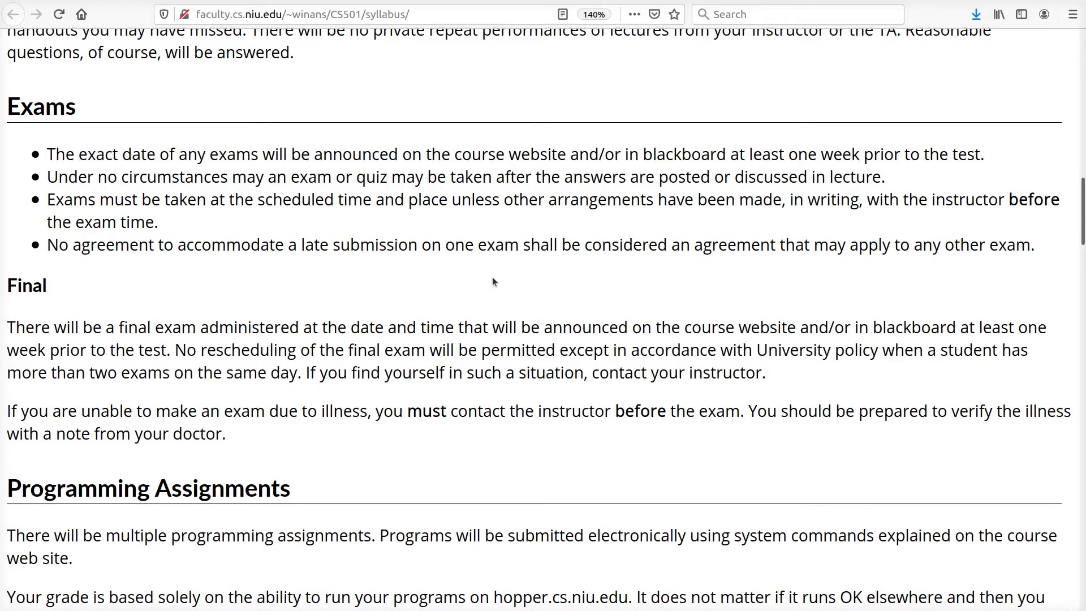
scroll("down", 3)
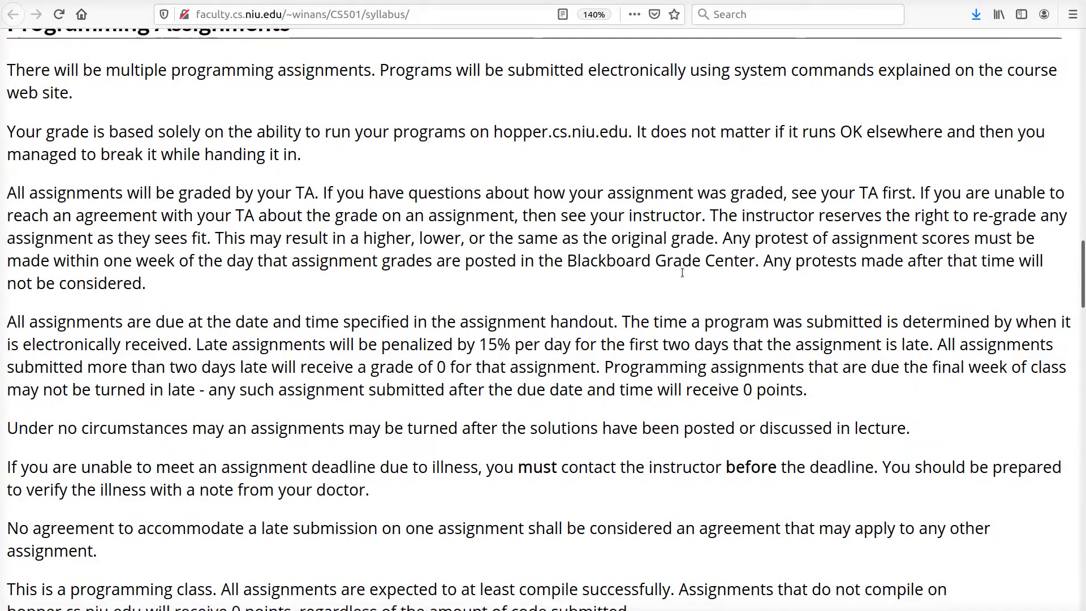
scroll("down", 3)
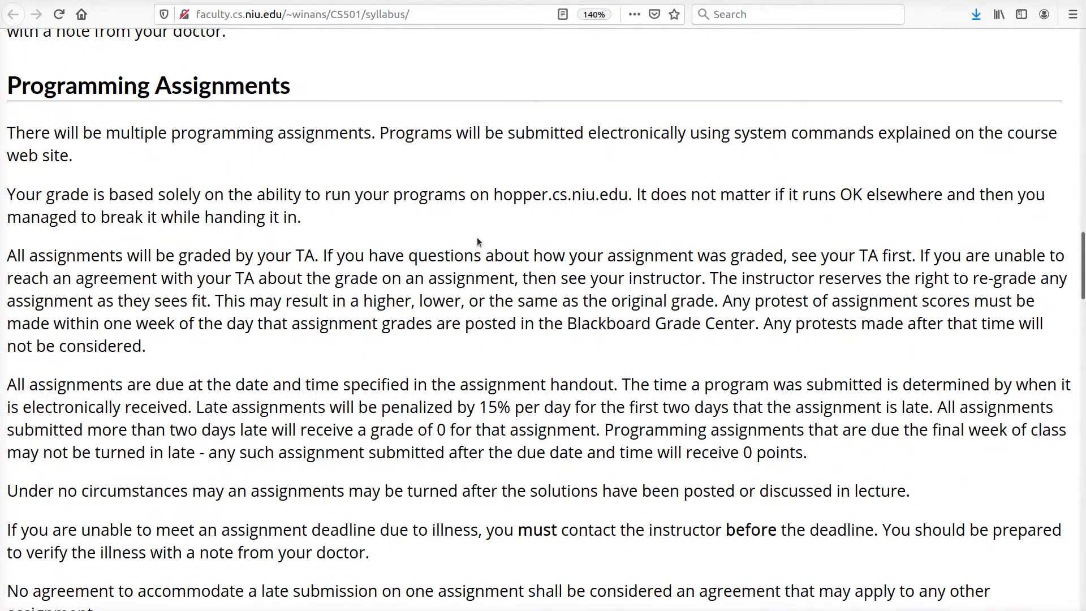
scroll("down", 3)
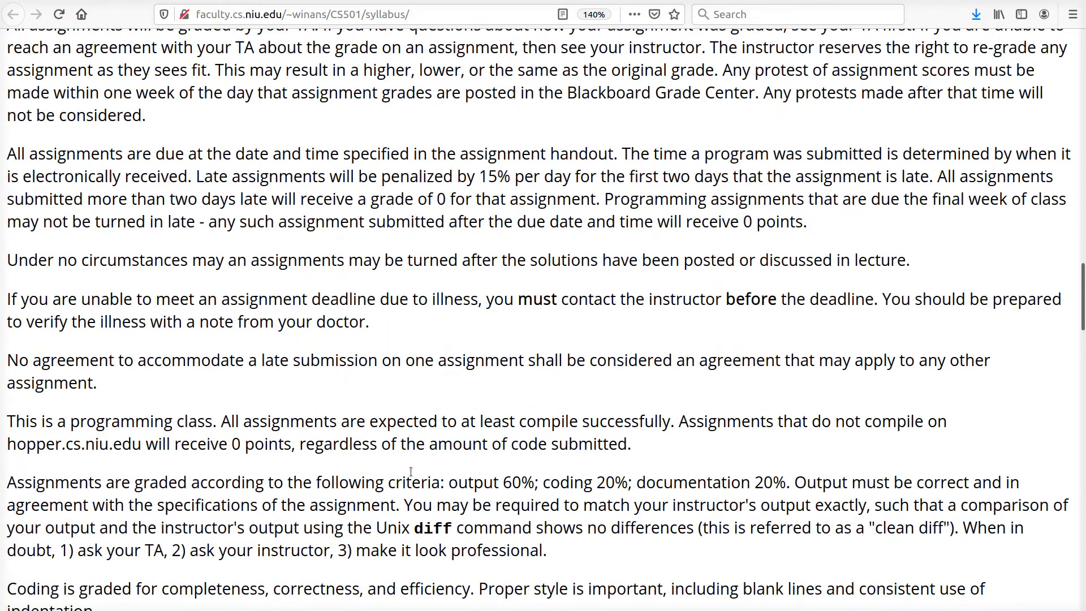
left_click_drag(396, 482, 573, 482)
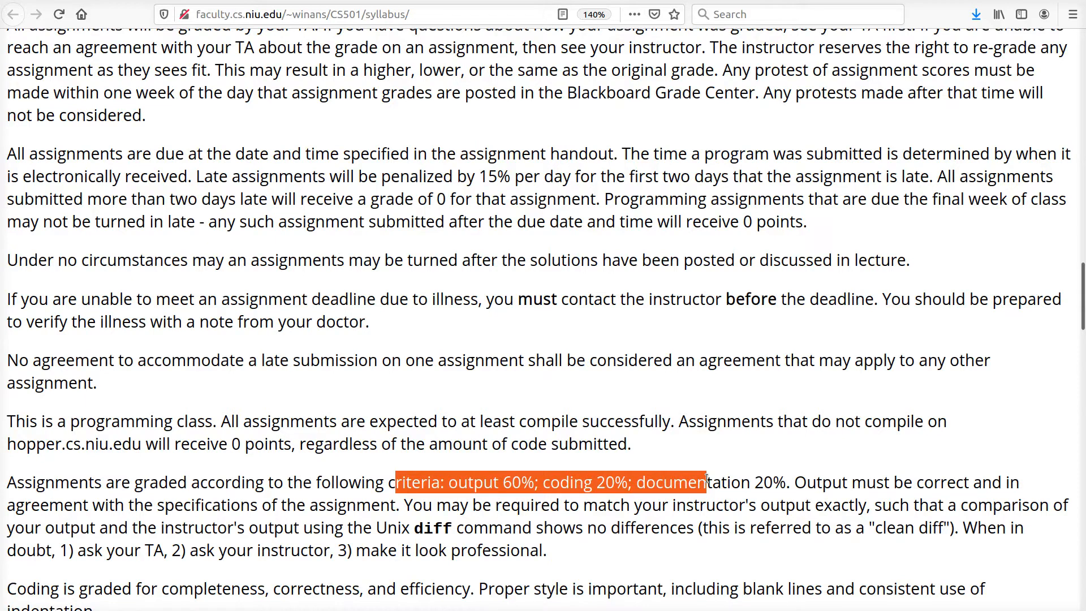
left_click_drag(705, 482, 789, 481)
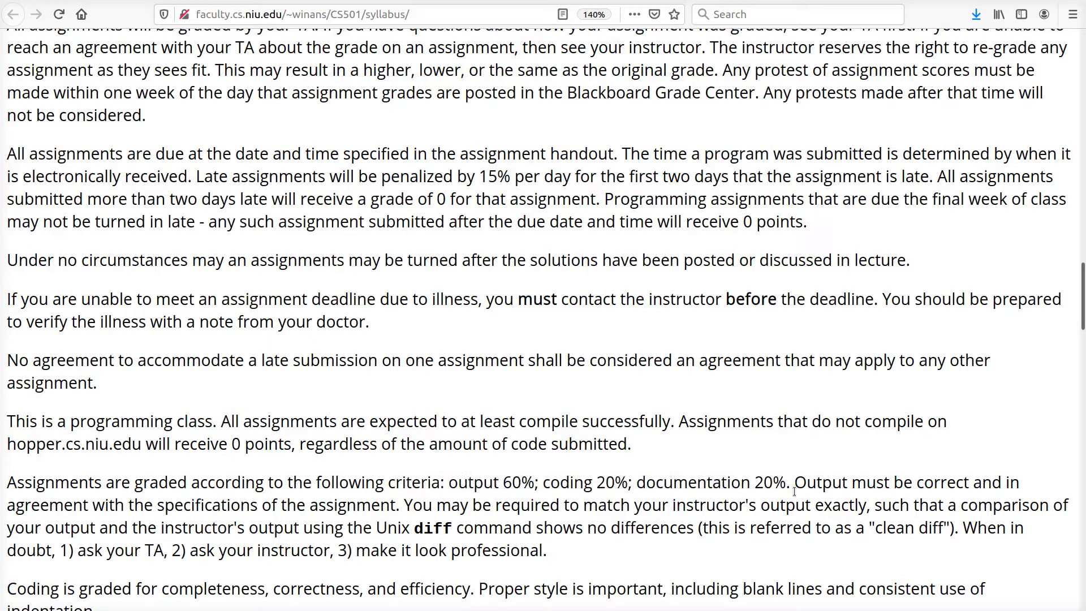
mouse_move(744, 349)
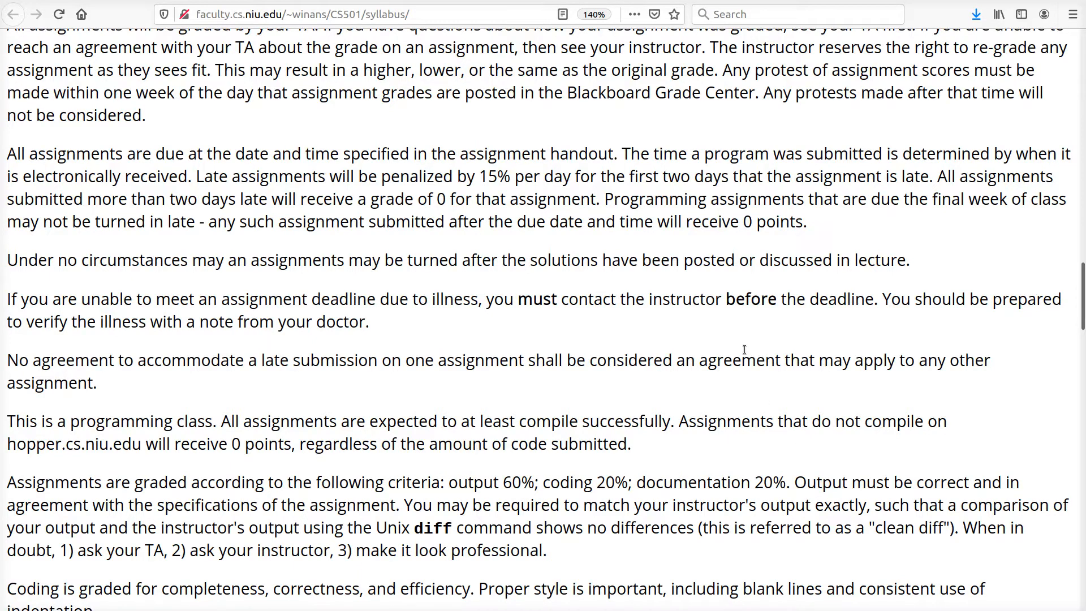
left_click_drag(344, 527, 542, 527)
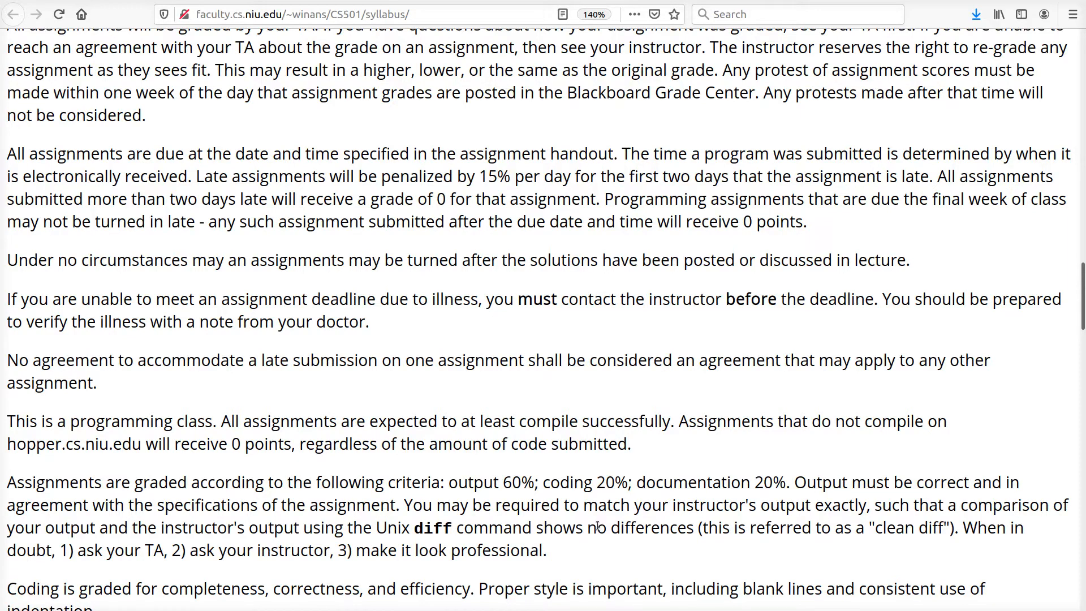
mouse_move(583, 538)
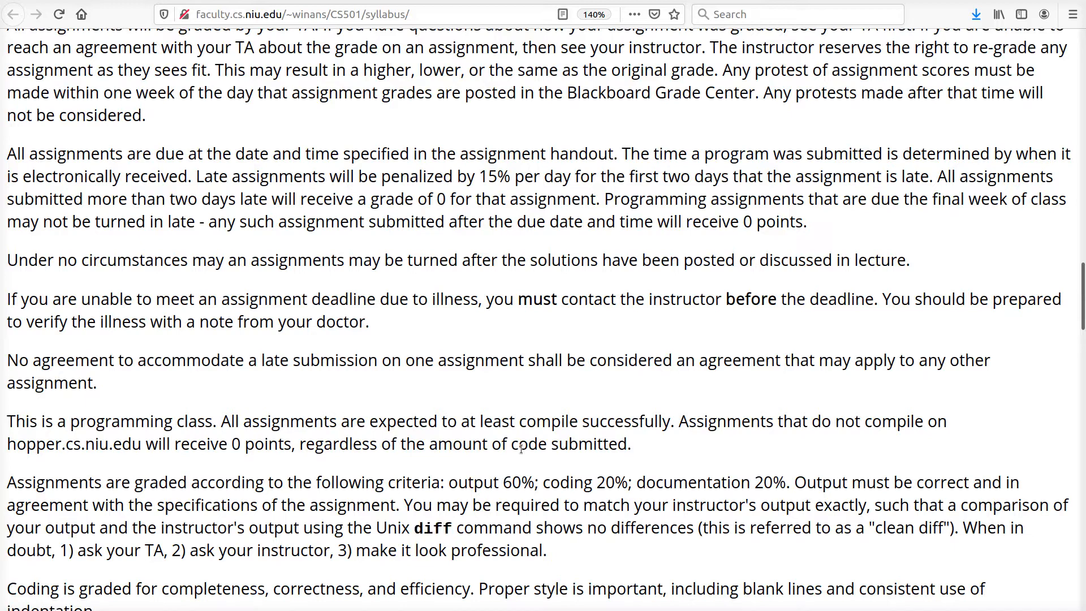
mouse_move(522, 445)
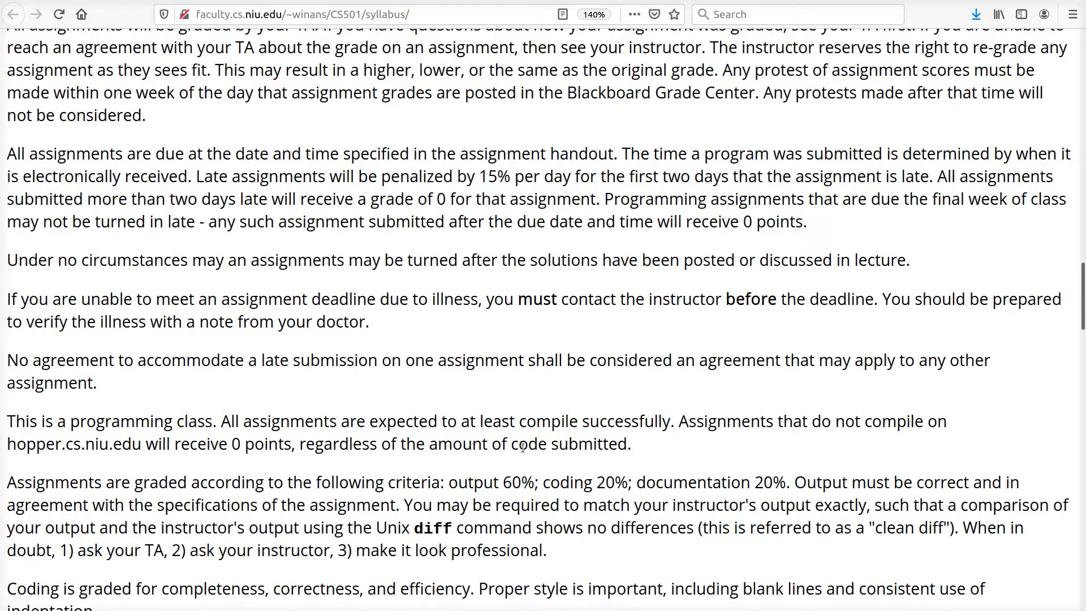
mouse_move(552, 389)
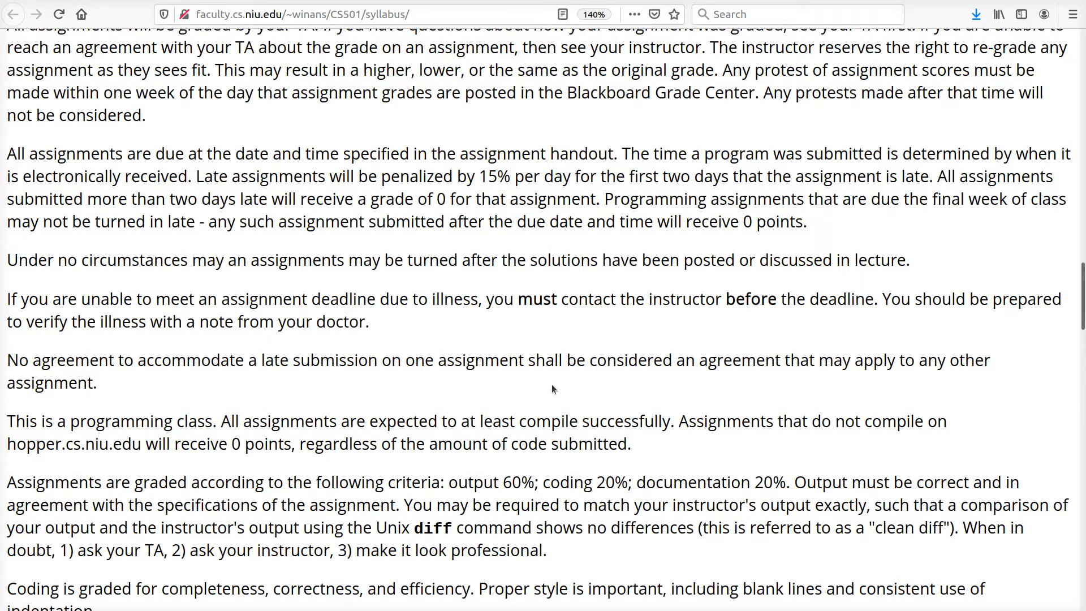
left_click_drag(8, 153, 584, 221)
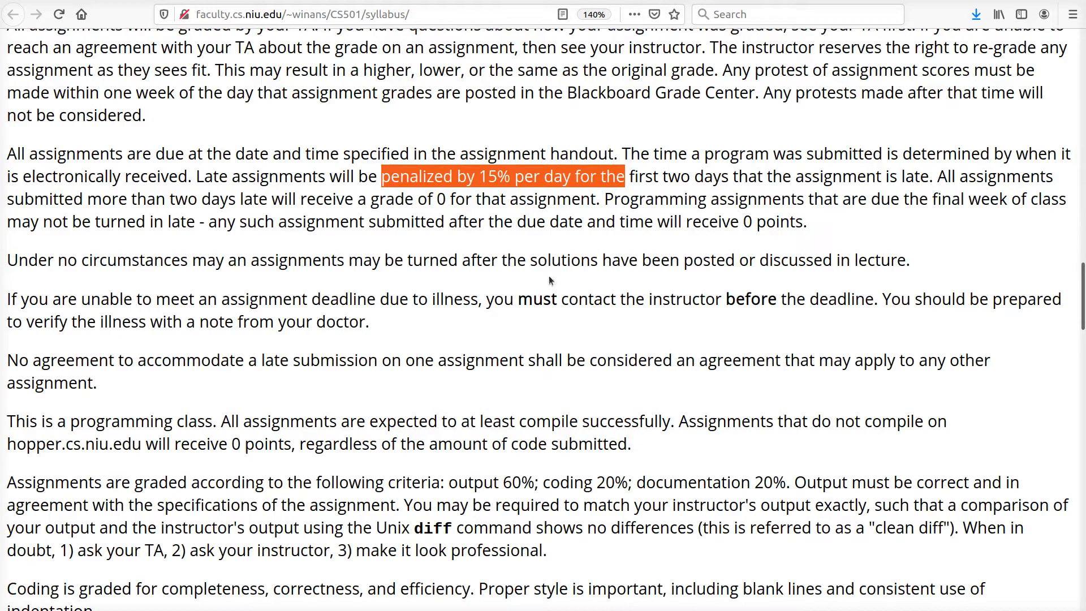
Highlight the Computing Account paragraphs and the IT Service Desk phone number
scroll("down", 3)
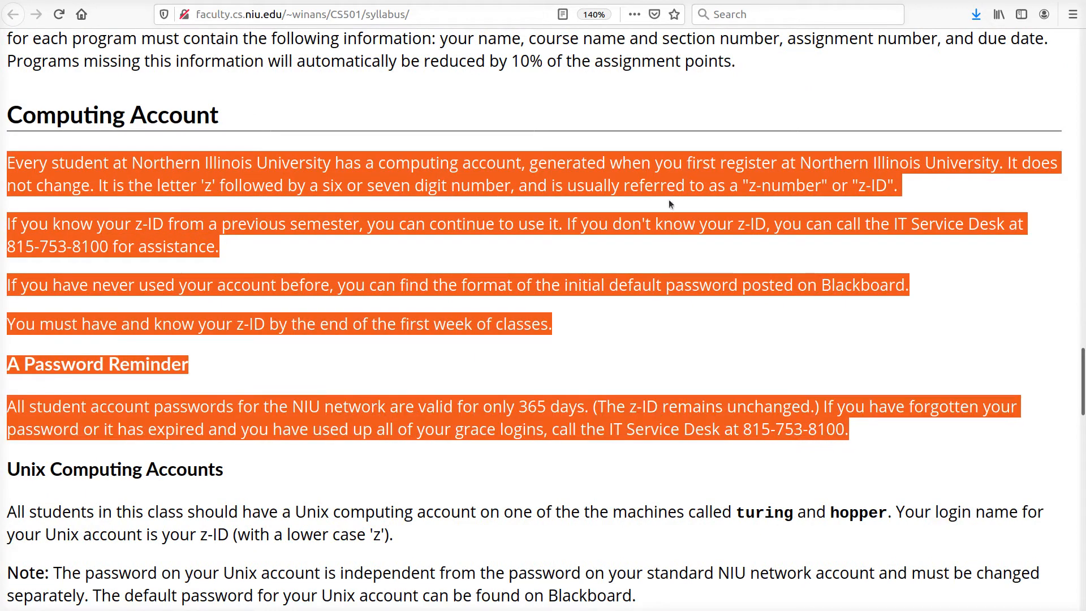
mouse_move(664, 328)
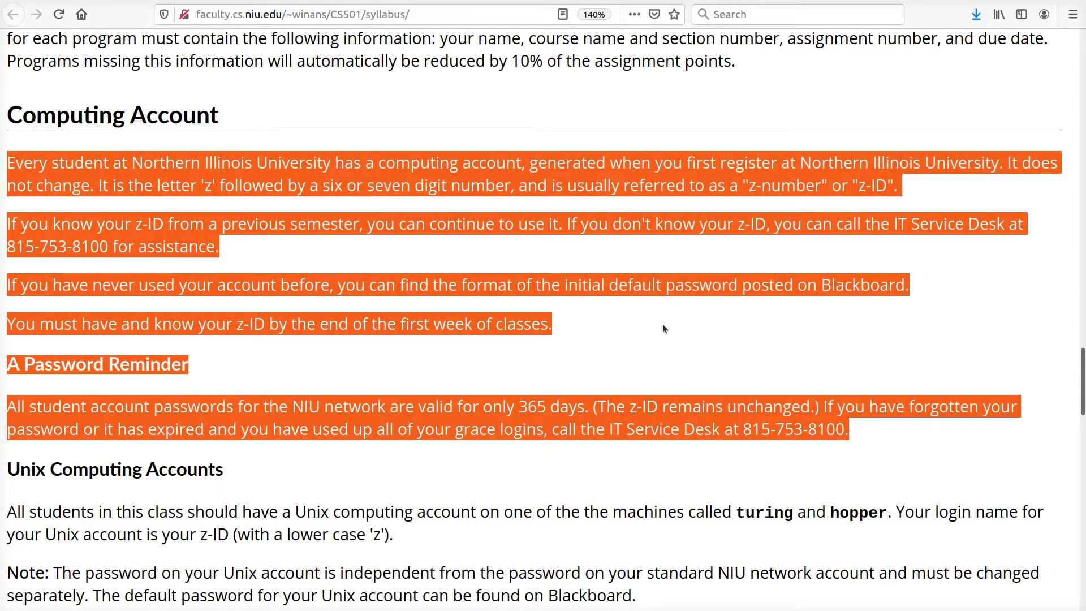
left_click(612, 144)
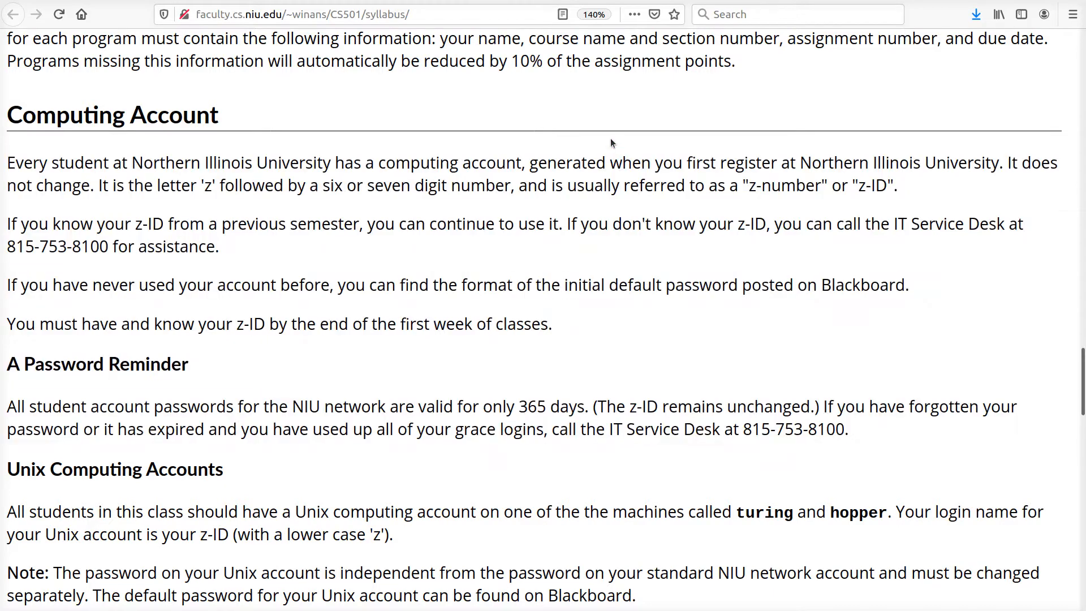
left_click_drag(7, 161, 845, 429)
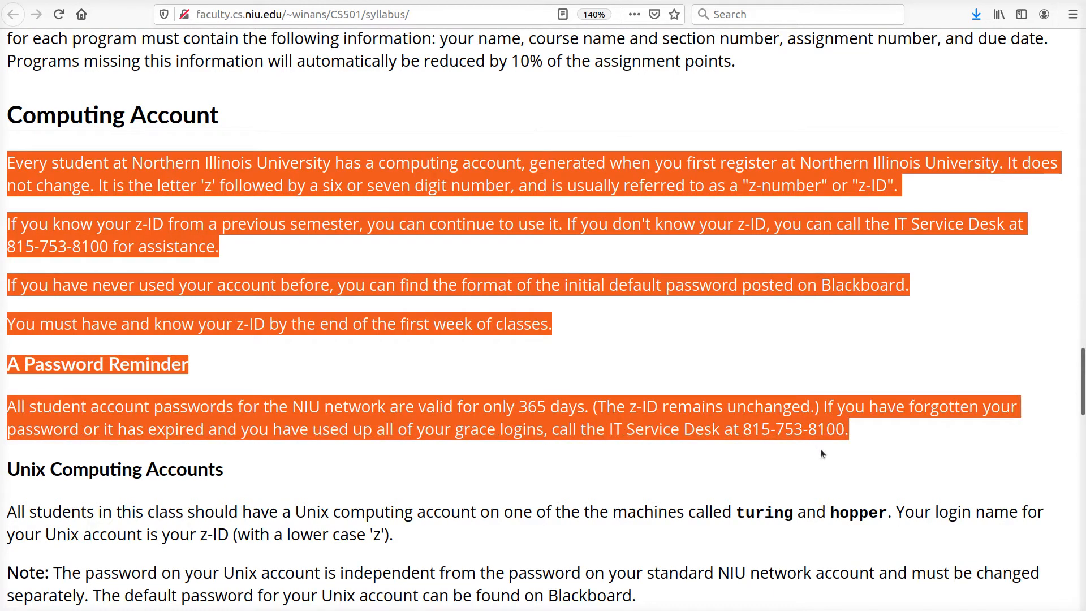
scroll("down", 3)
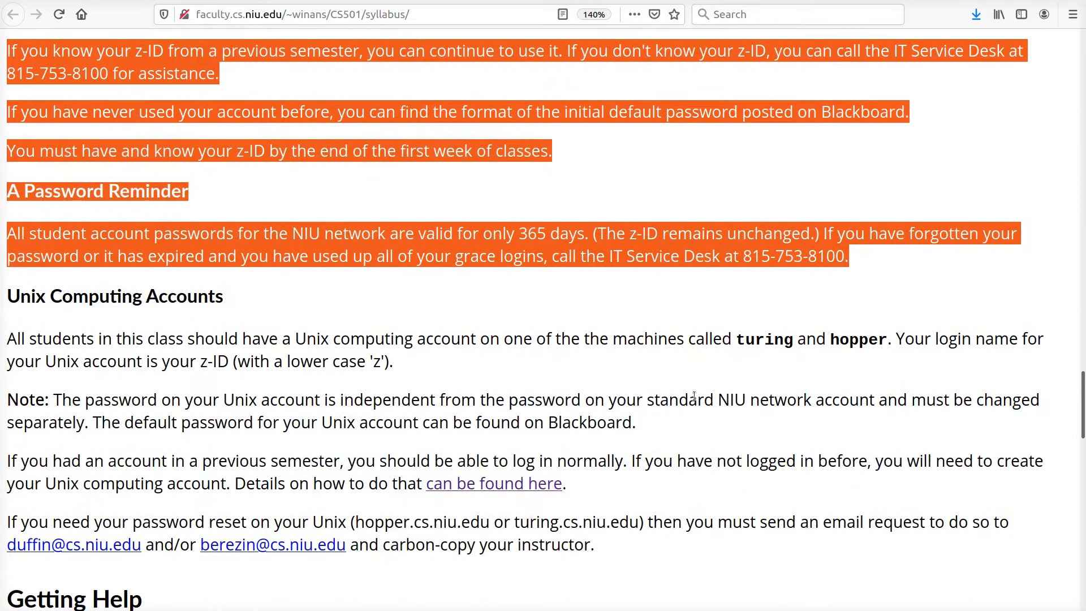
scroll("up", 3)
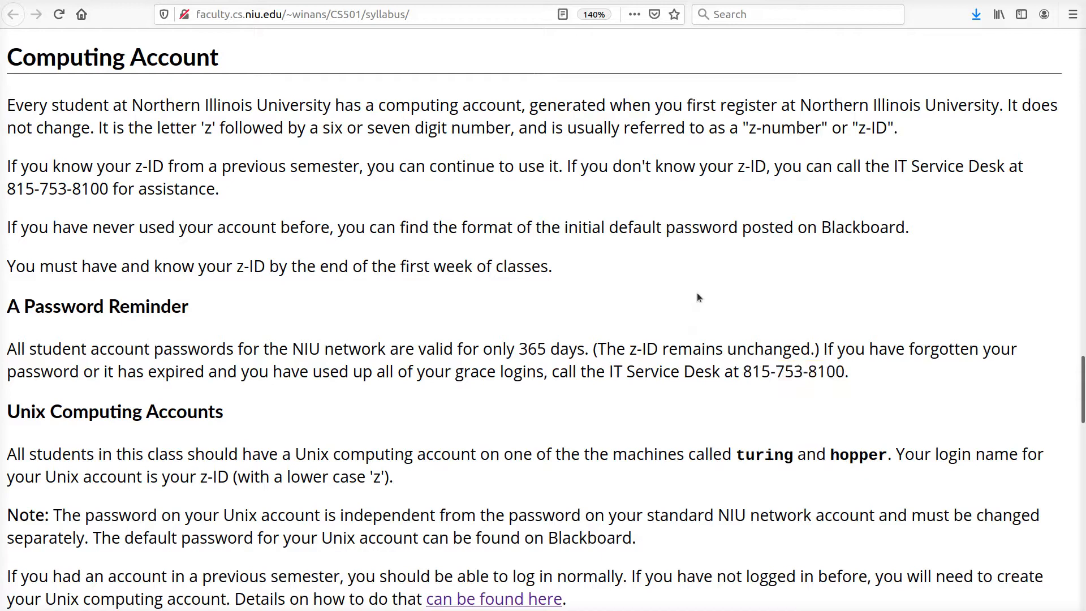
double_click(794, 371)
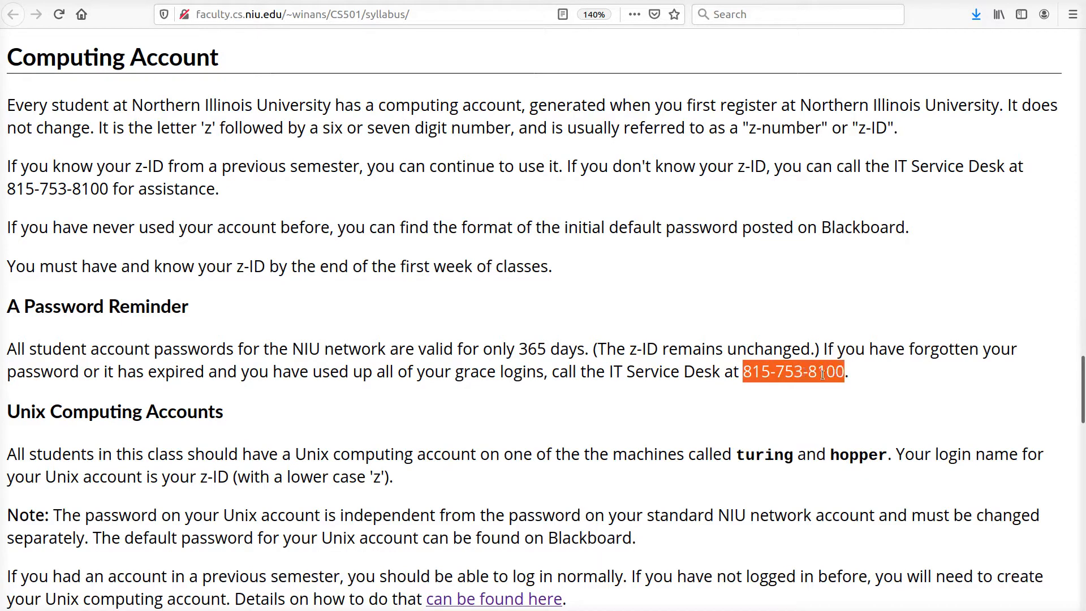
Highlight the Unix server host names in the Unix Computing Accounts section
scroll("down", 3)
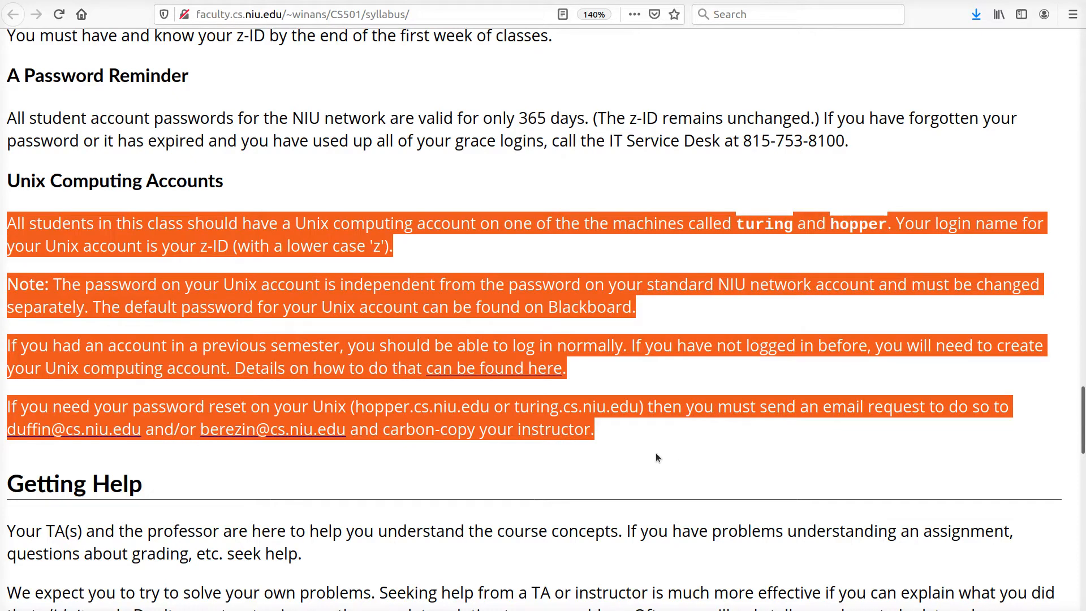
mouse_move(651, 455)
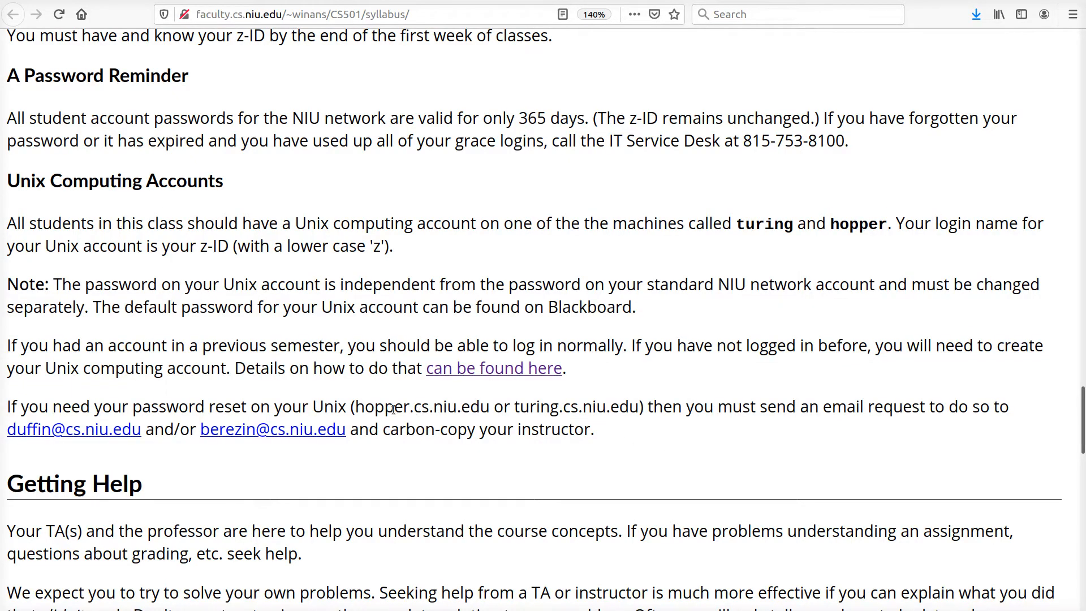
left_click_drag(356, 406, 604, 406)
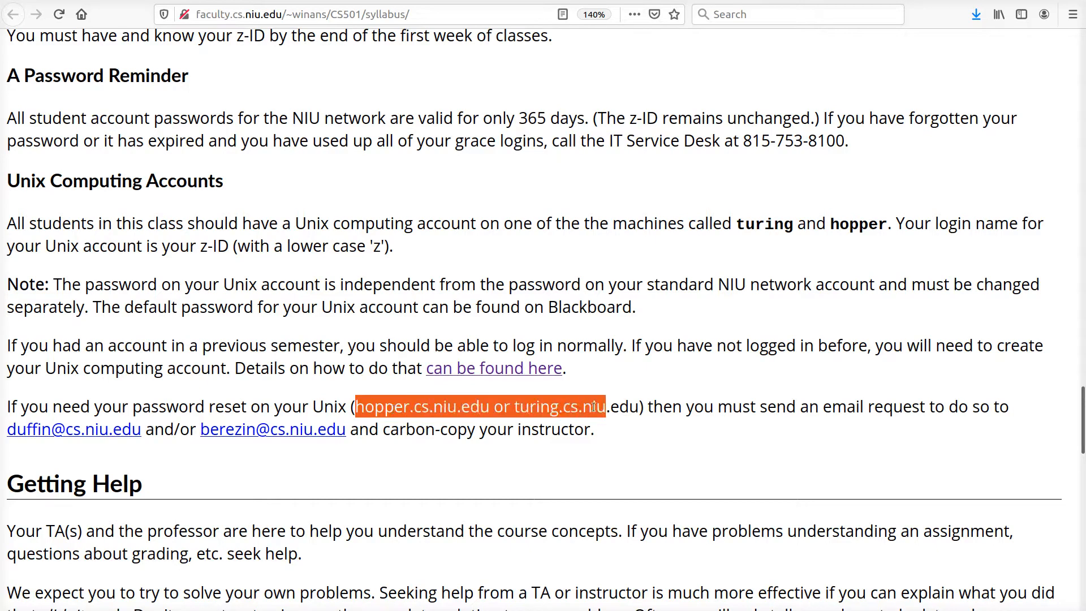
left_click_drag(603, 406, 637, 406)
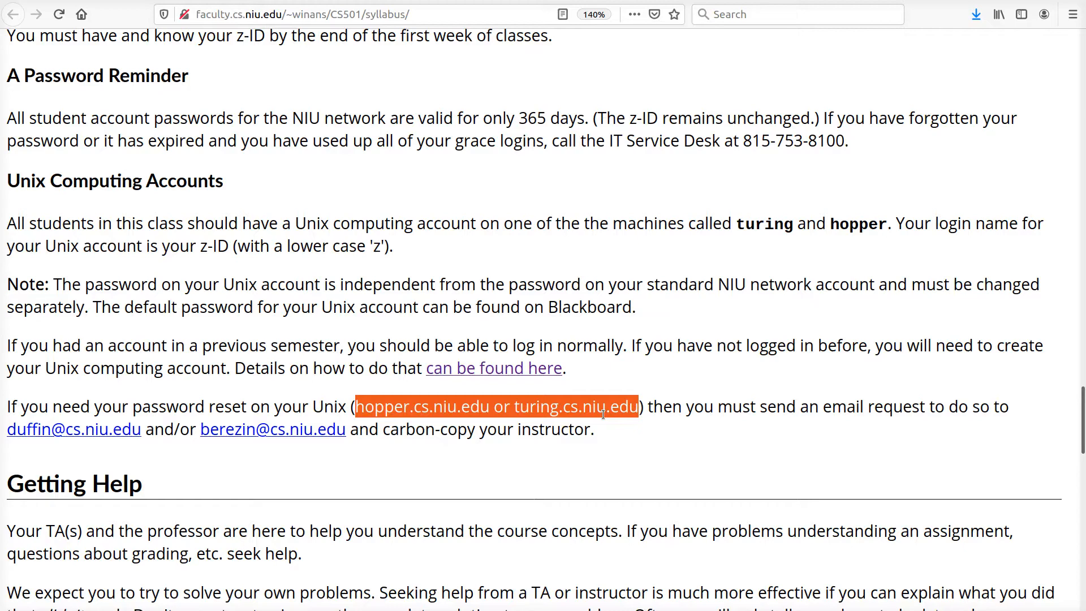
mouse_move(584, 406)
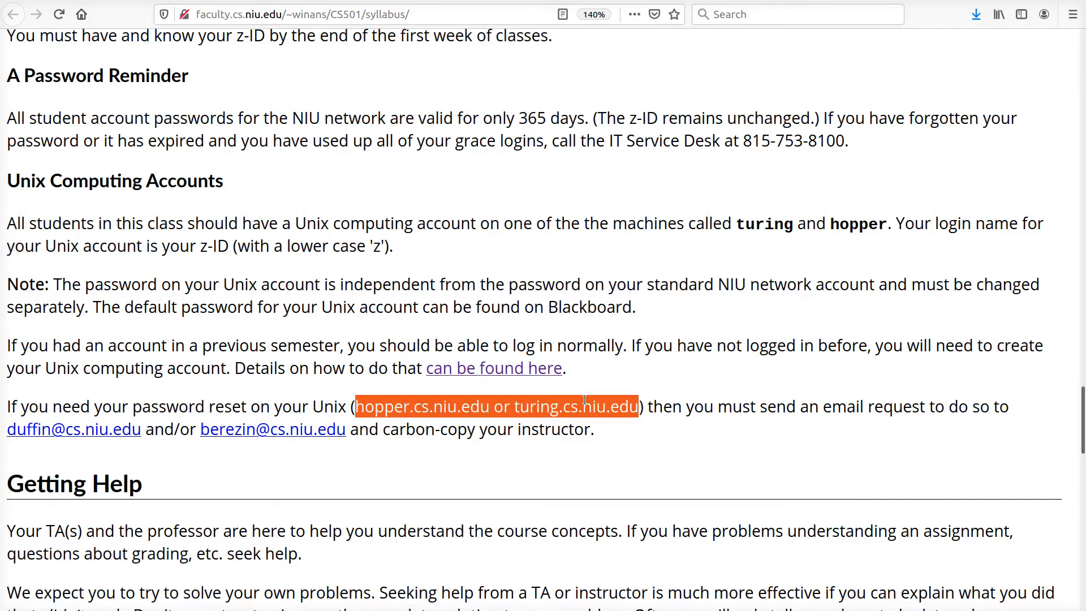
mouse_move(616, 396)
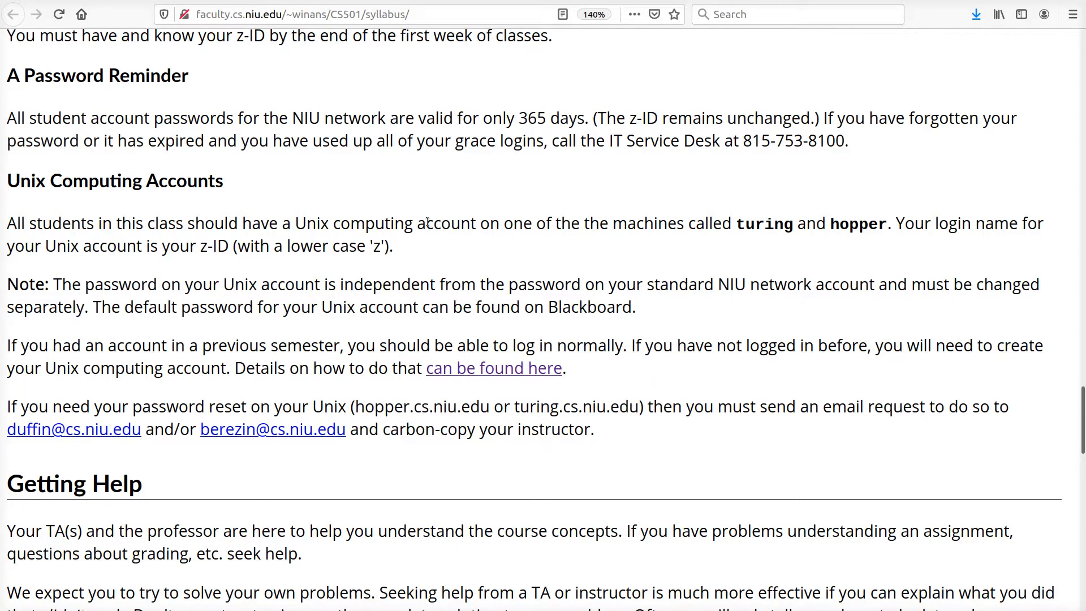
mouse_move(398, 269)
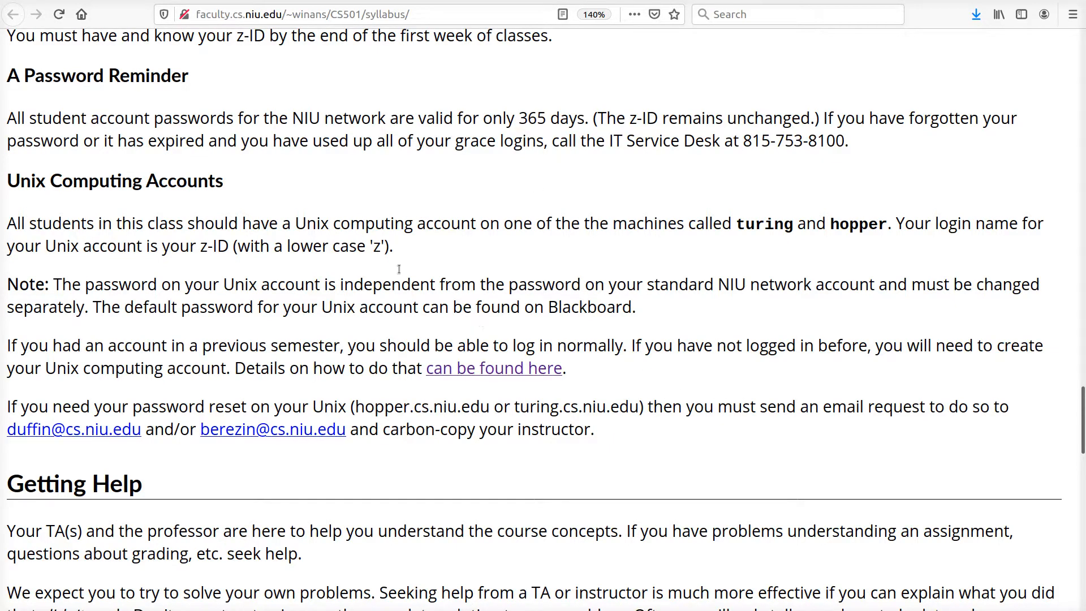
left_click_drag(201, 245, 393, 245)
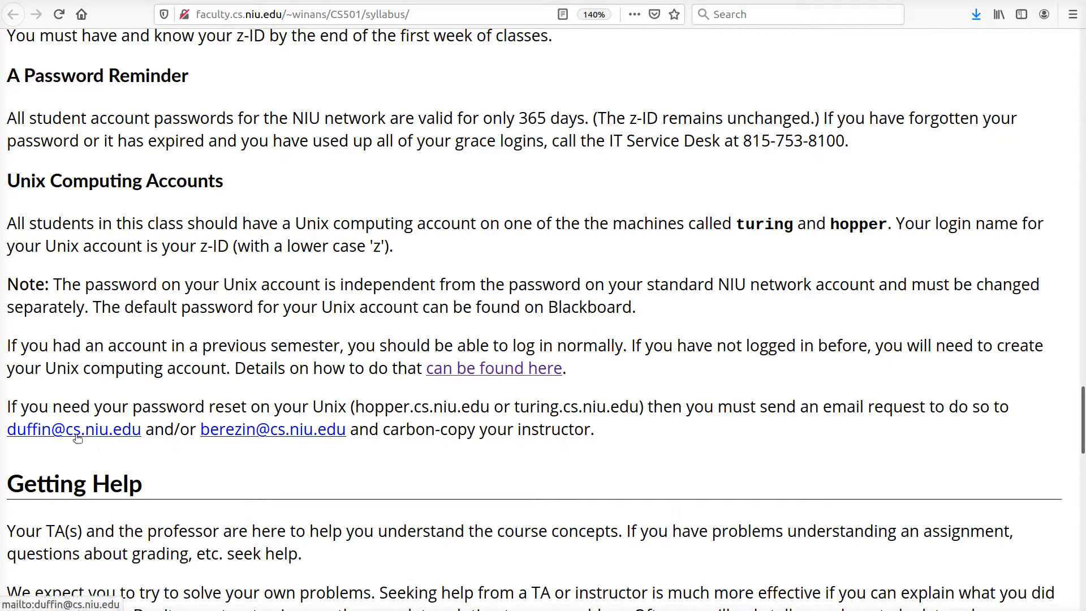
mouse_move(287, 460)
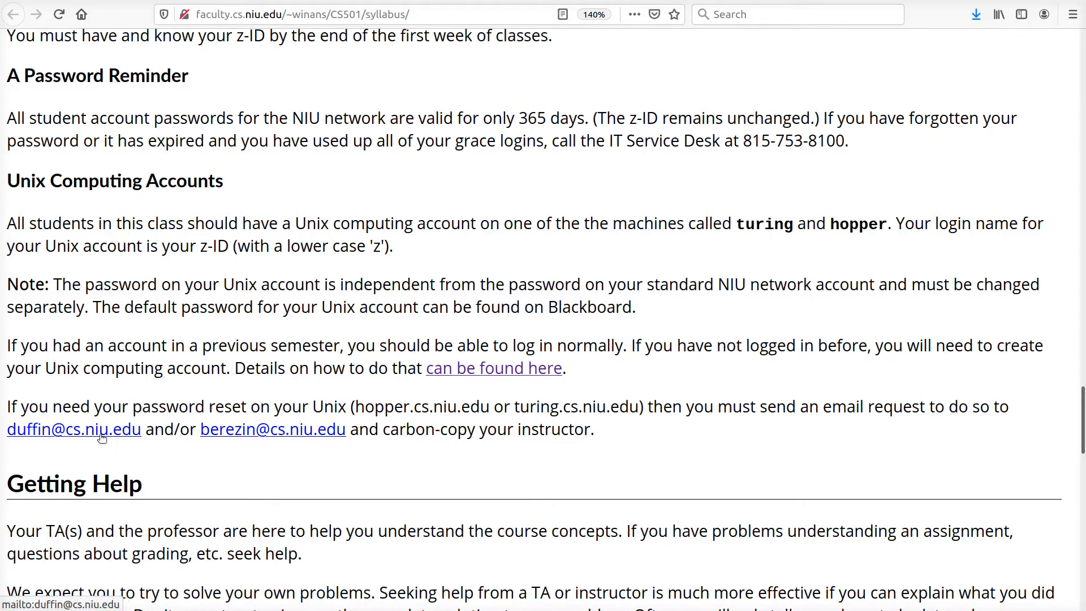
mouse_move(248, 432)
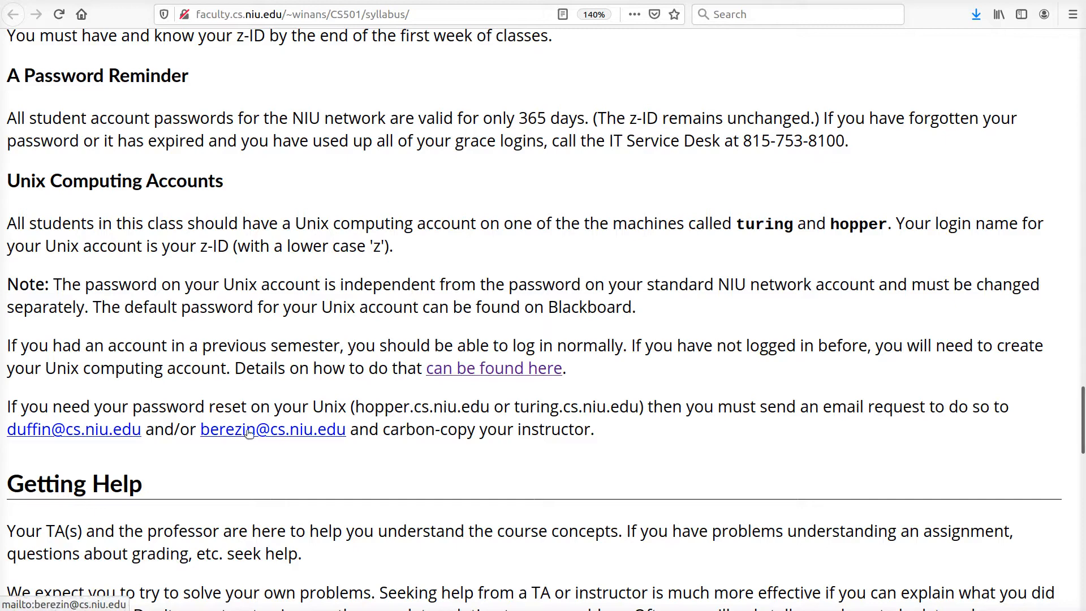
mouse_move(638, 455)
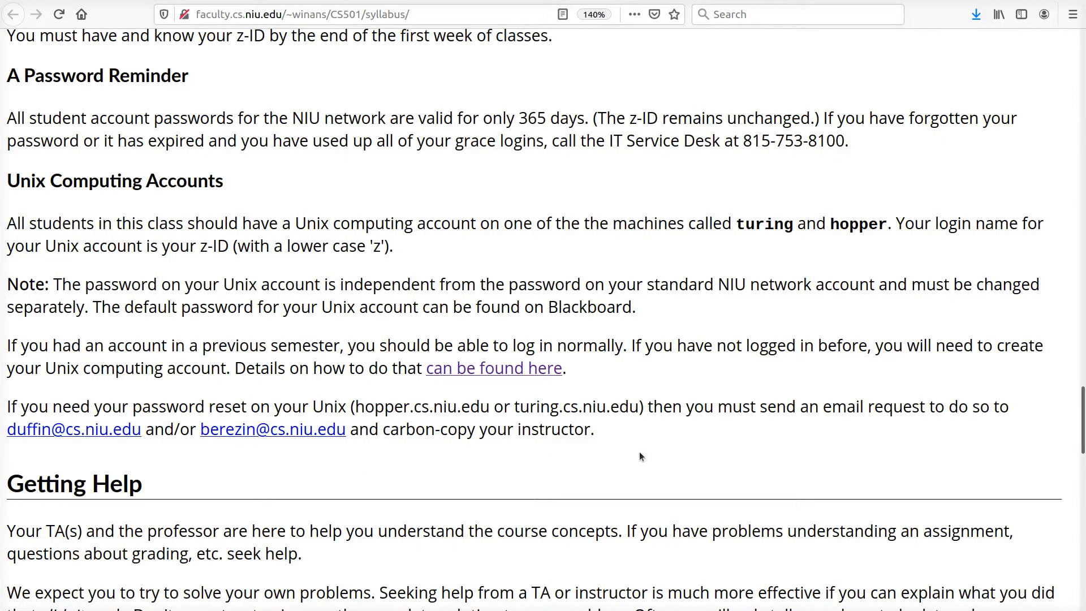
Highlight the Accessibility Statement and Disability Resource Center number, then scroll to the Cheating section
scroll("down", 3)
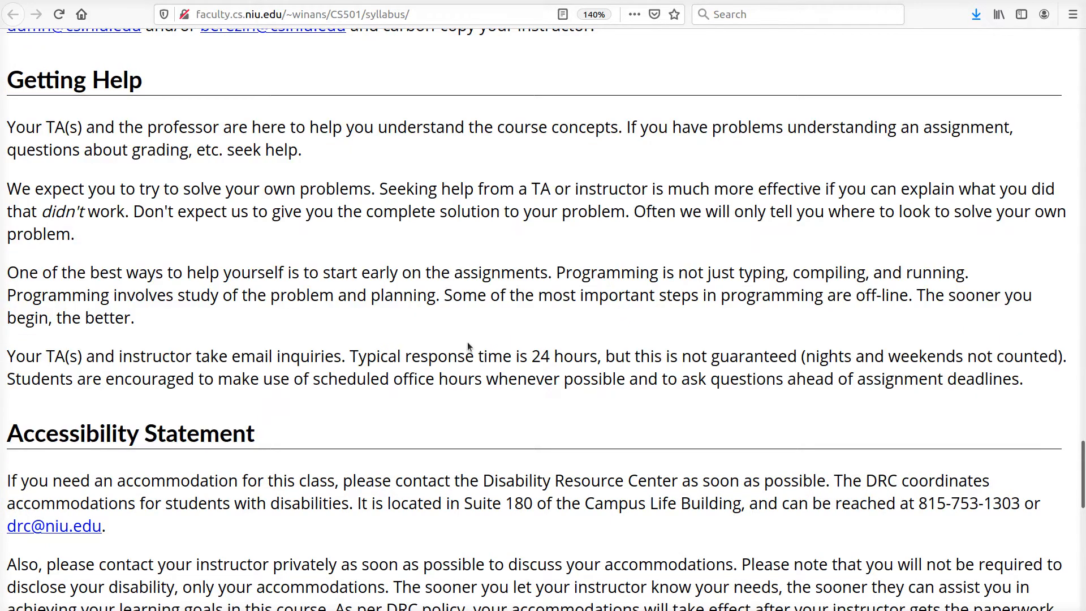
scroll("down", 3)
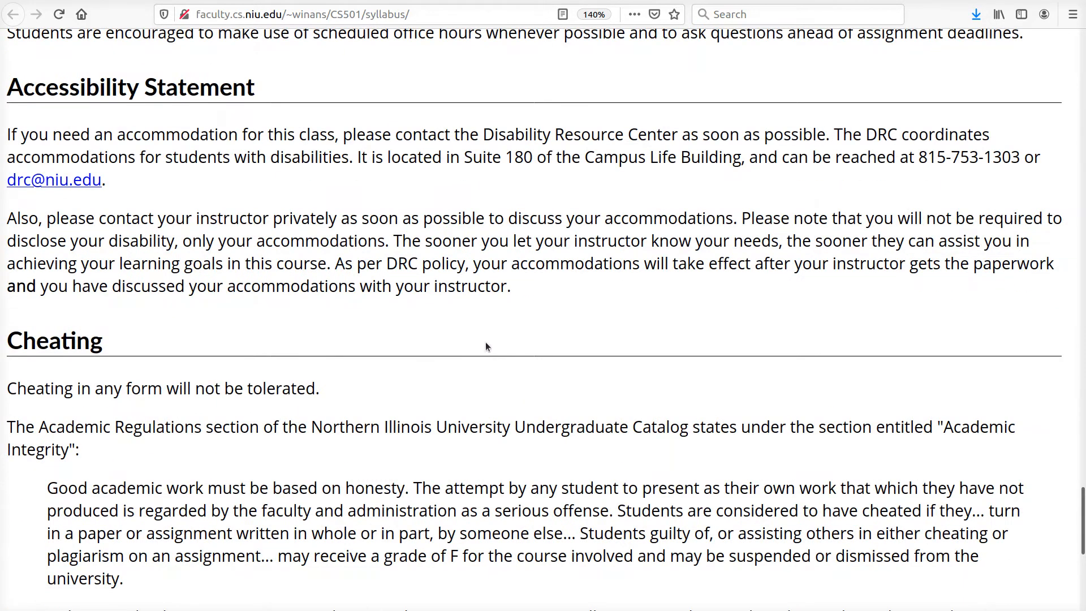
left_click_drag(7, 134, 507, 287)
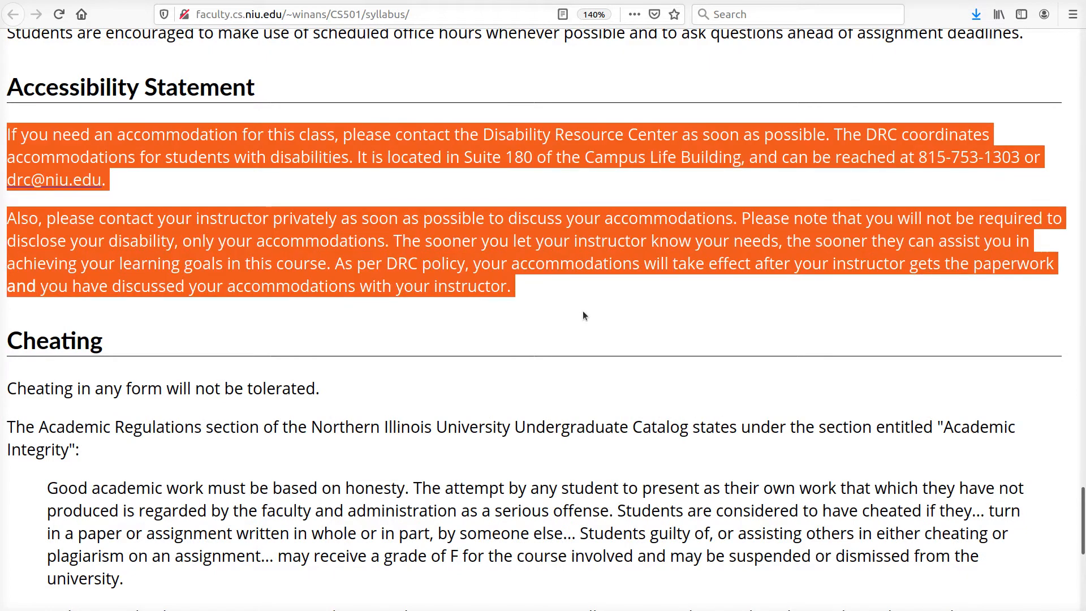
left_click(584, 315)
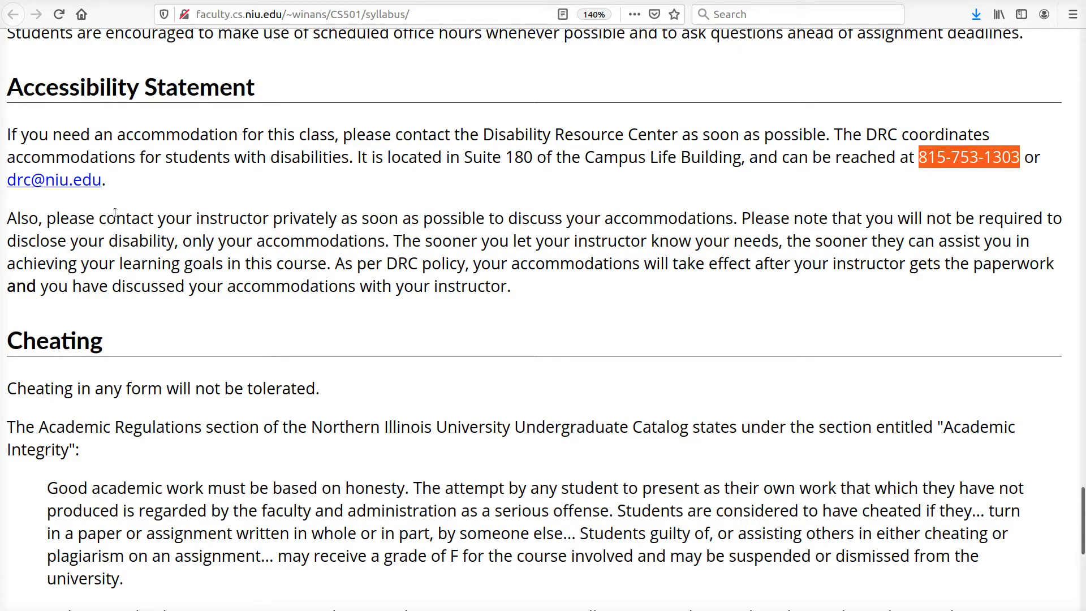
scroll("down", 3)
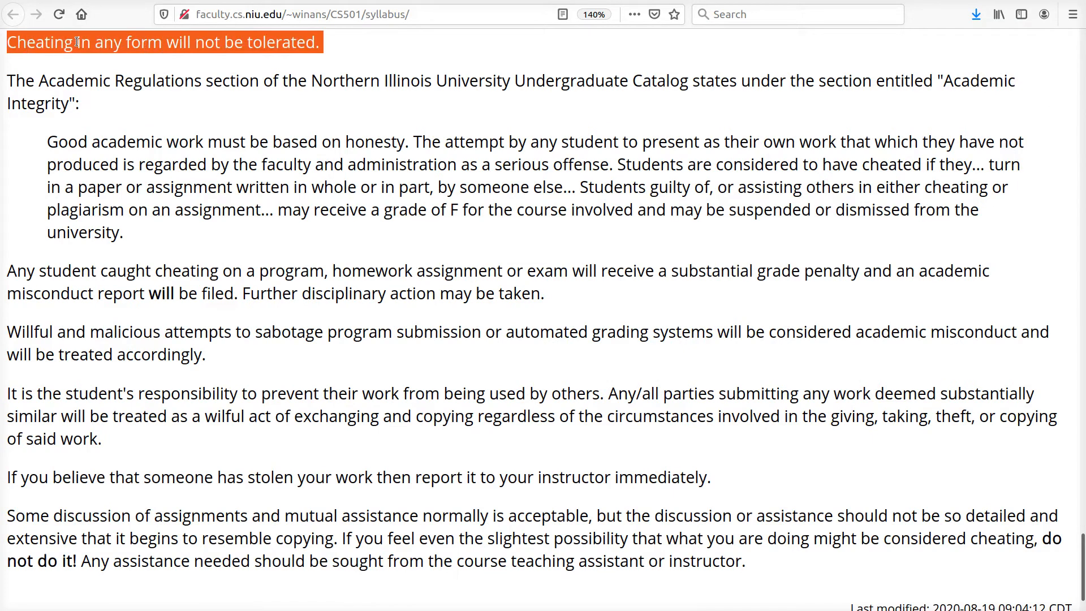
mouse_move(214, 67)
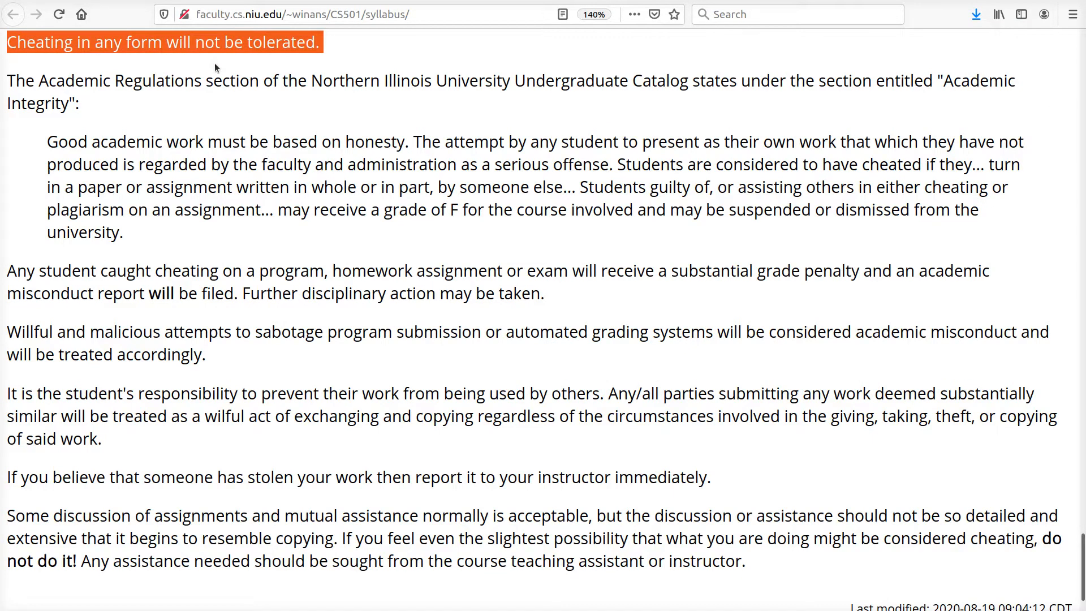
mouse_move(226, 64)
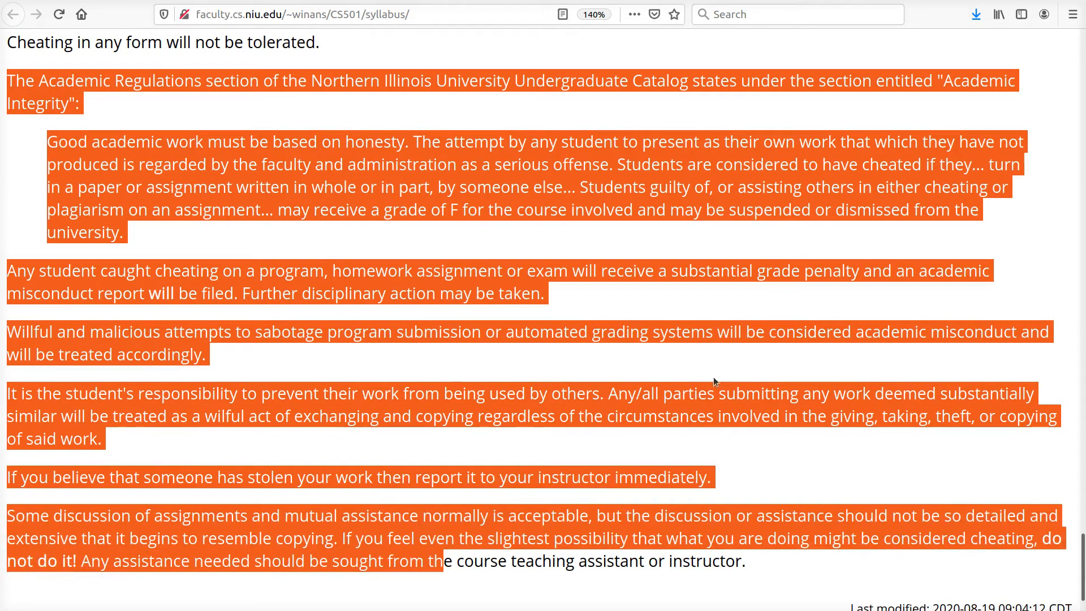
scroll("down", 3)
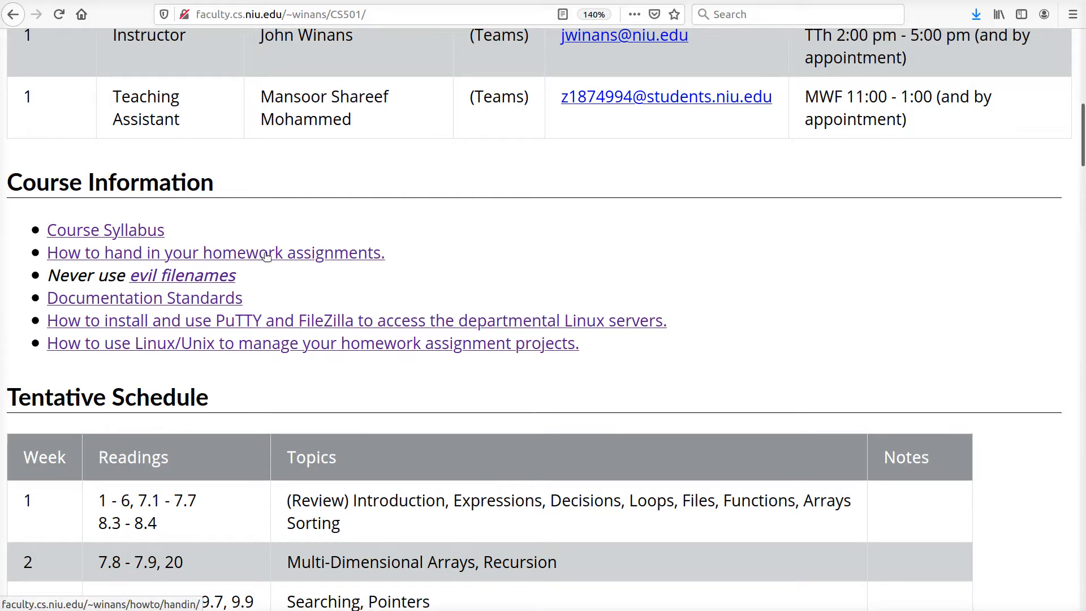
left_click(215, 252)
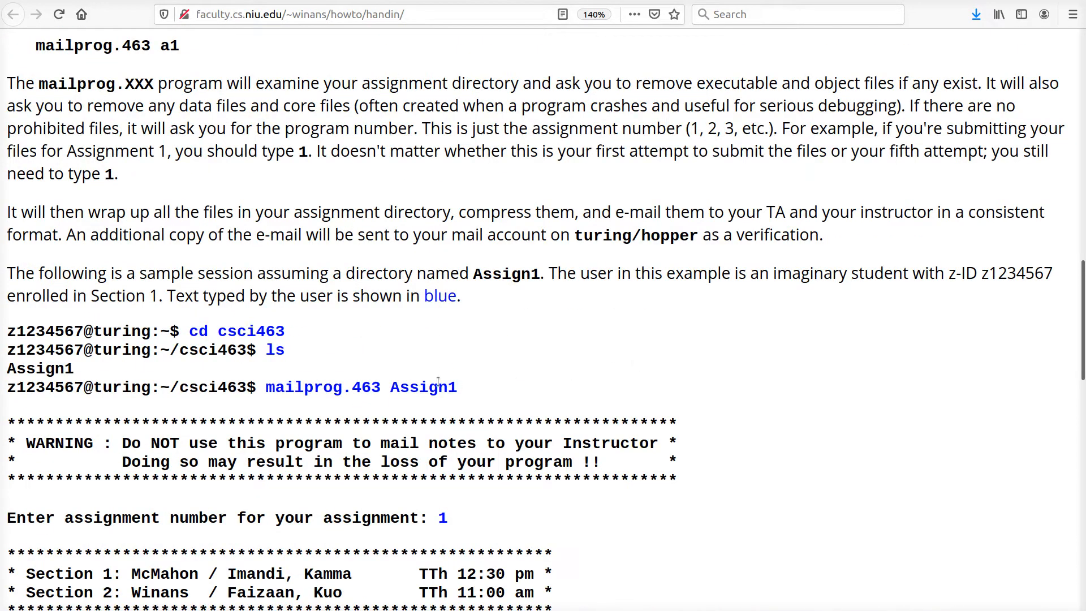
double_click(360, 387)
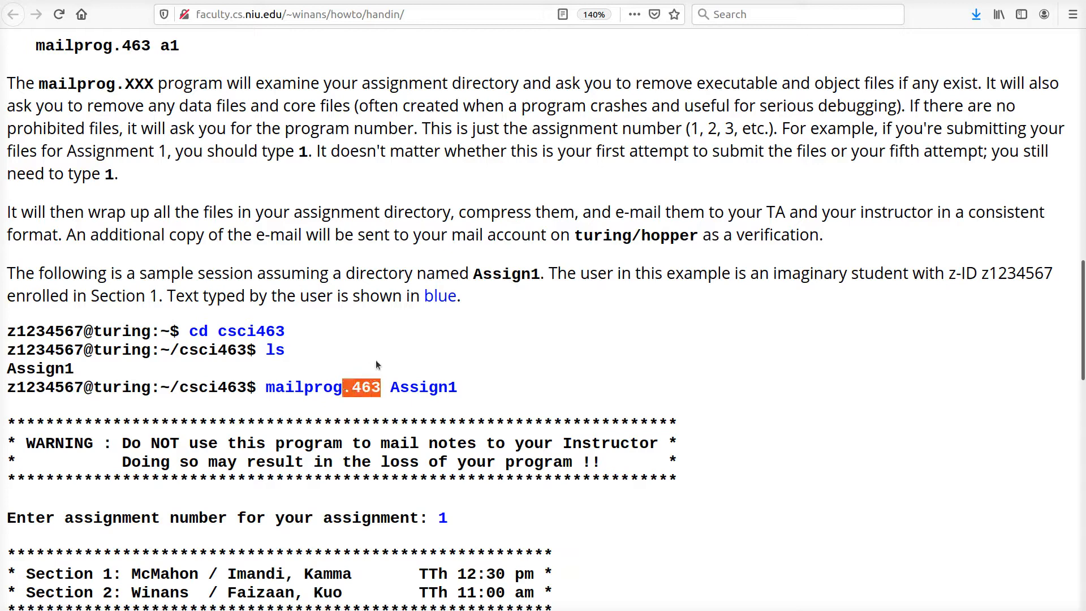
double_click(303, 387)
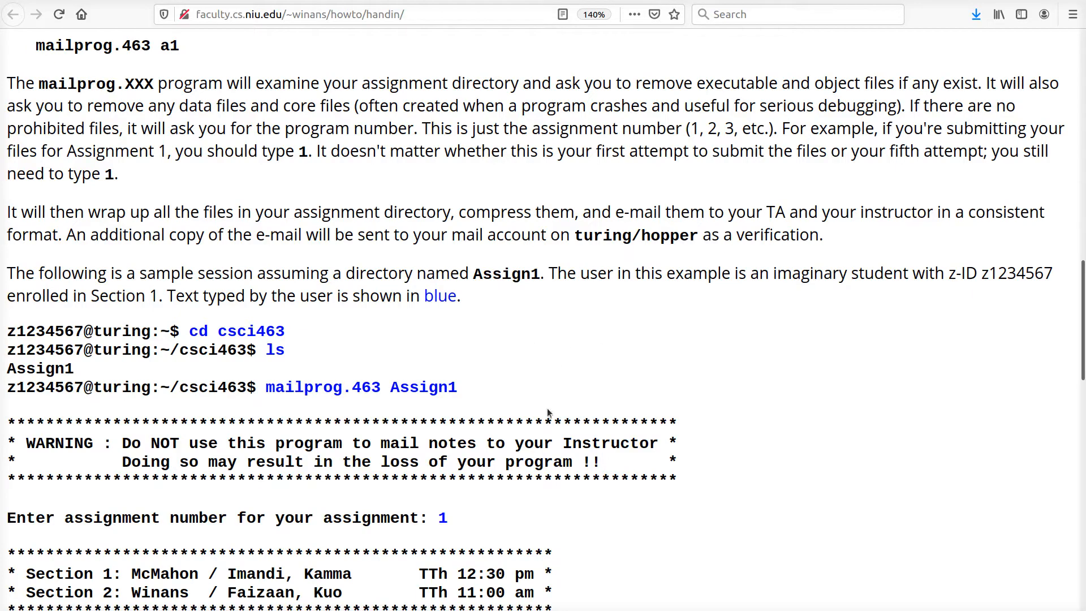
scroll("down", 3)
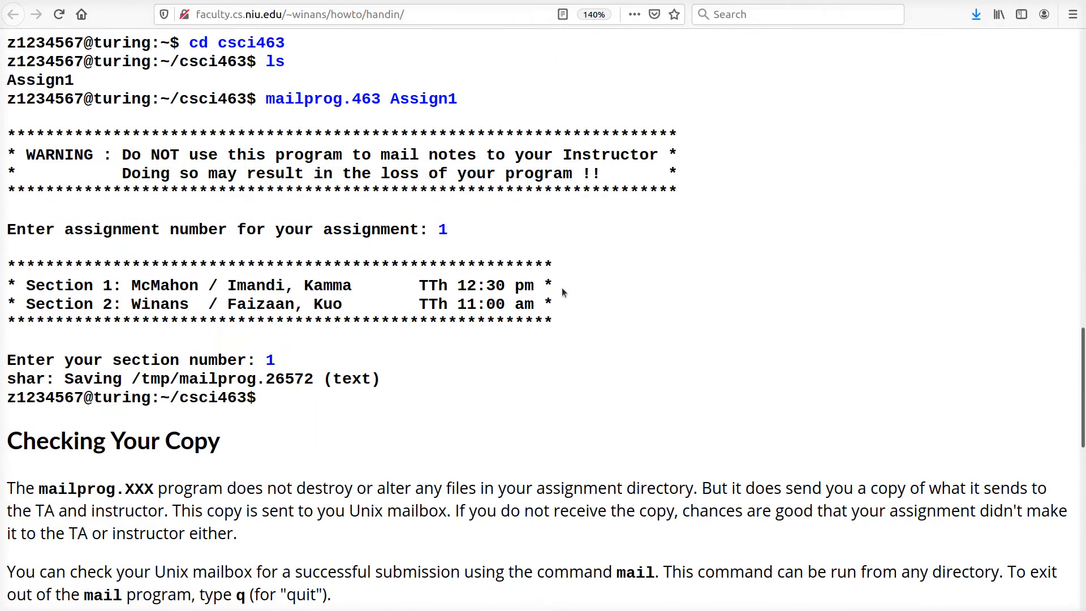
scroll("down", 3)
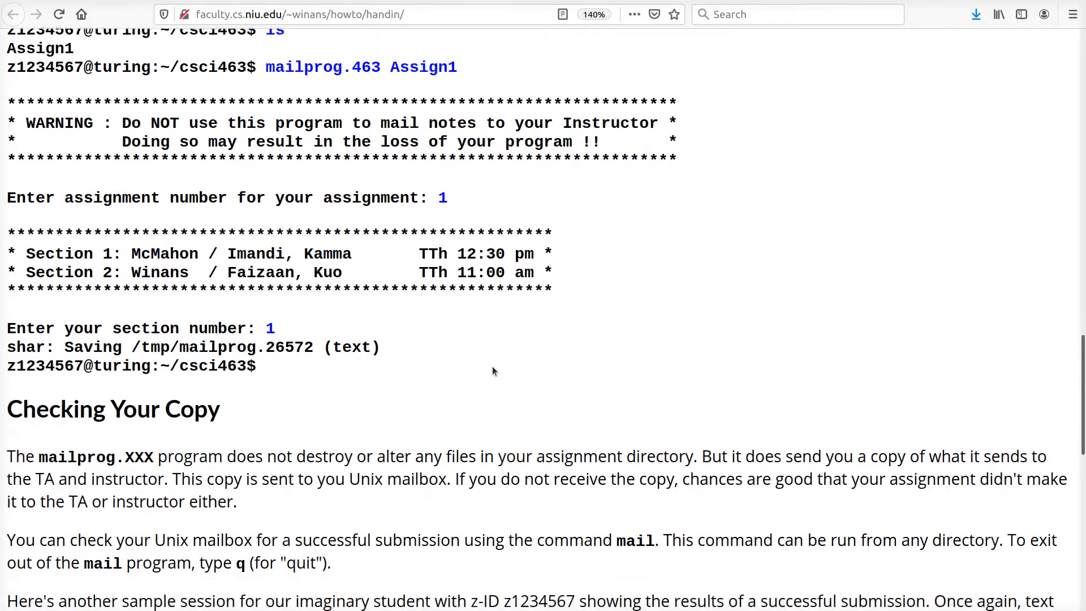
scroll("down", 3)
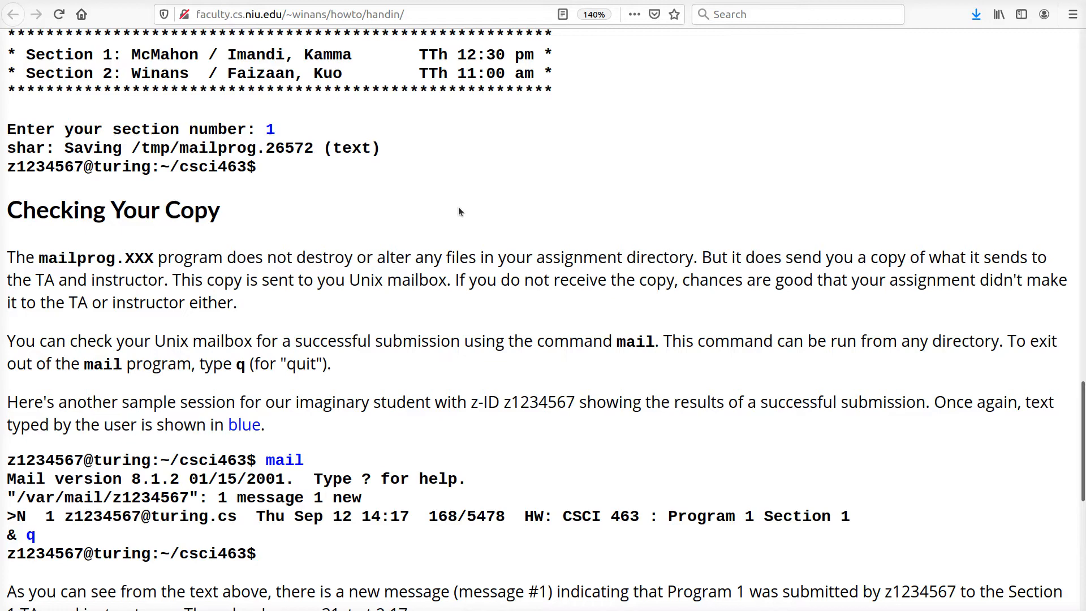
mouse_move(581, 224)
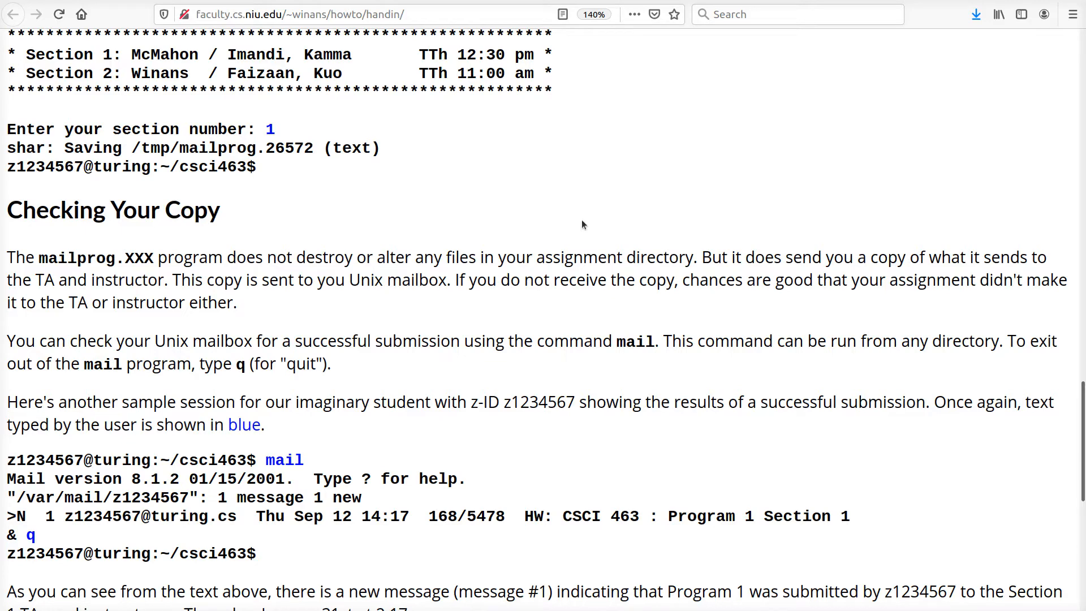
mouse_move(604, 206)
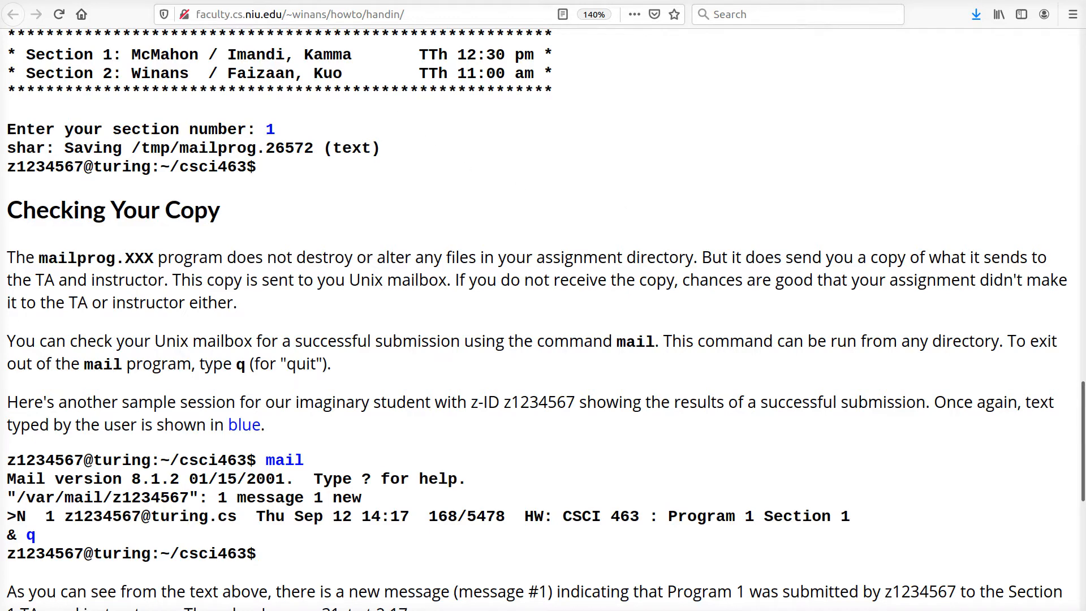
left_click(12, 14)
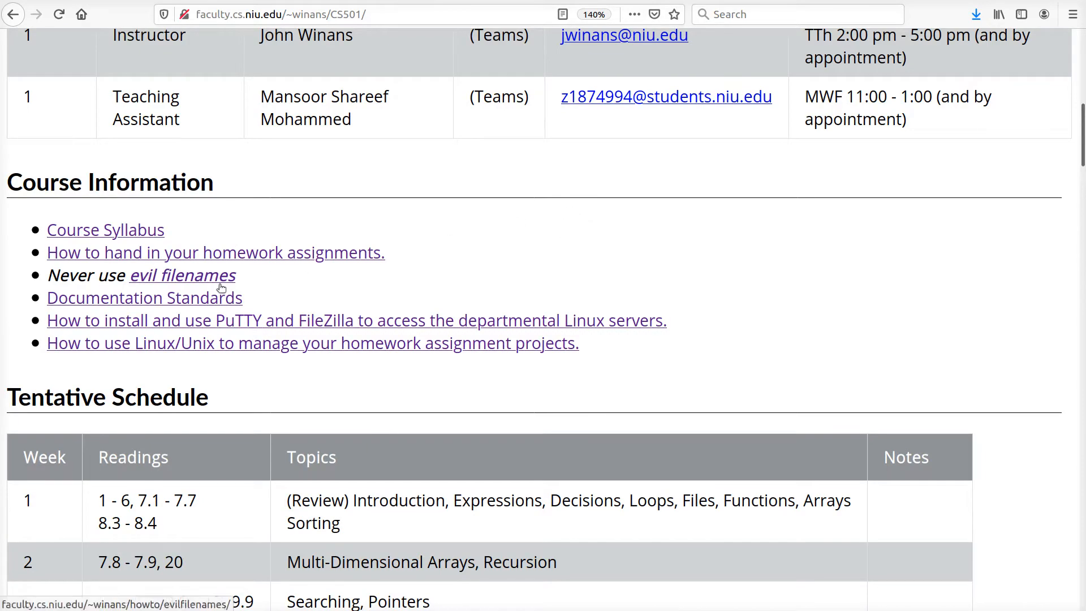
left_click(183, 275)
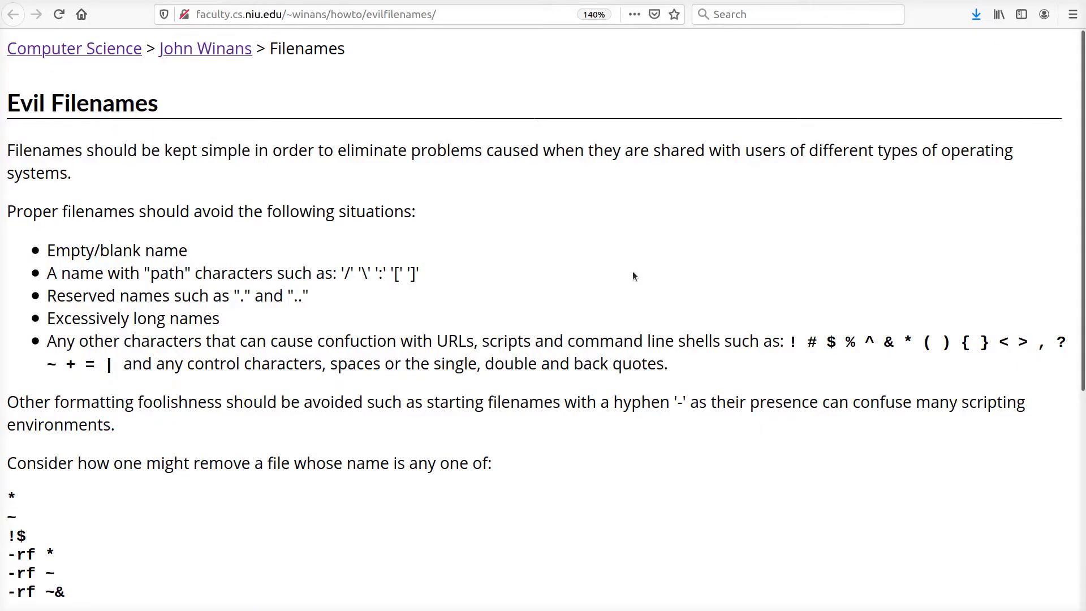
scroll("down", 3)
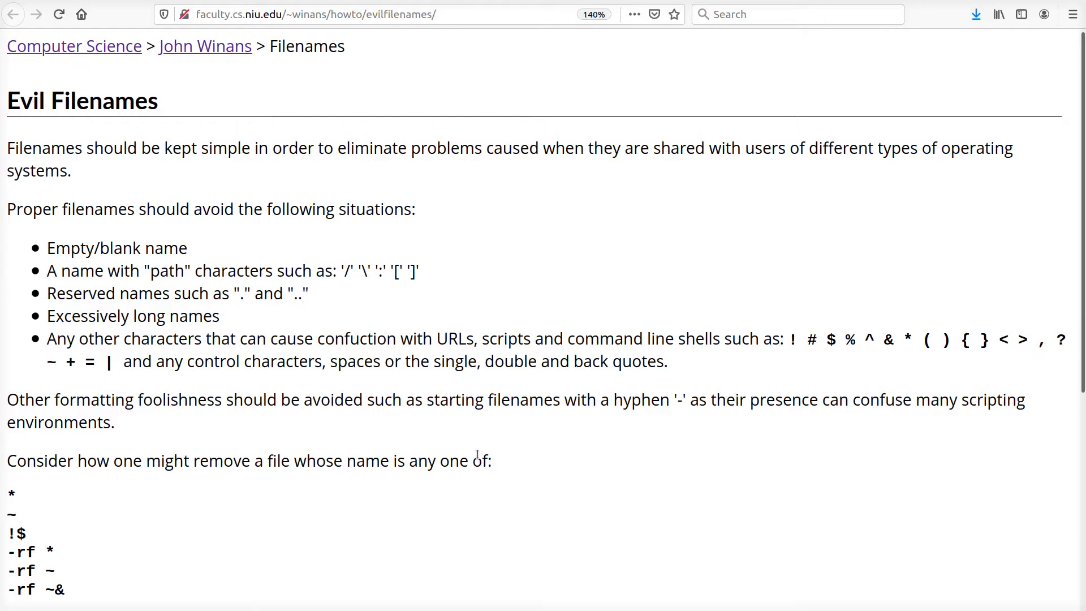
scroll("down", 3)
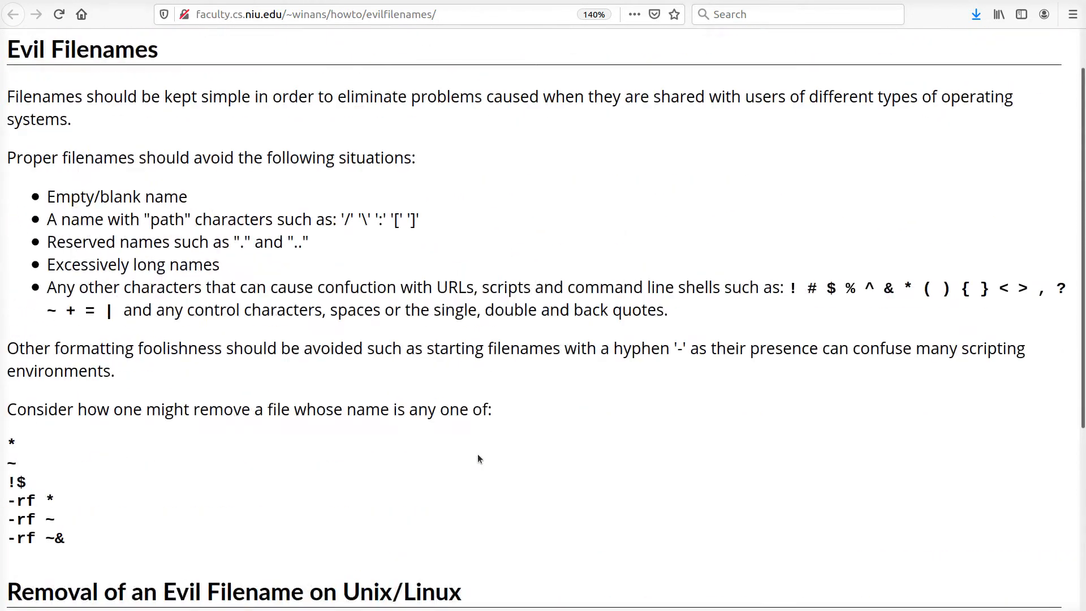
scroll("down", 3)
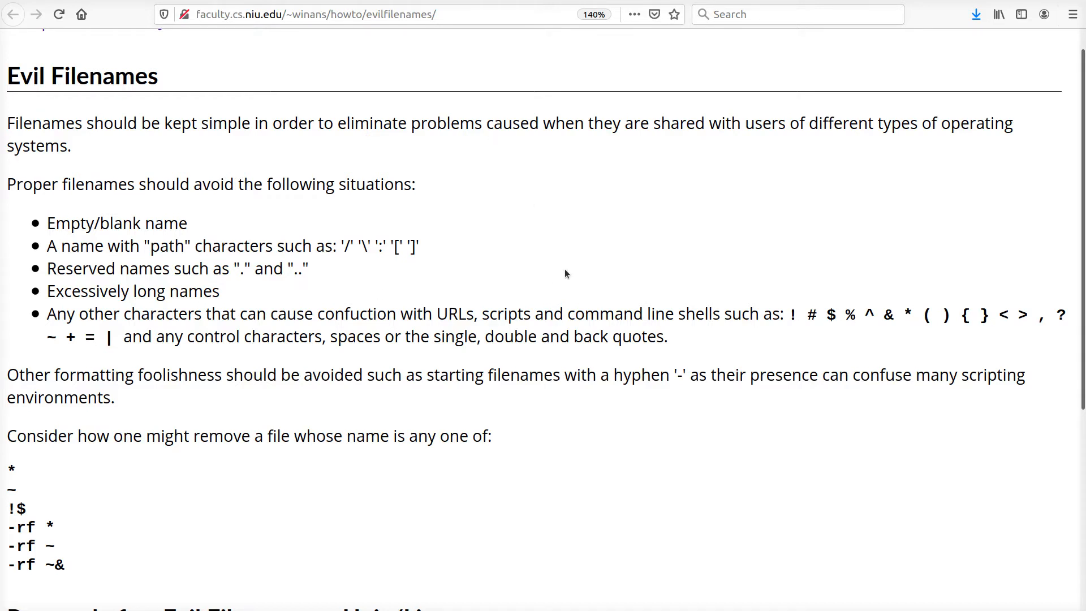
left_click(12, 14)
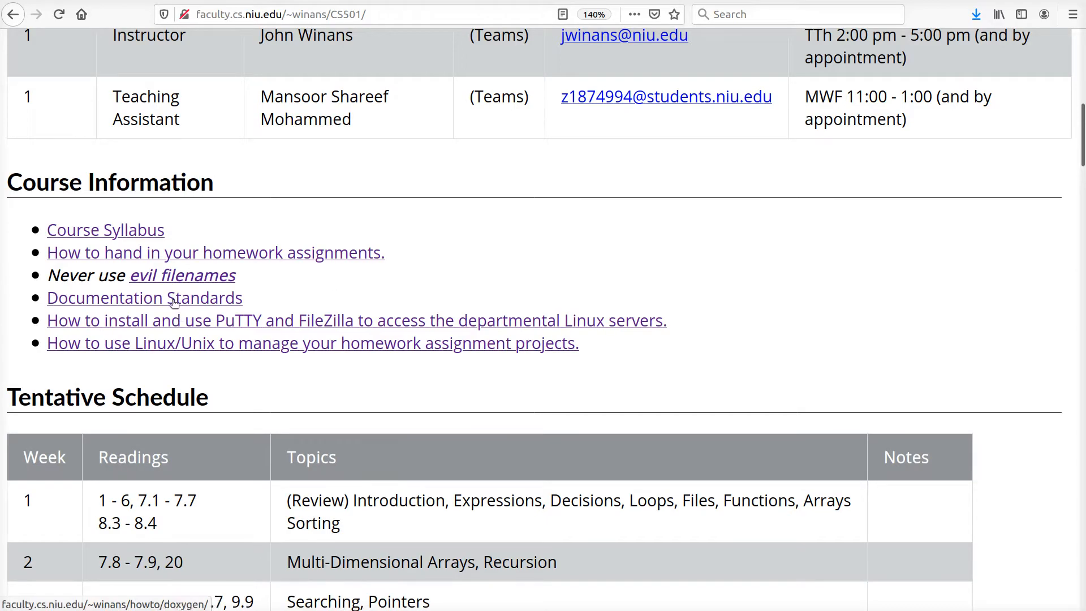
Open Documentation Standards and read down to the final function documentation example box
left_click(143, 298)
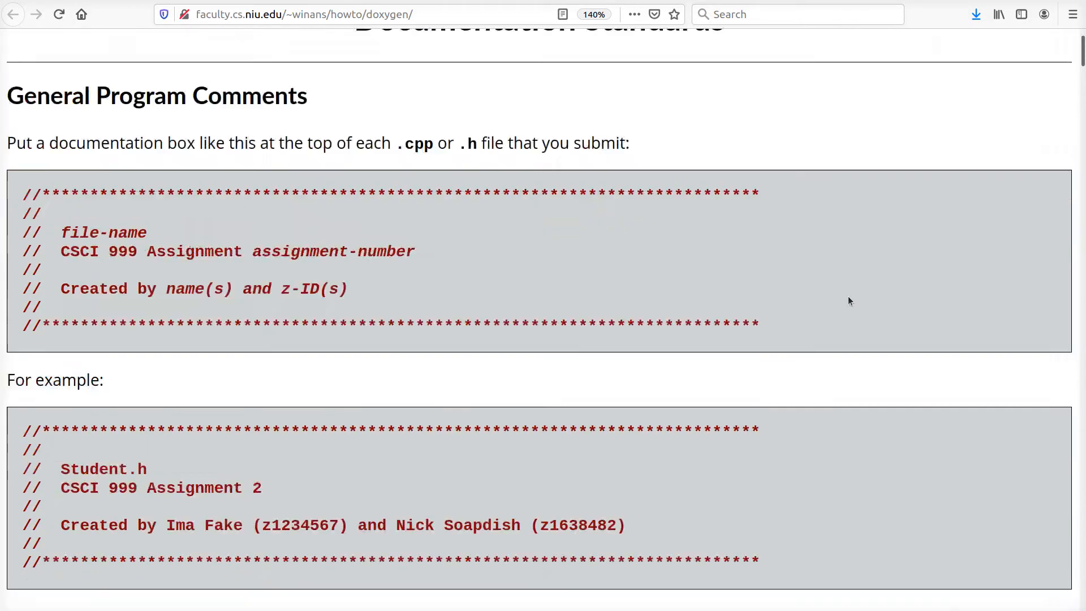
scroll("down", 3)
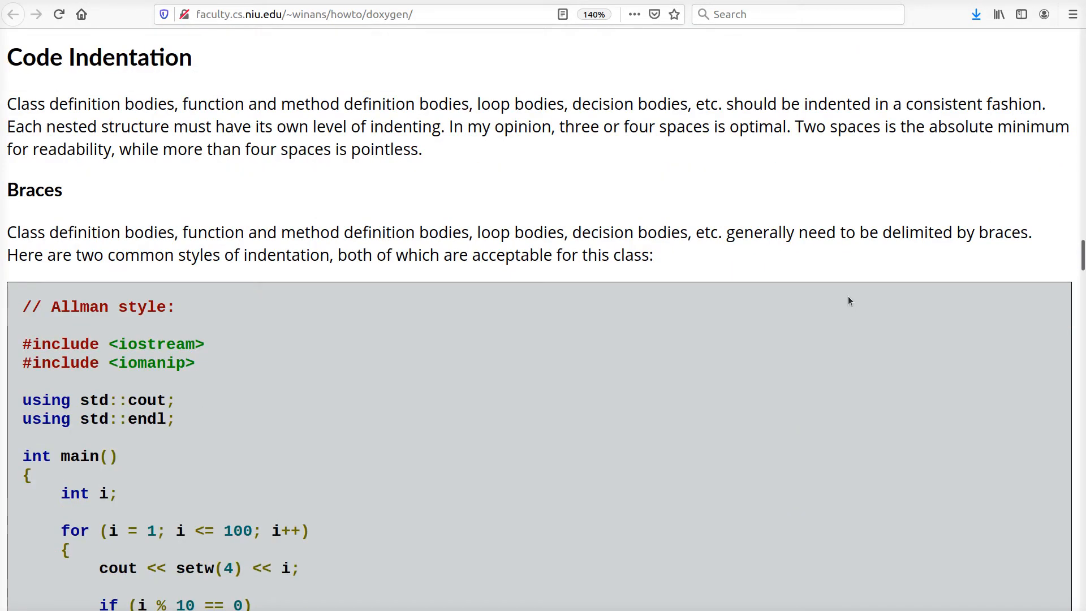
scroll("down", 3)
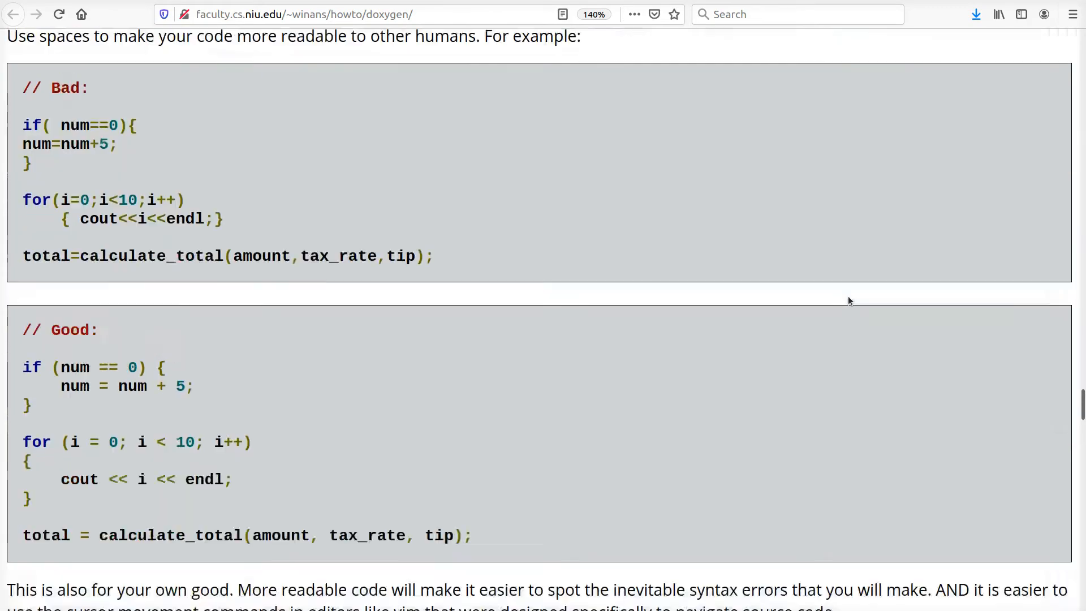
scroll("down", 3)
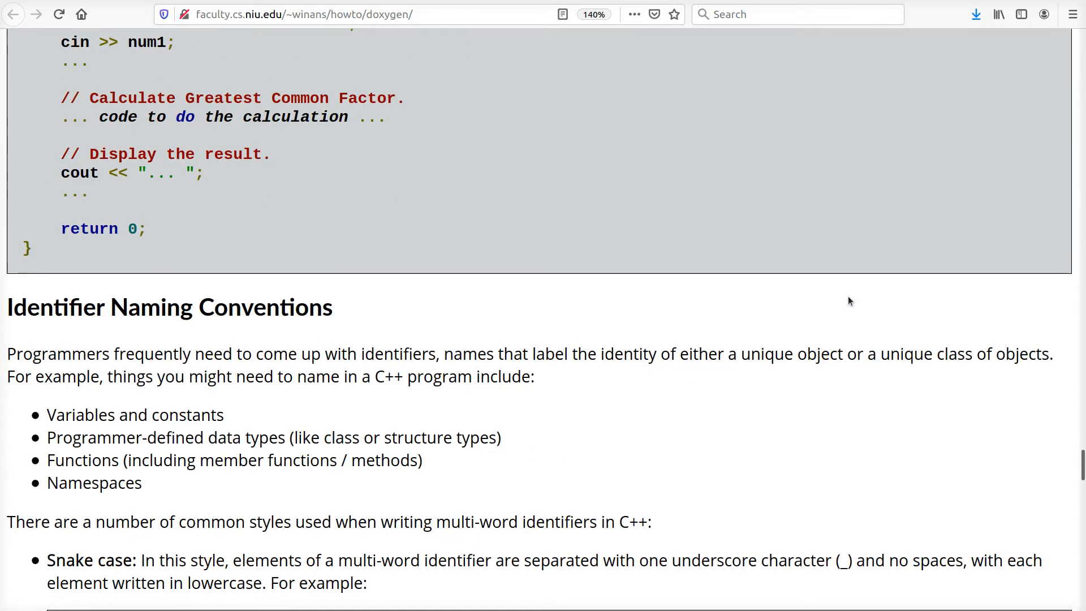
scroll("down", 3)
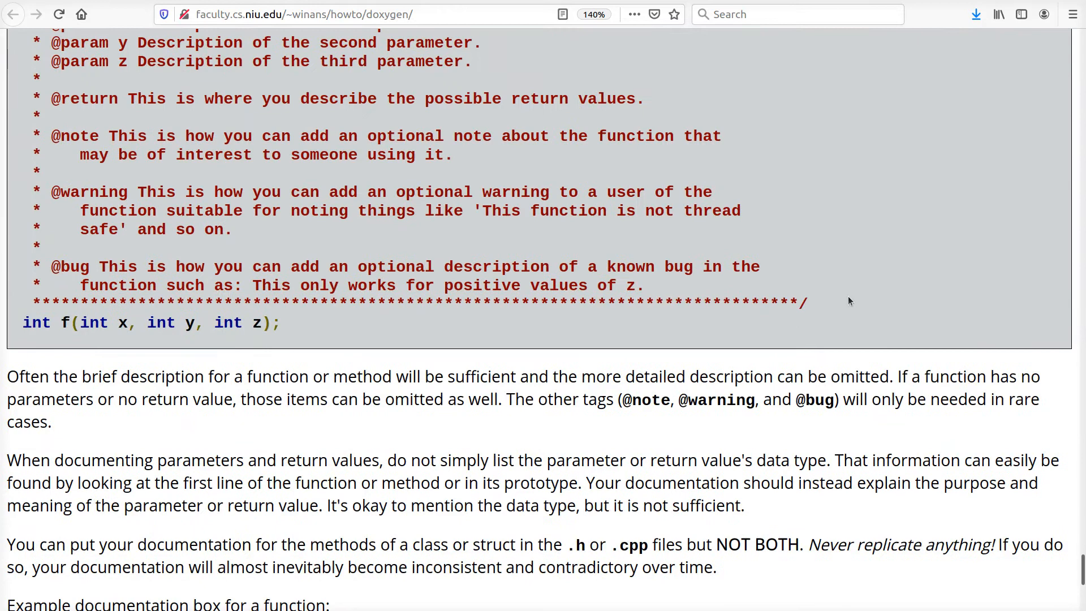
scroll("up", 3)
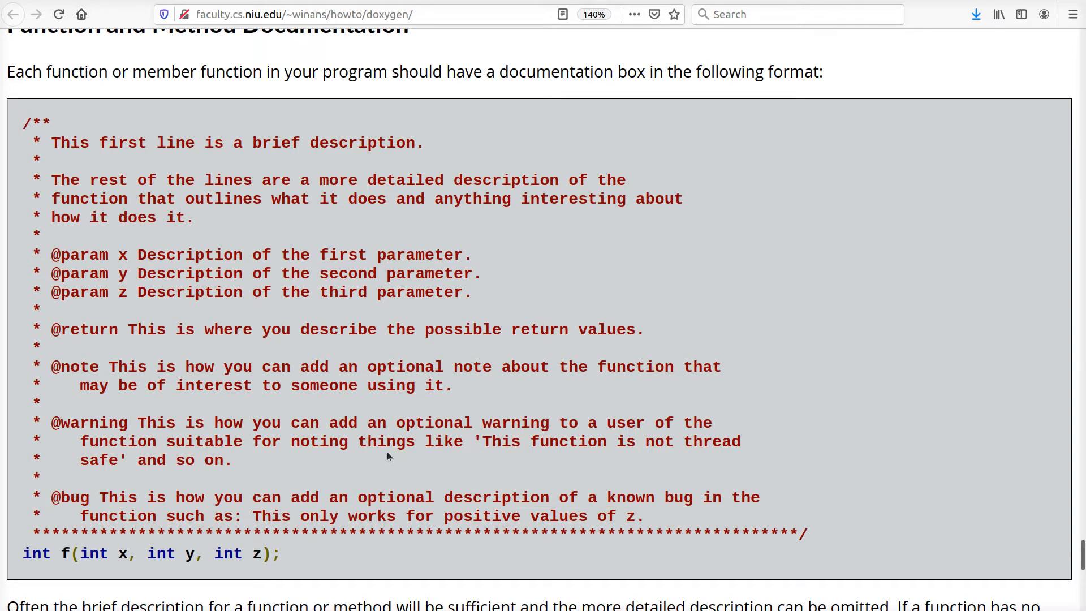
scroll("down", 3)
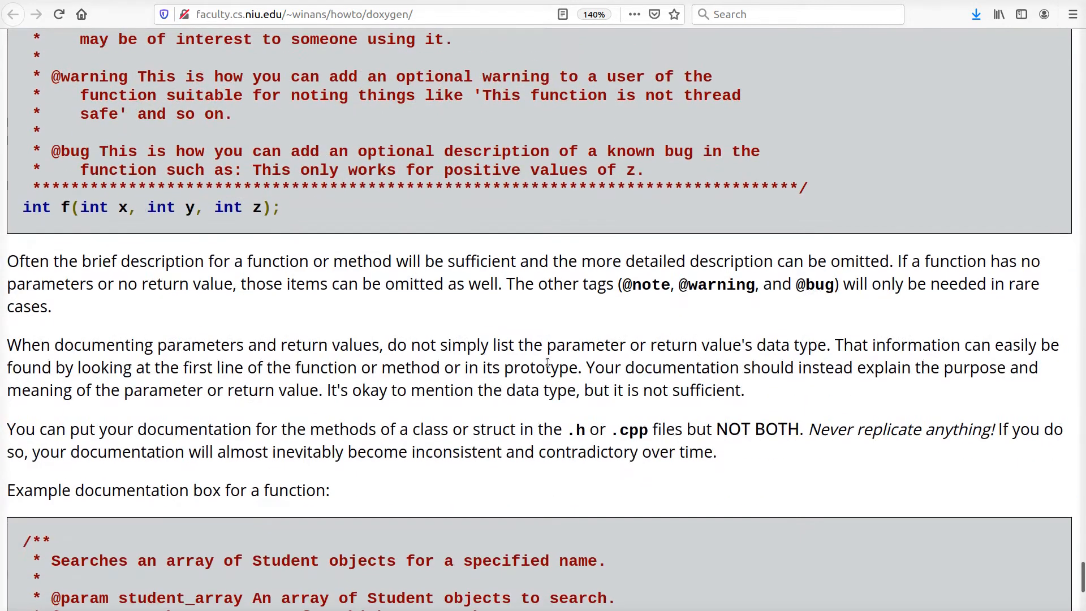
scroll("down", 3)
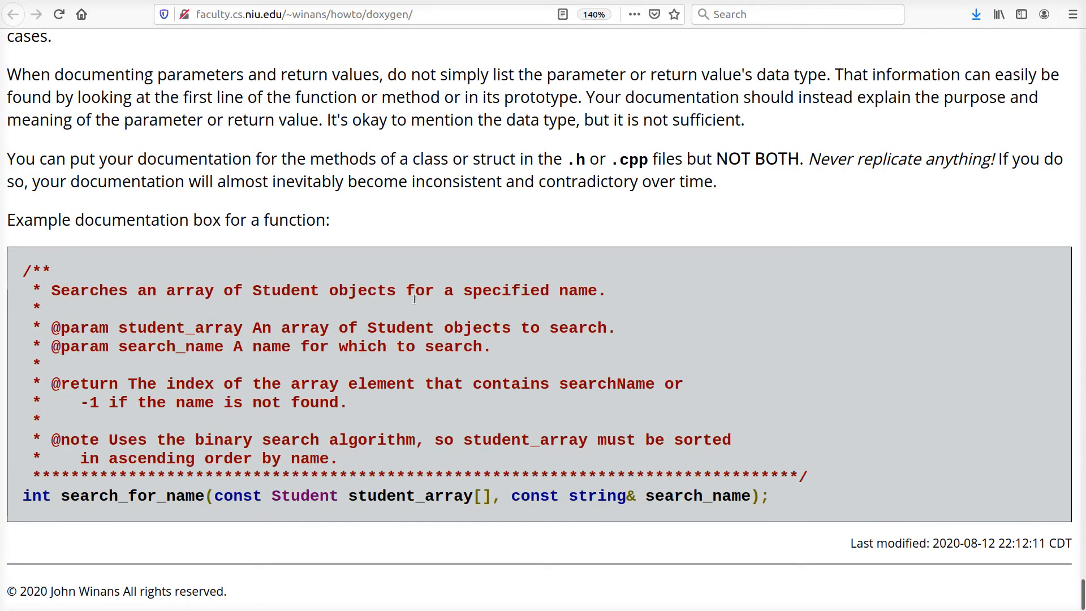
mouse_move(638, 266)
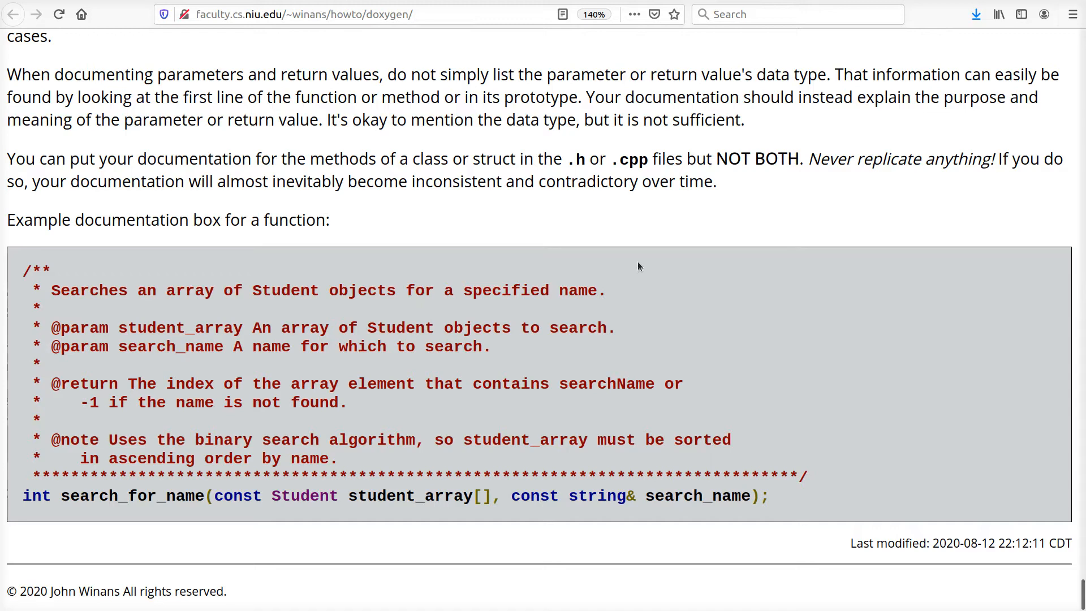
mouse_move(595, 260)
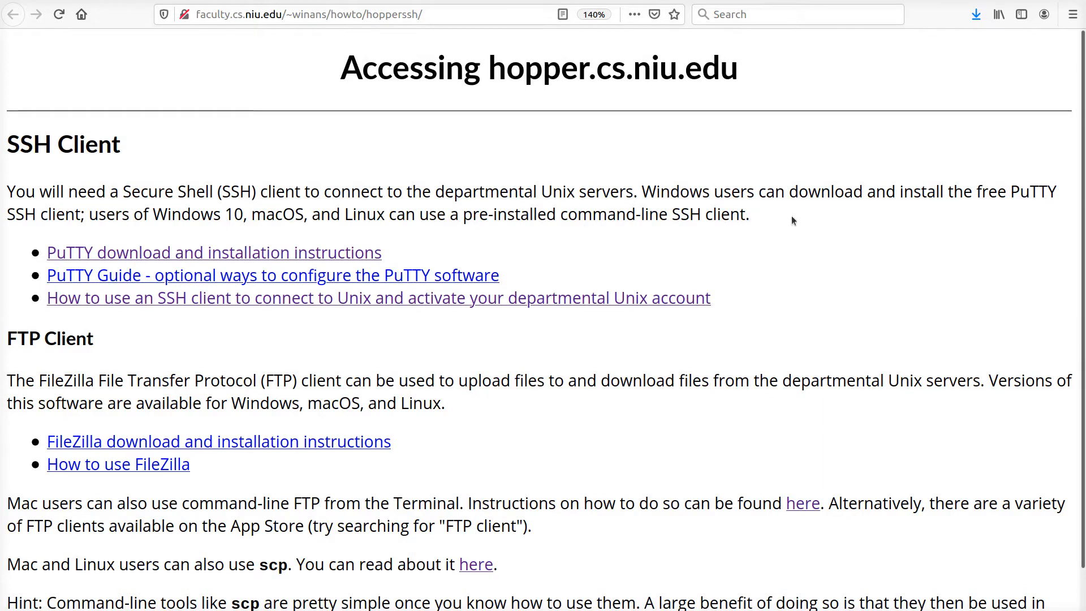
mouse_move(667, 239)
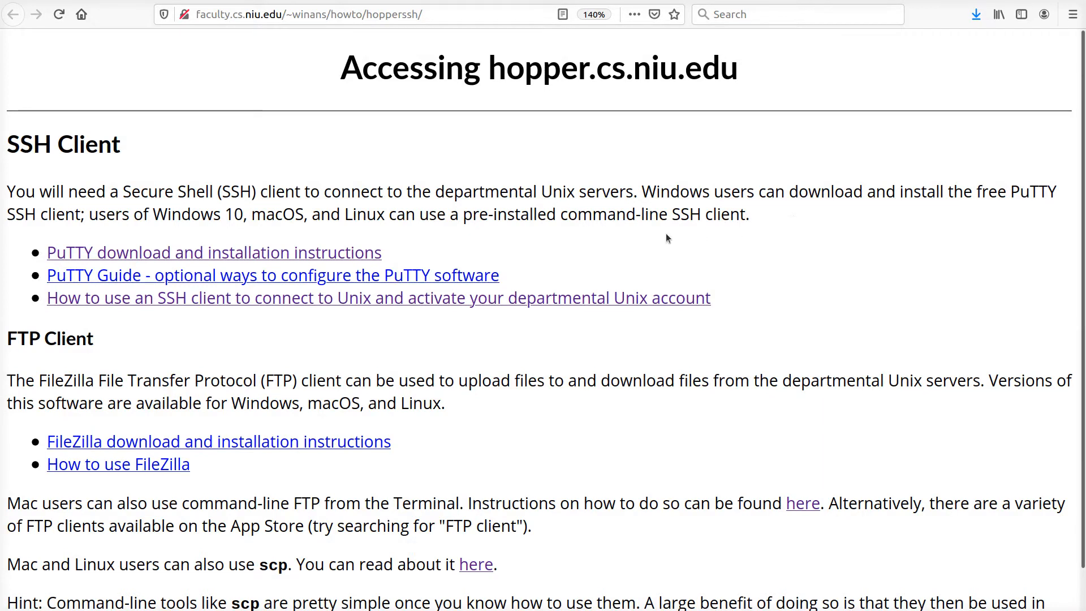
mouse_move(322, 257)
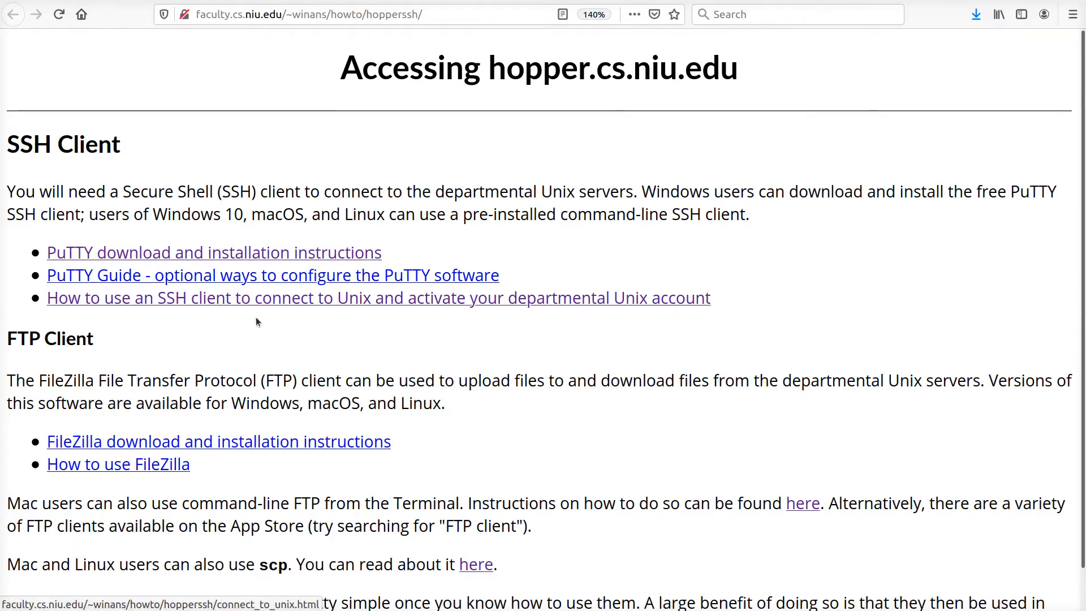
mouse_move(103, 447)
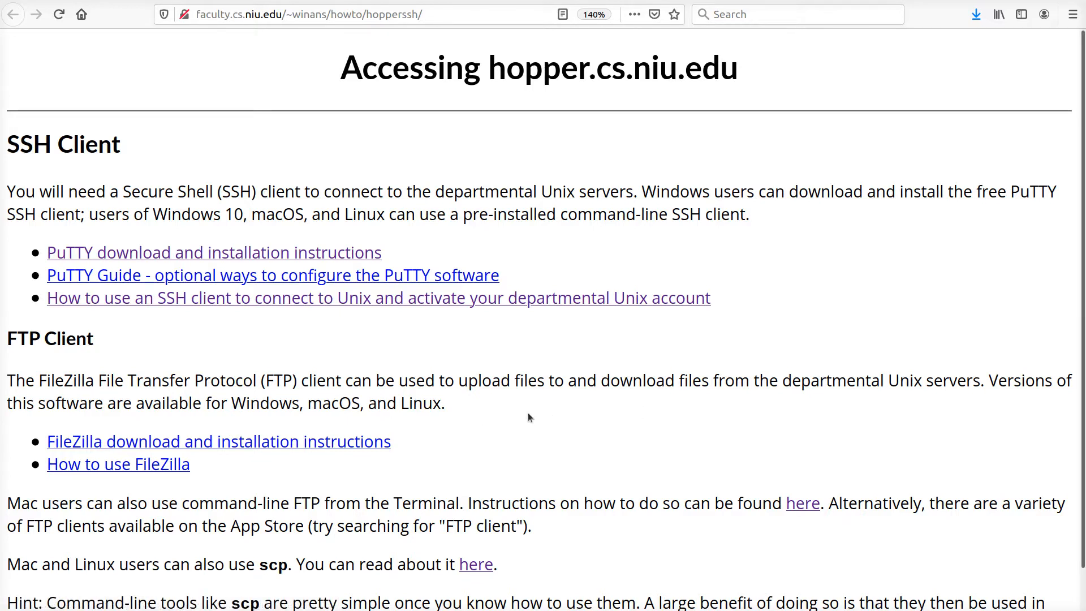
mouse_move(550, 406)
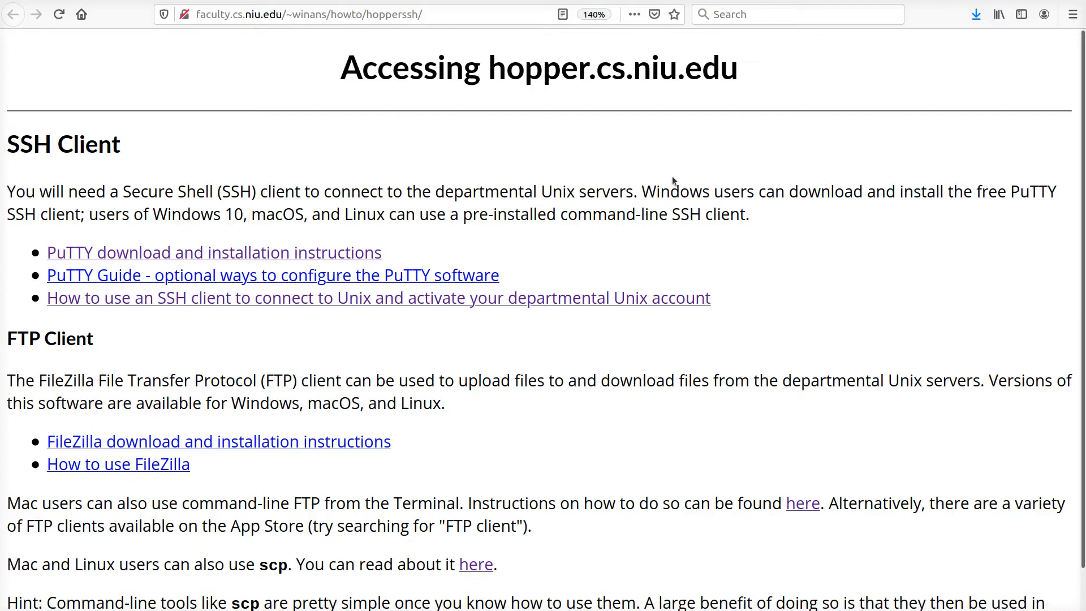
View the hopper.cs.niu.edu access page with its SSH and FTP client instructions
double_click(651, 214)
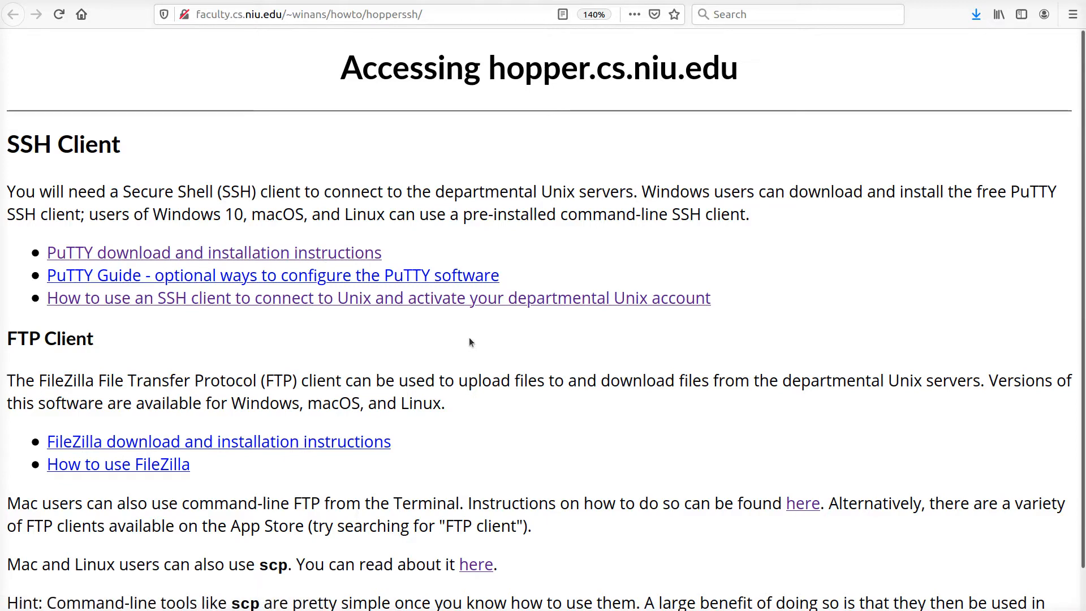
mouse_move(579, 267)
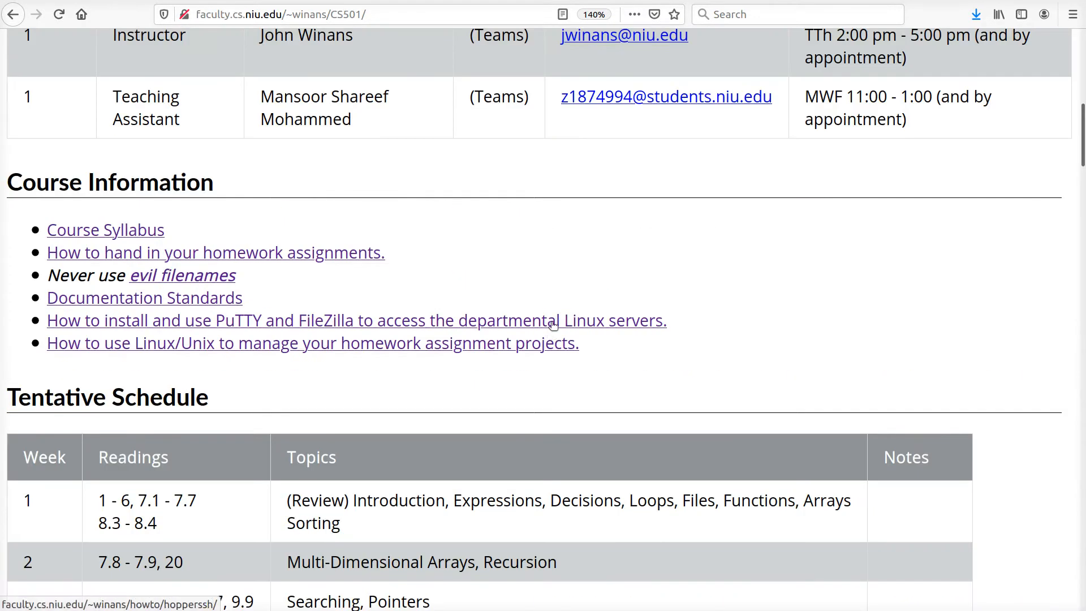
scroll("down", 3)
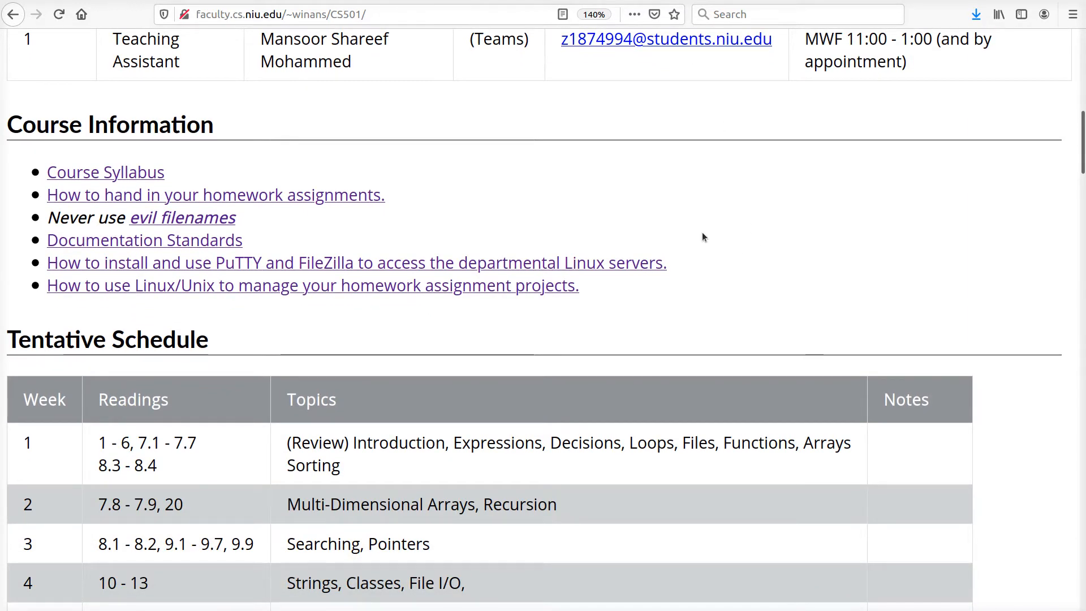
mouse_move(738, 249)
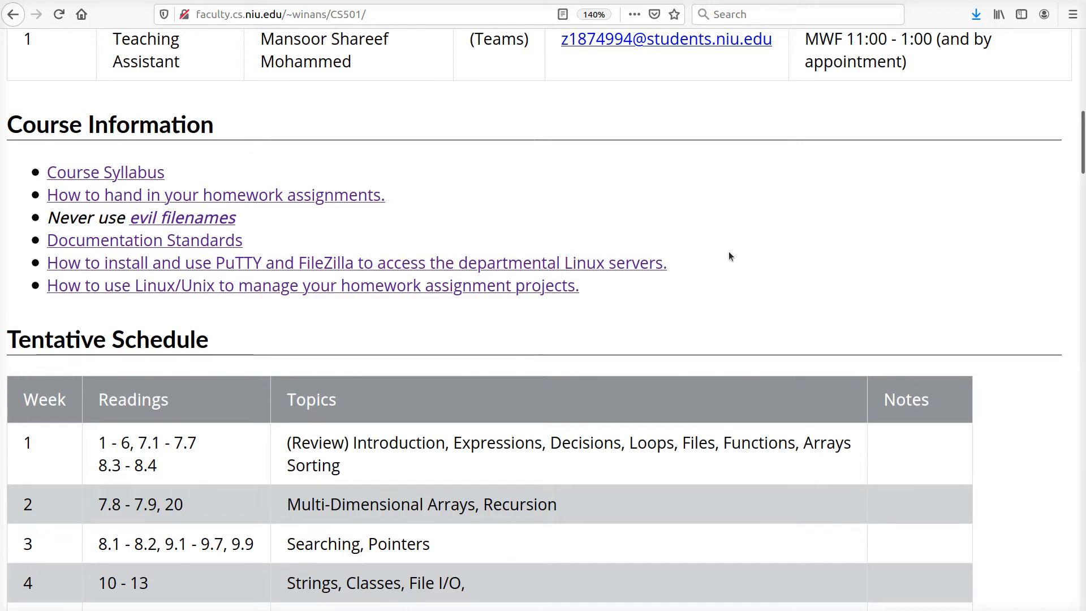
mouse_move(667, 247)
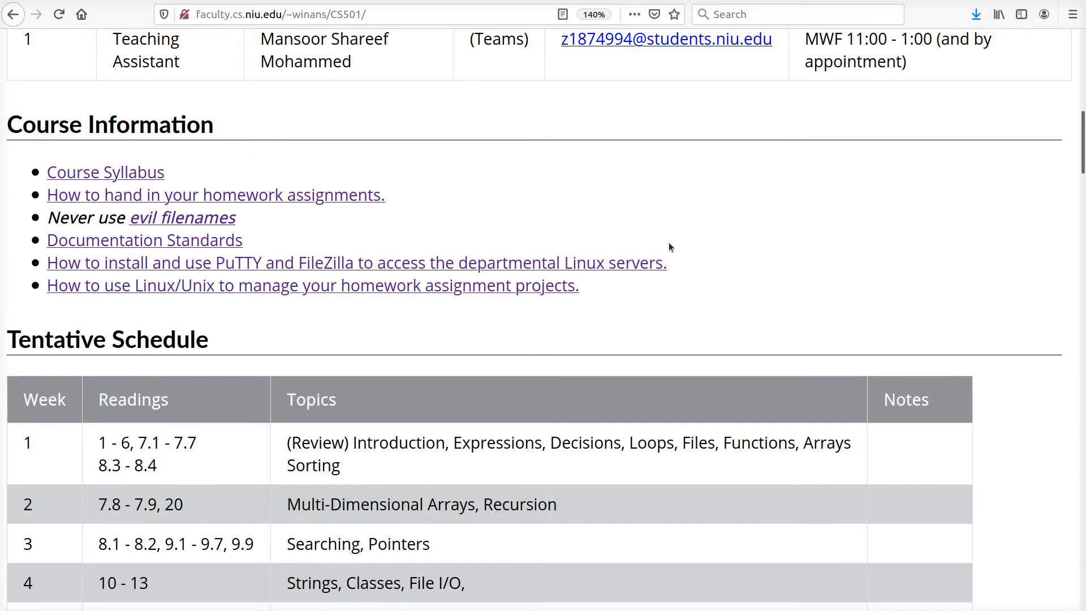
mouse_move(683, 253)
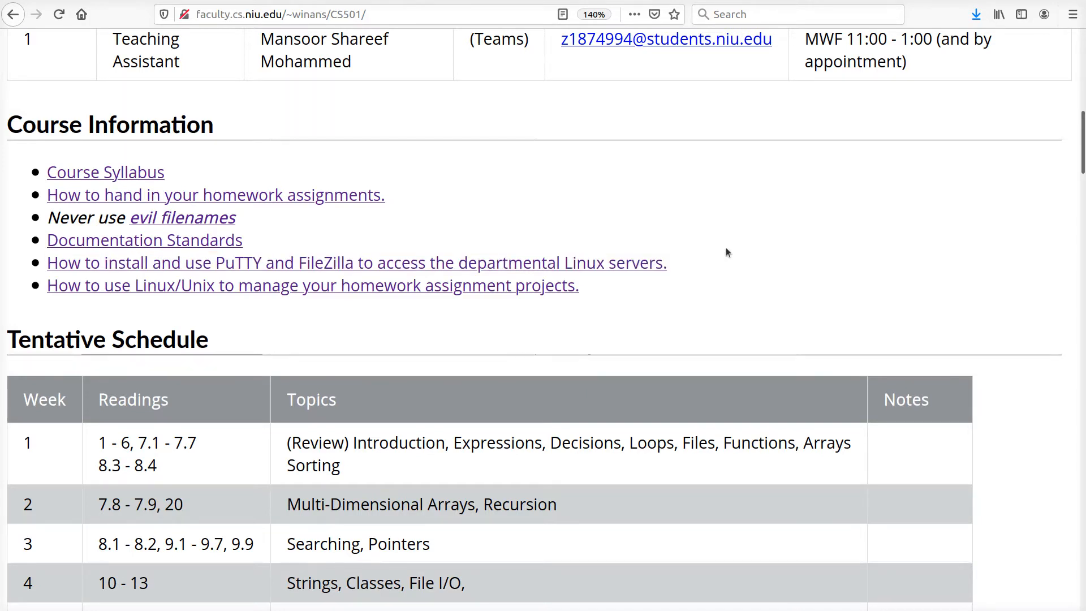
mouse_move(144, 296)
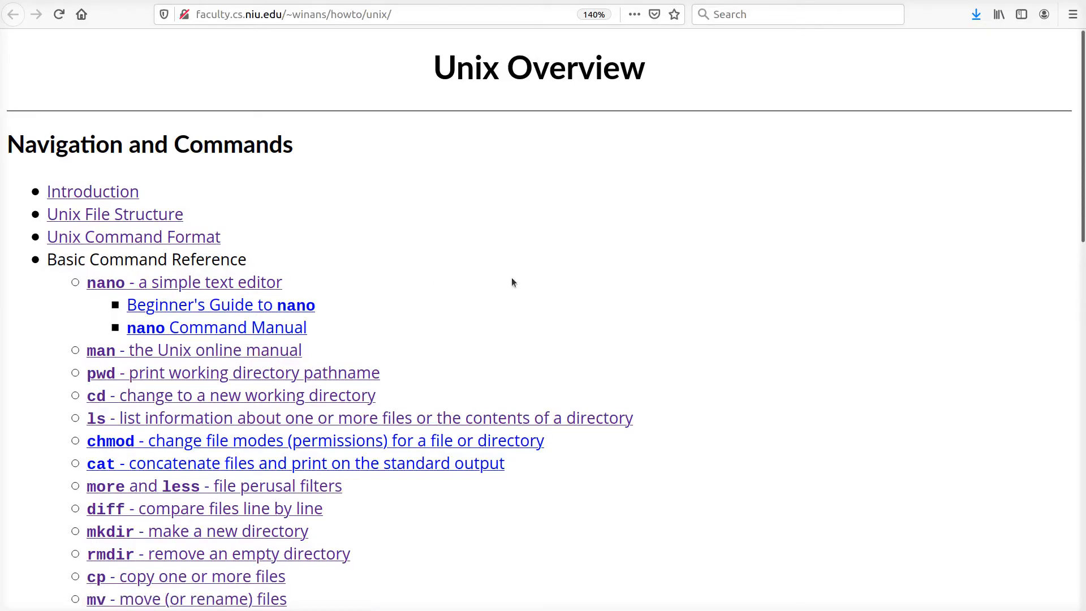
Scroll the Unix Overview through the vi, vim and Emacs editor links to the gdb tutorials
scroll("down", 3)
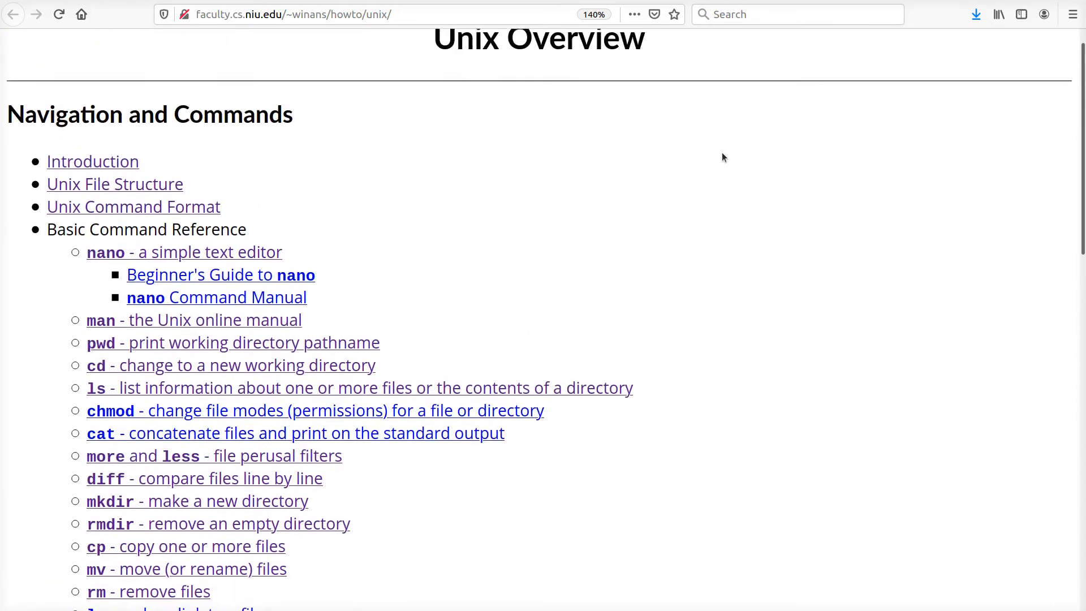
scroll("up", 3)
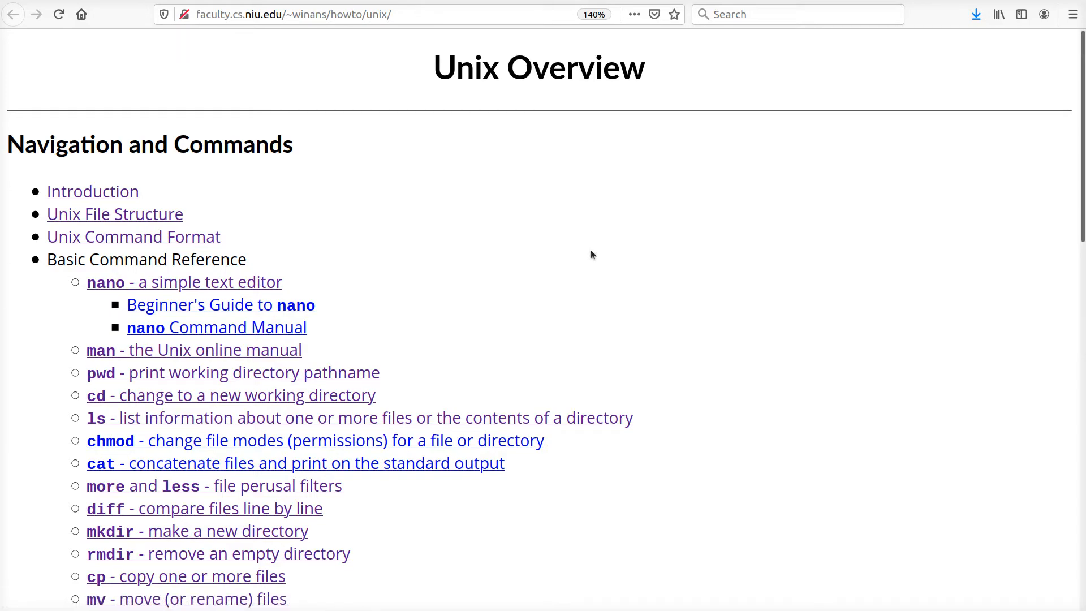
scroll("down", 3)
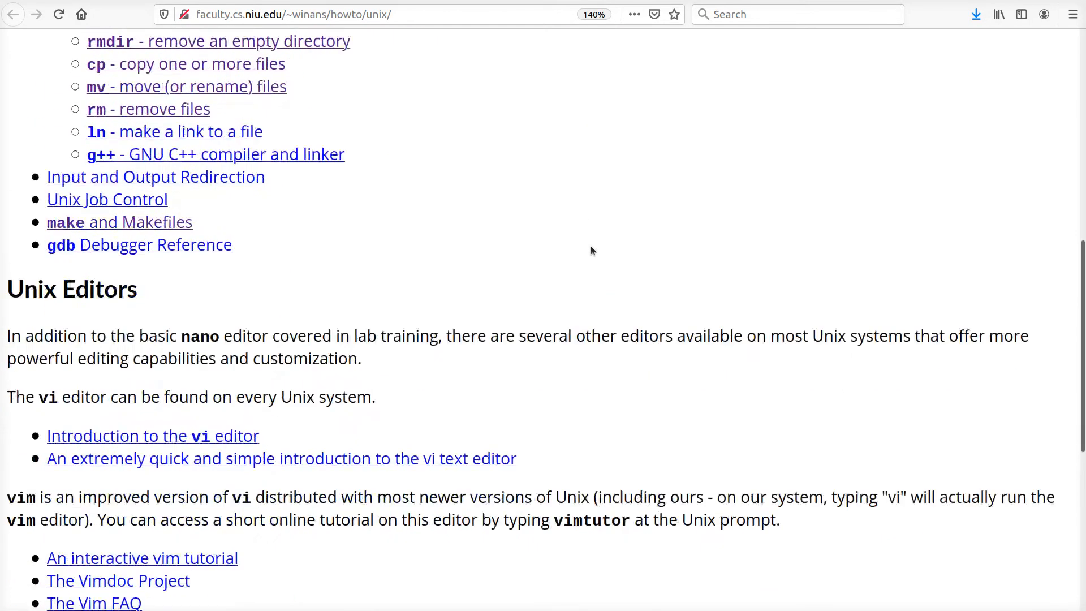
scroll("down", 3)
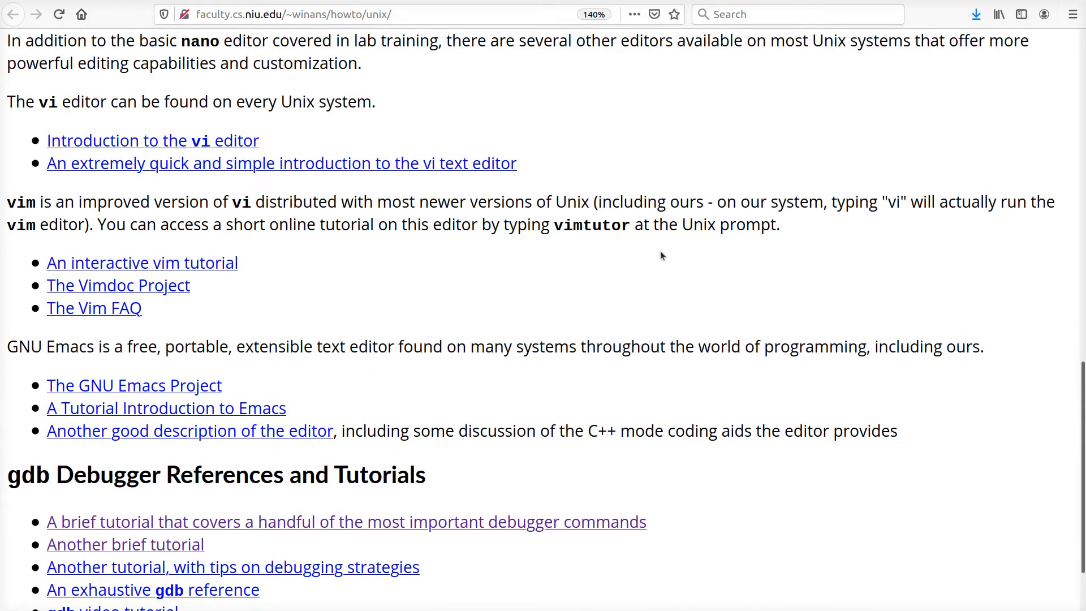
mouse_move(212, 378)
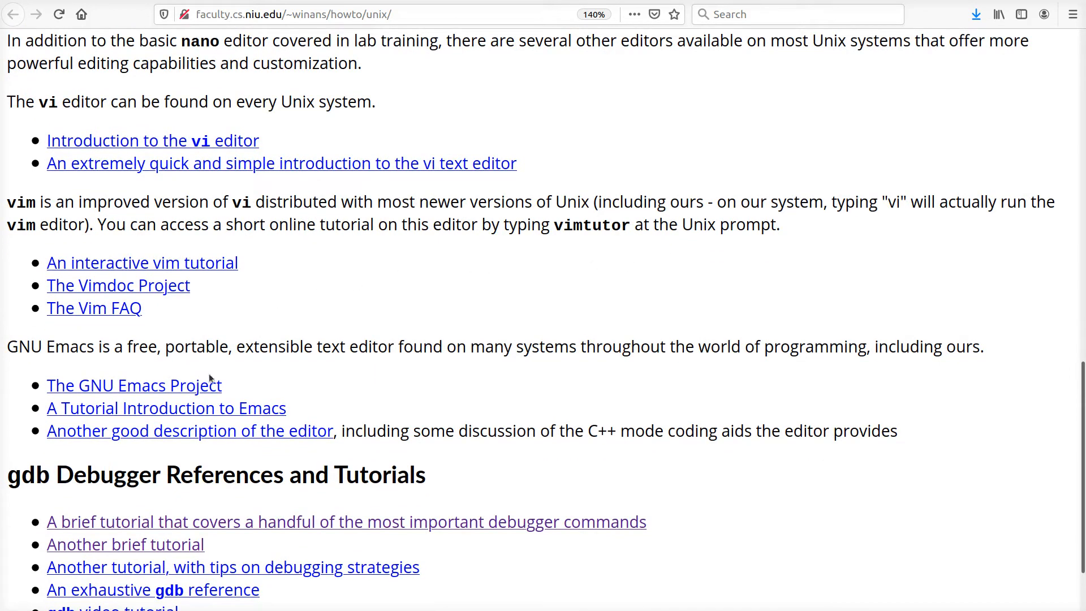
mouse_move(636, 291)
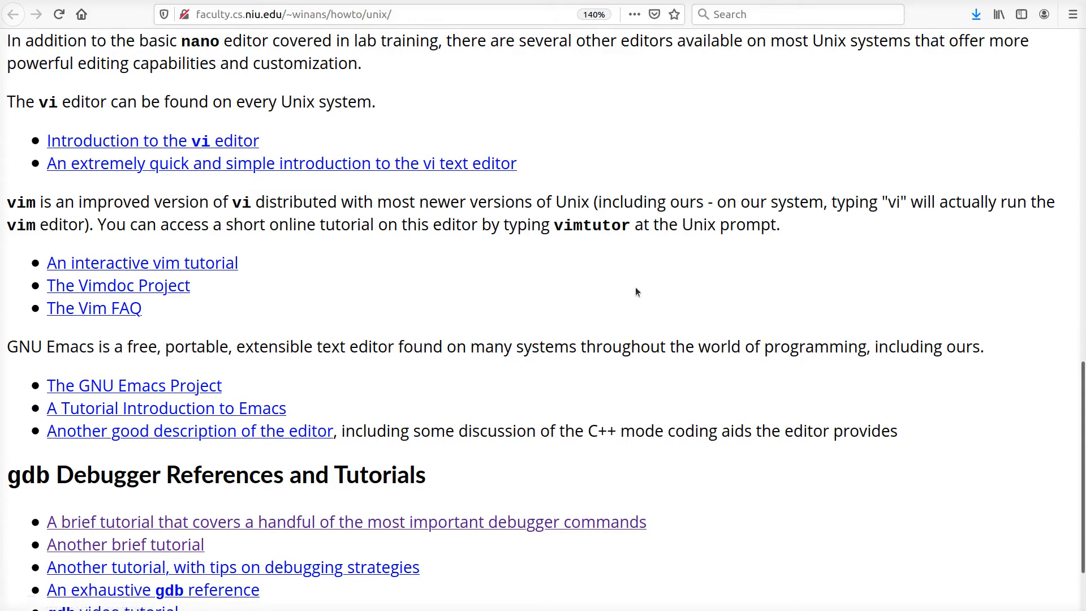
mouse_move(303, 90)
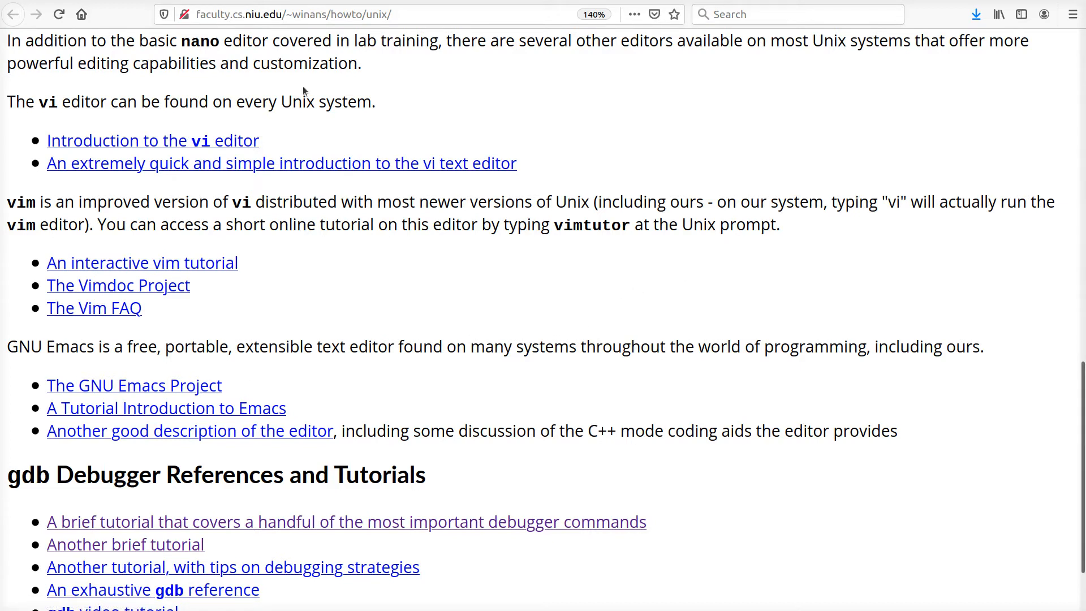
mouse_move(394, 258)
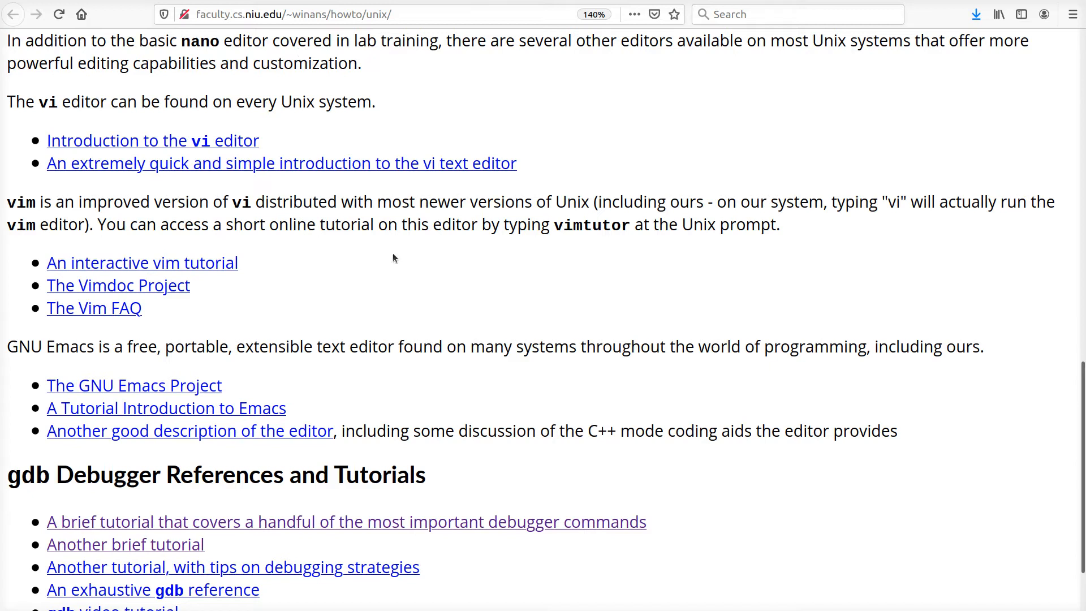
mouse_move(462, 303)
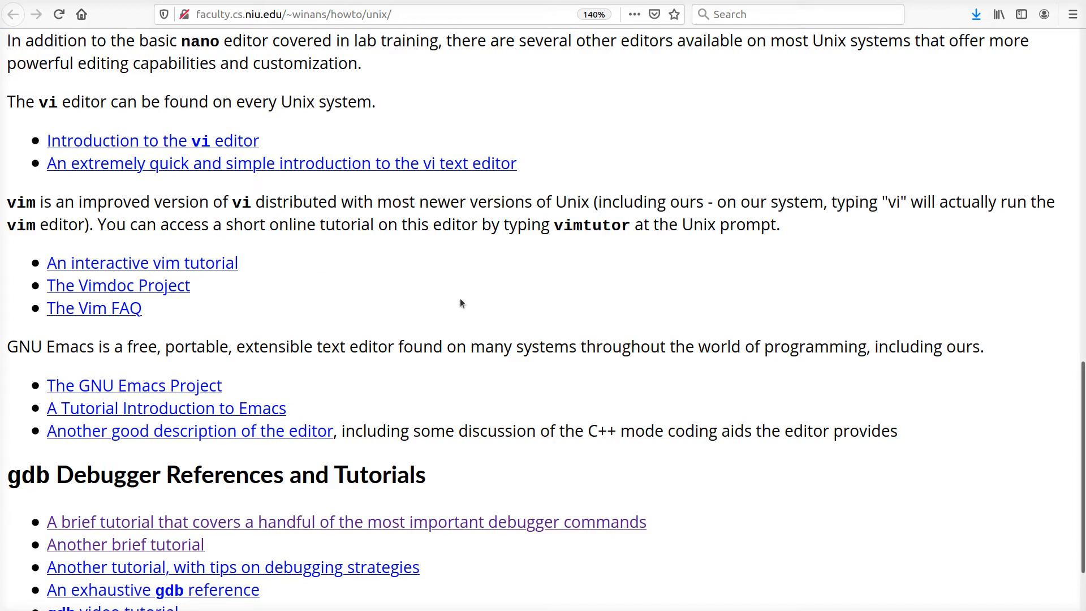
mouse_move(455, 264)
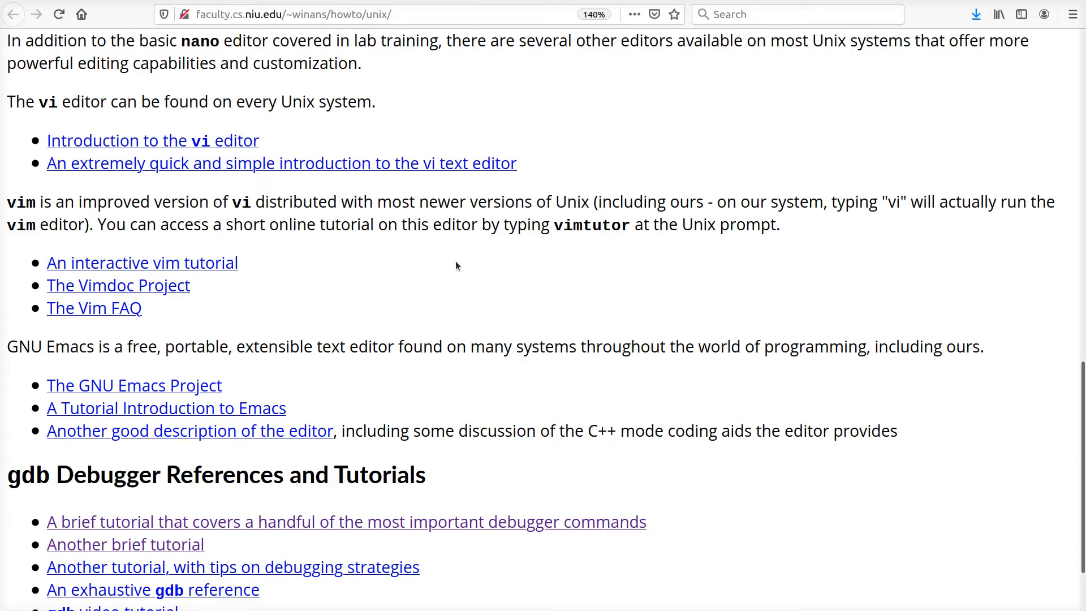
mouse_move(468, 292)
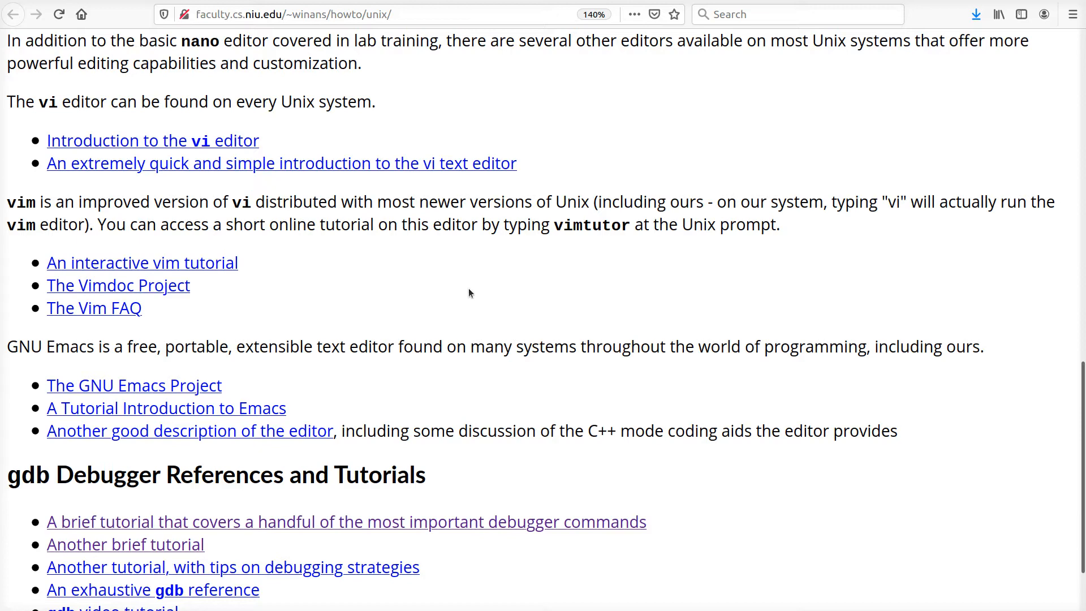
mouse_move(407, 288)
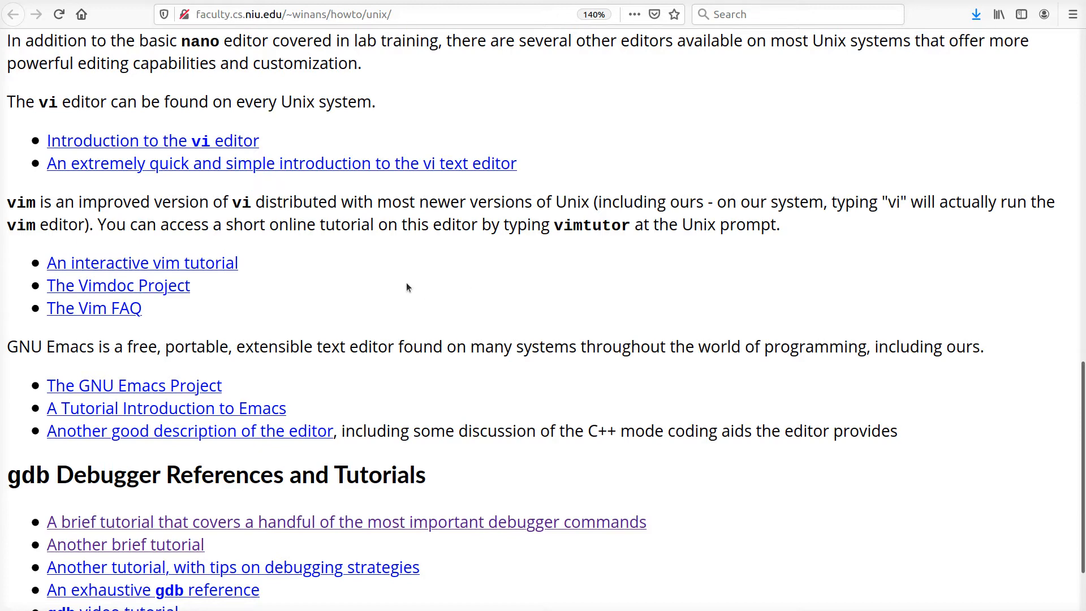
scroll("down", 3)
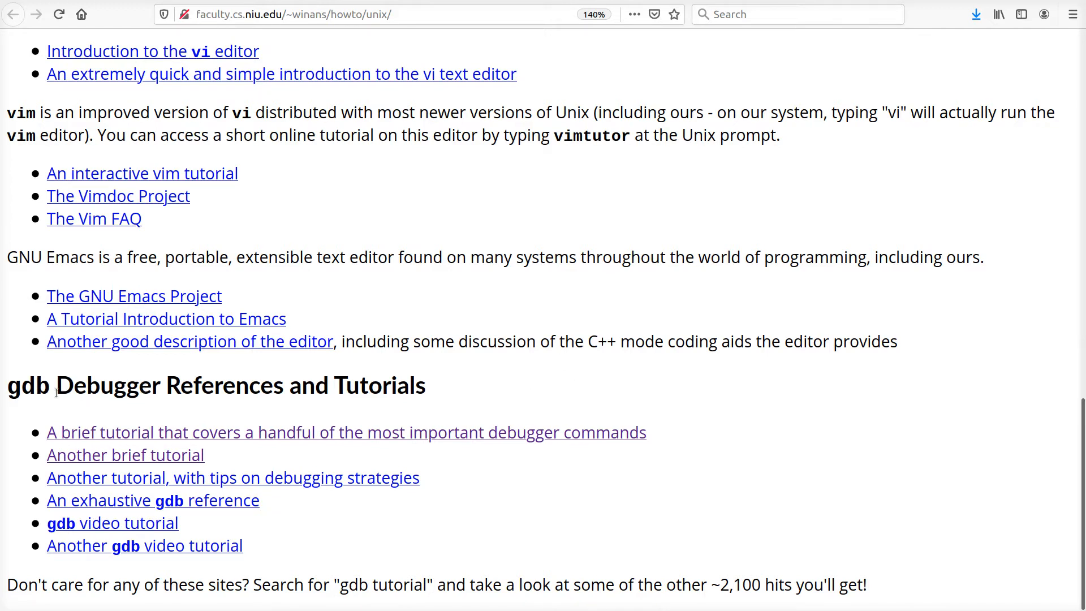
mouse_move(531, 393)
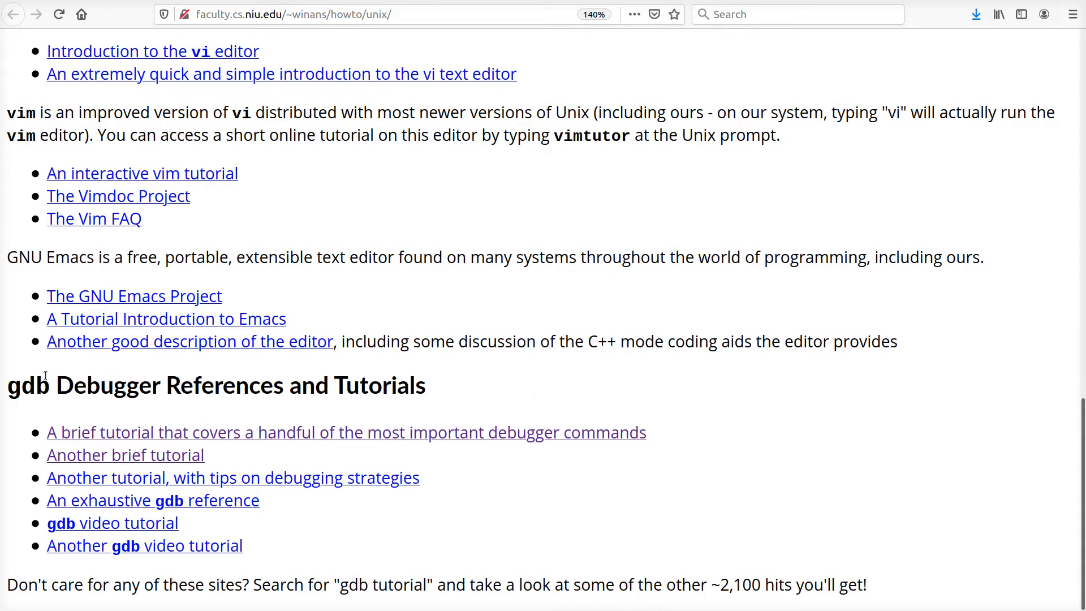
mouse_move(482, 387)
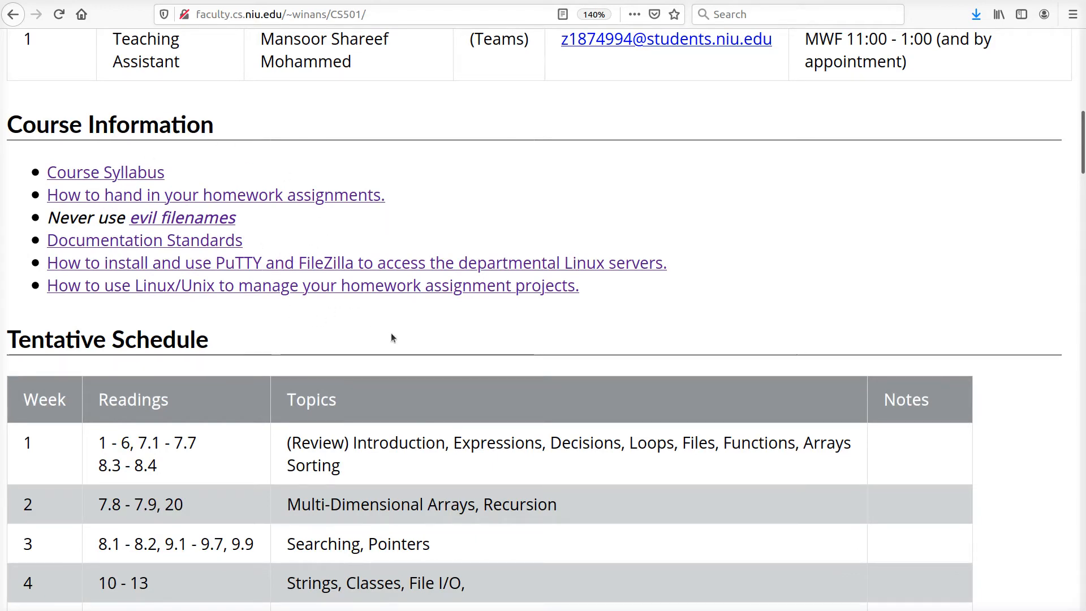
scroll("down", 3)
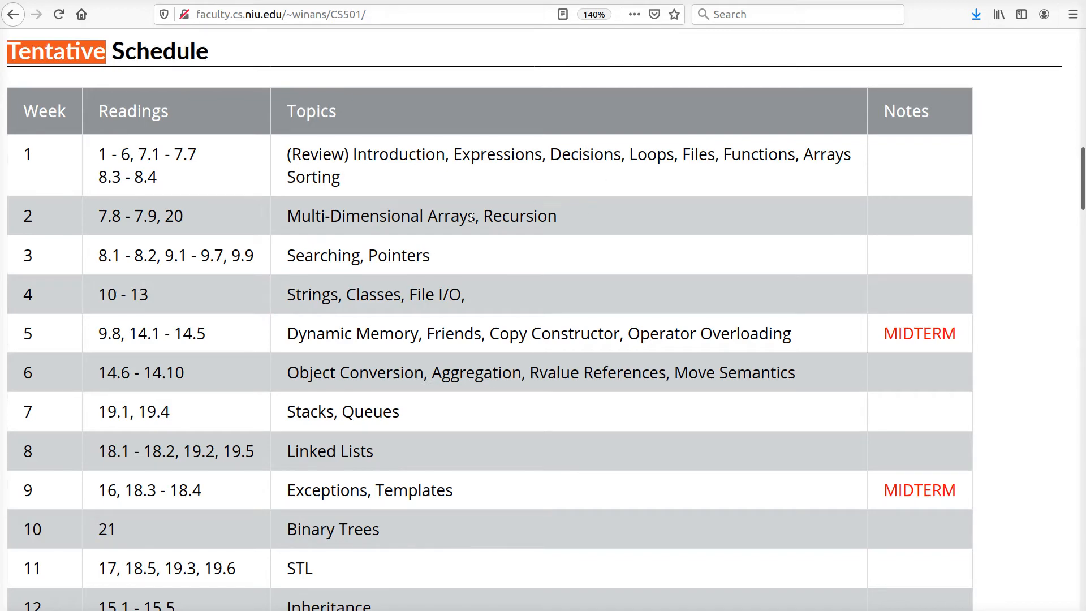
mouse_move(121, 92)
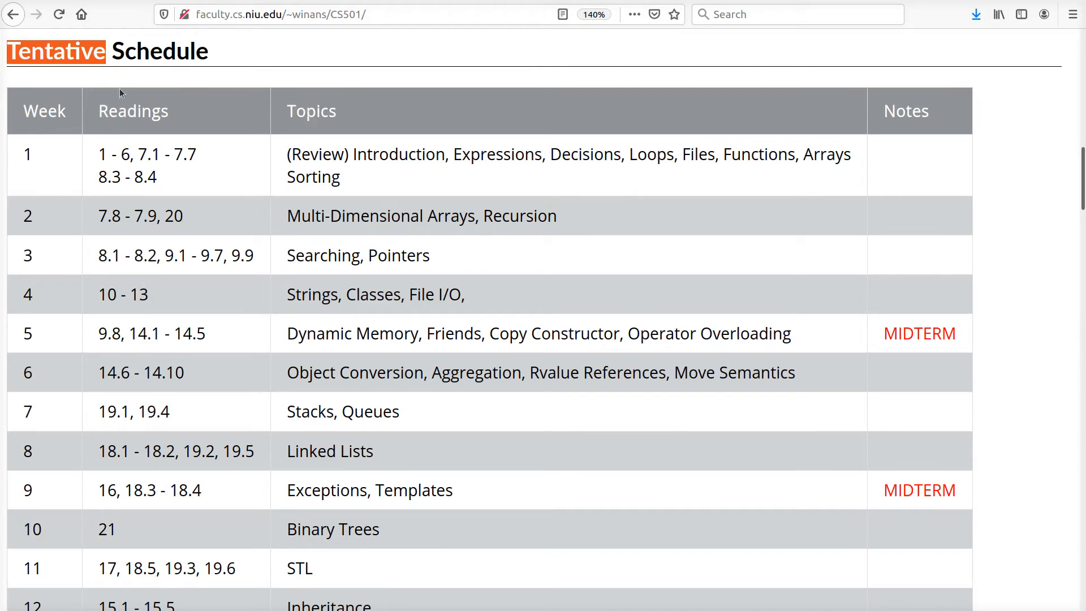
scroll("down", 3)
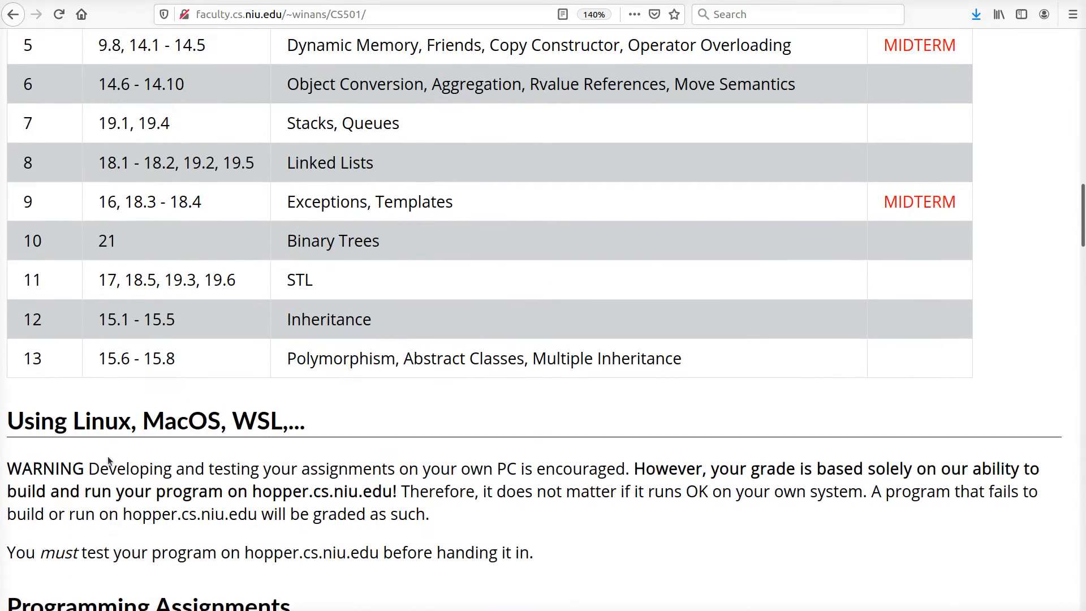
mouse_move(411, 379)
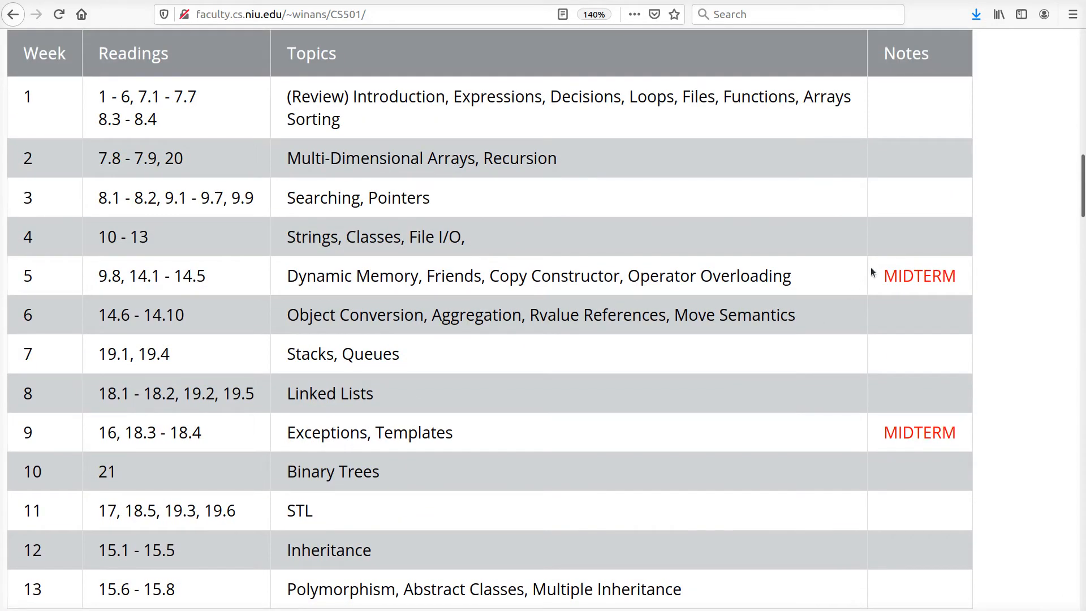
mouse_move(853, 311)
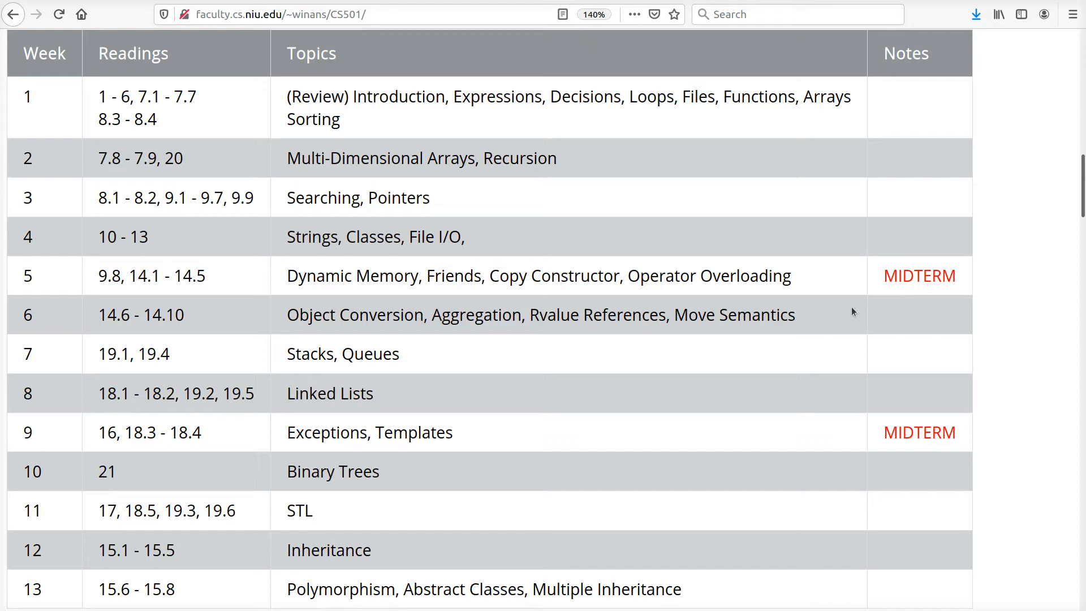
mouse_move(85, 264)
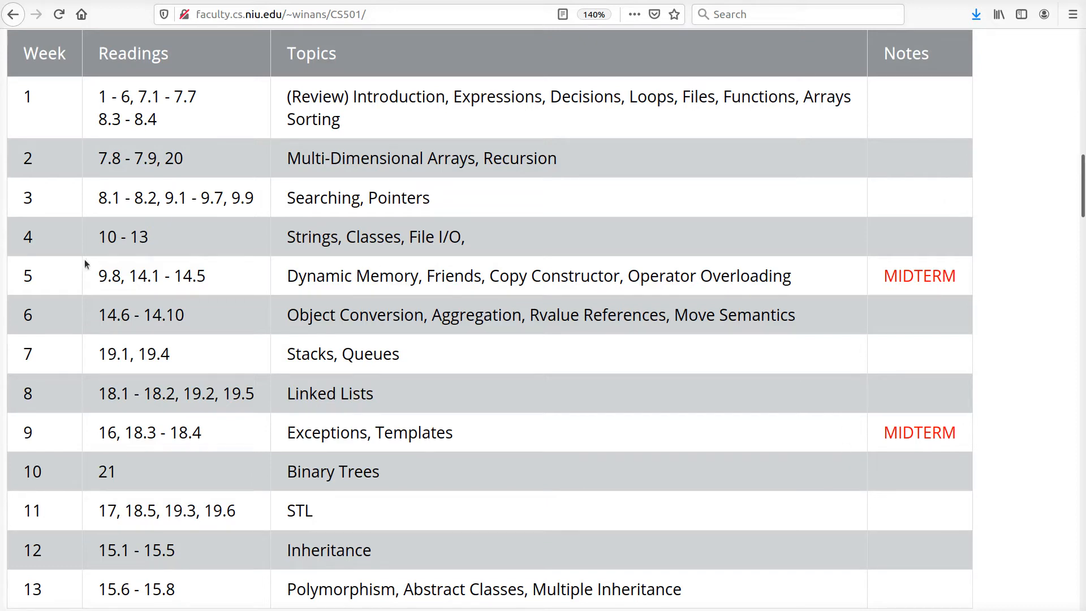
mouse_move(593, 167)
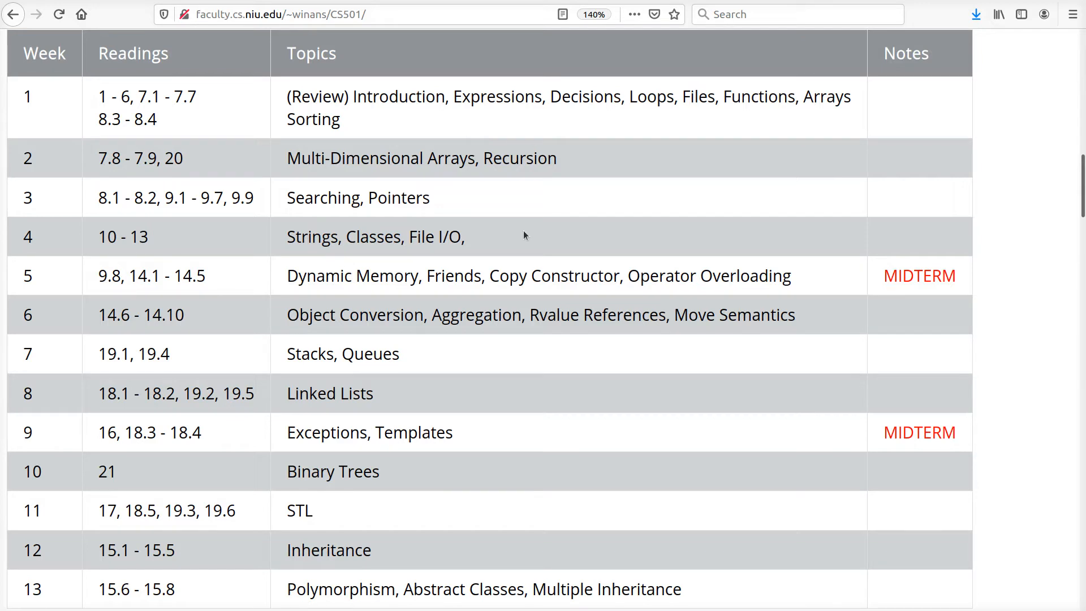
mouse_move(862, 294)
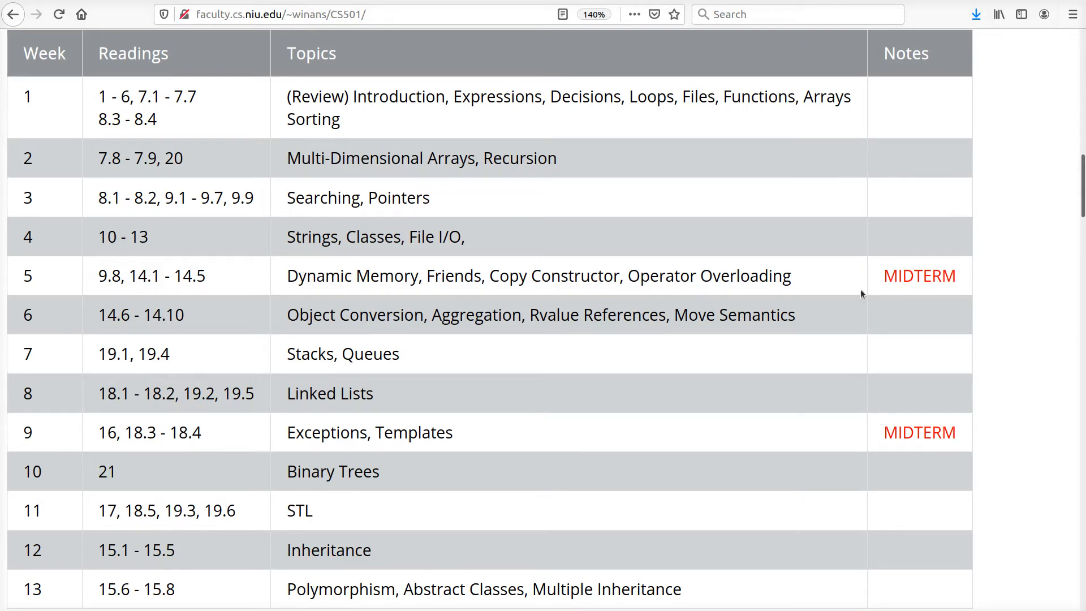
mouse_move(832, 290)
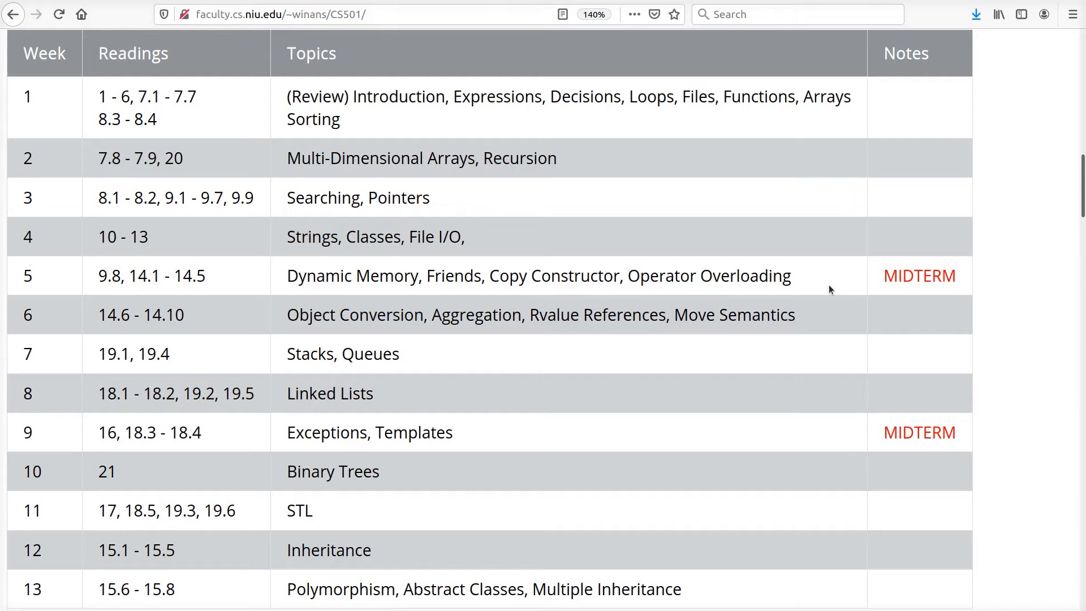
mouse_move(855, 440)
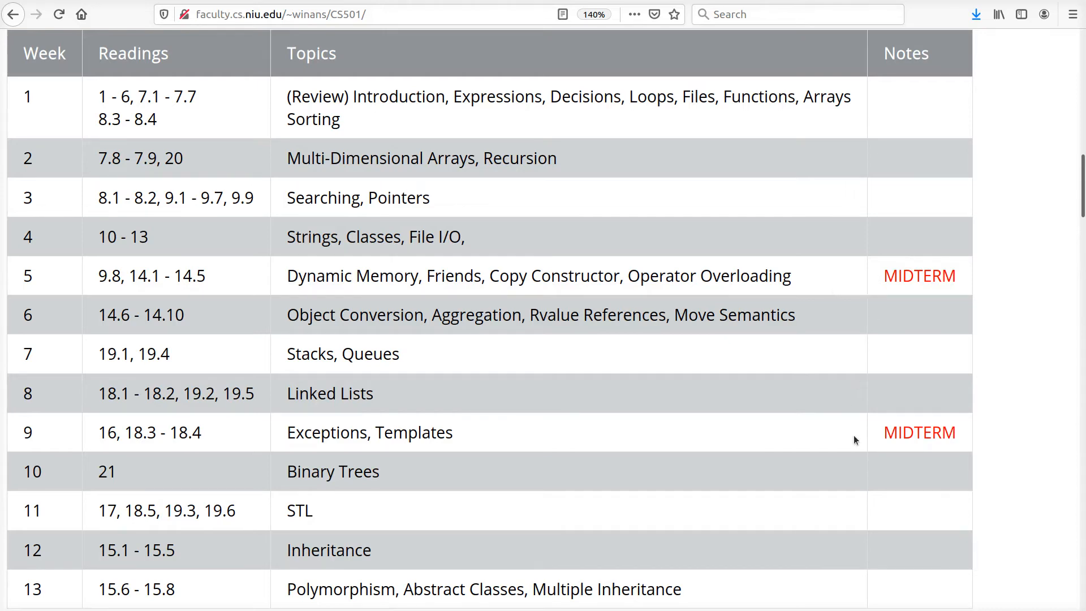
scroll("down", 3)
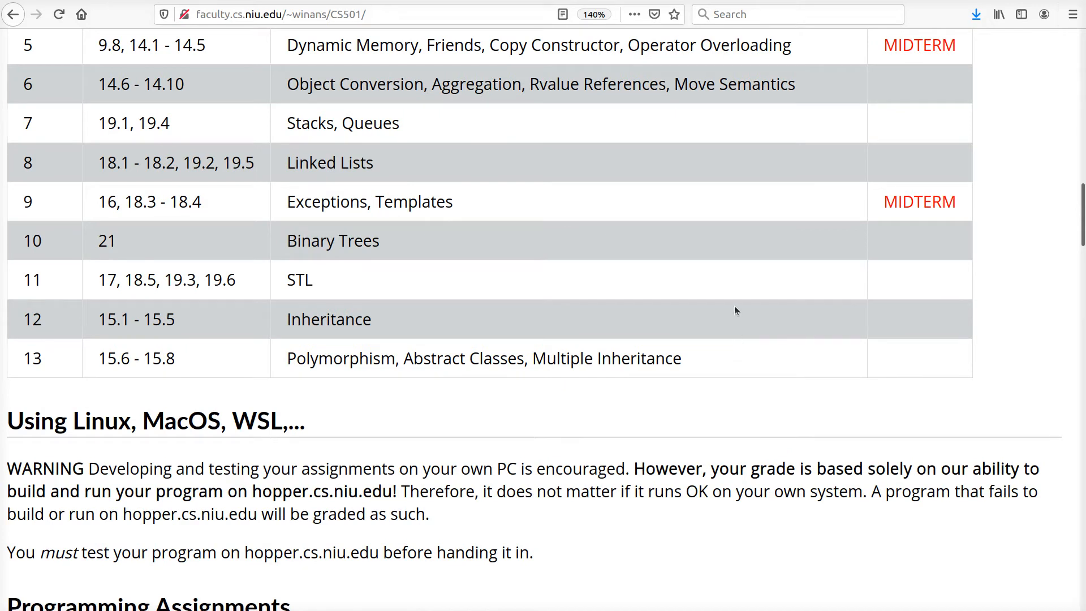
mouse_move(731, 321)
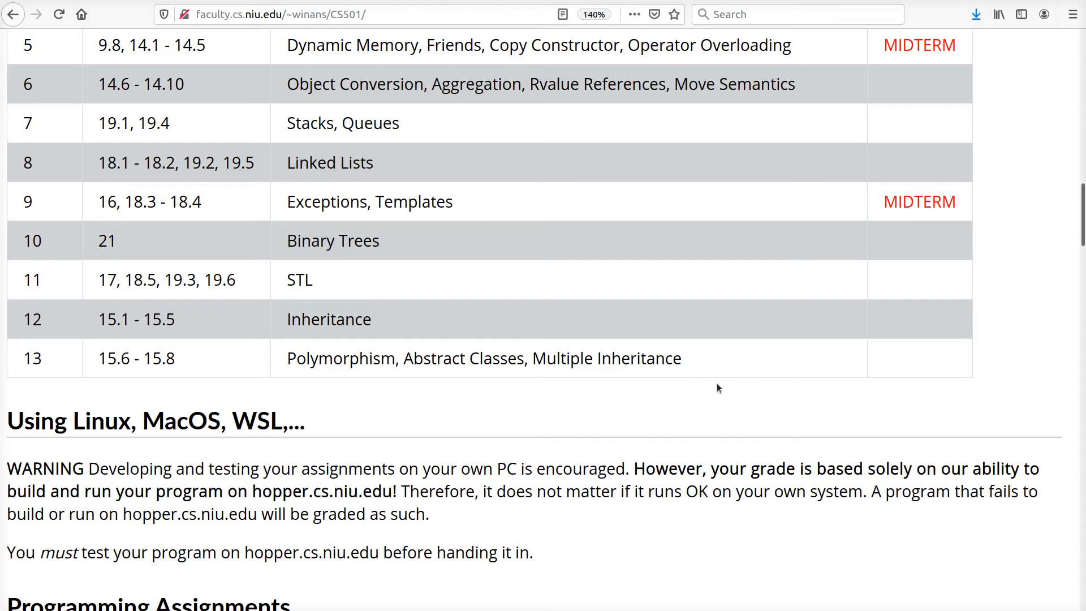
mouse_move(617, 405)
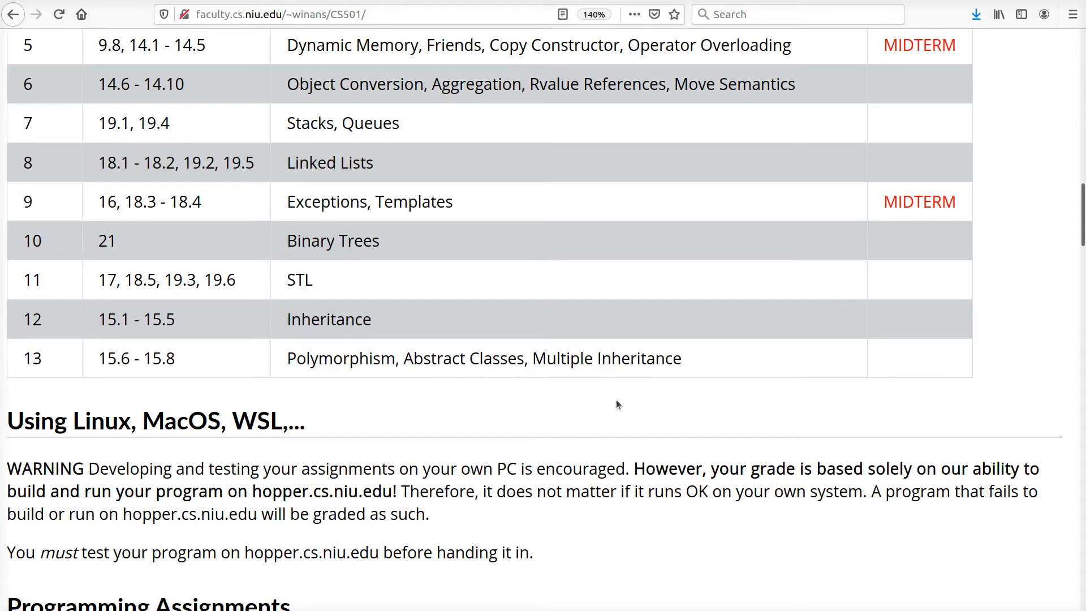
mouse_move(761, 388)
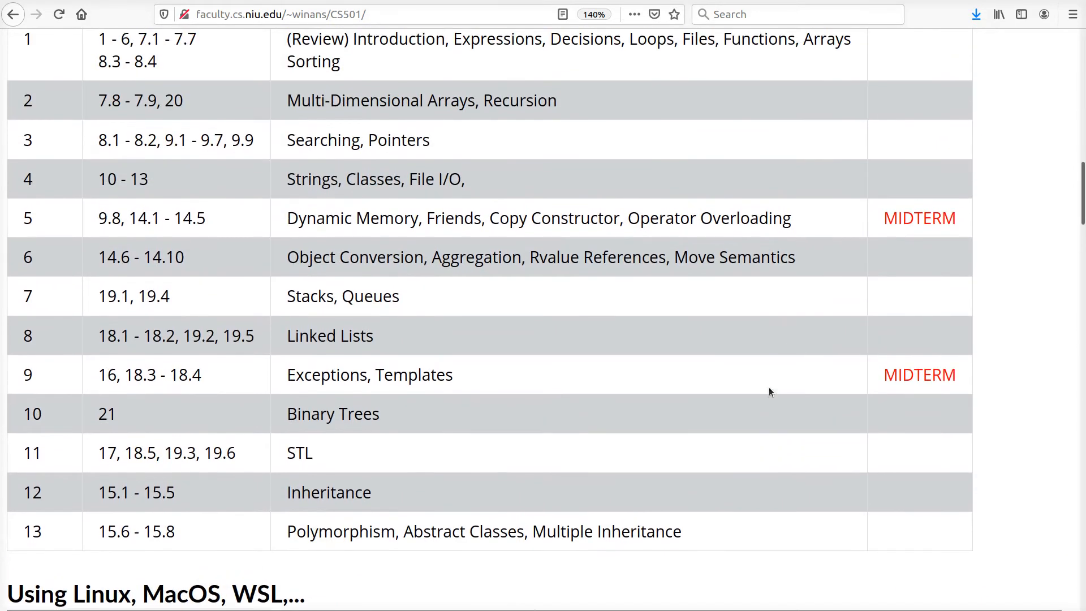
mouse_move(735, 218)
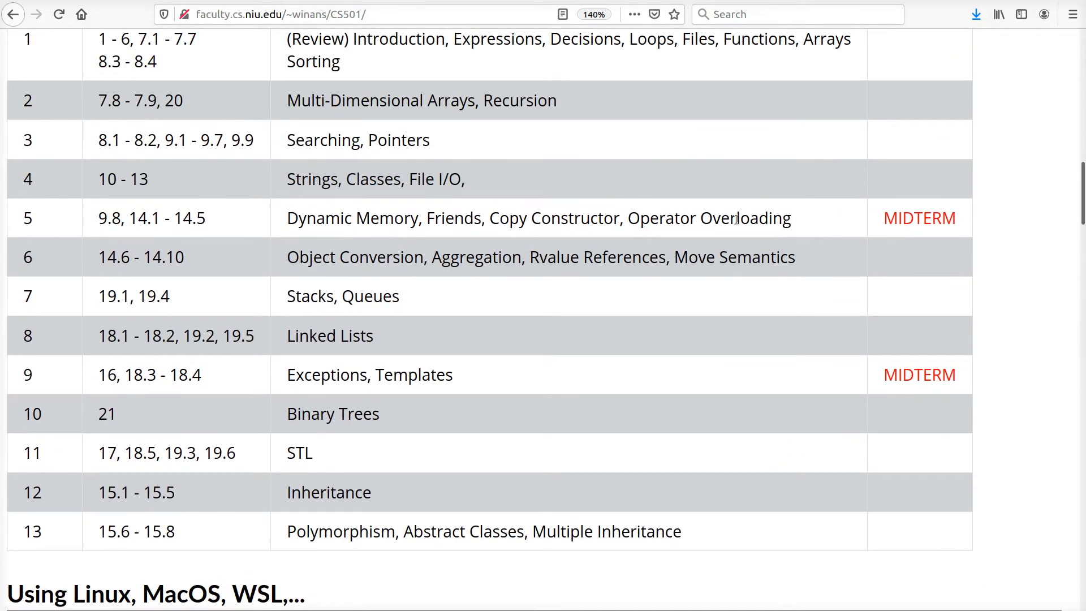
mouse_move(863, 402)
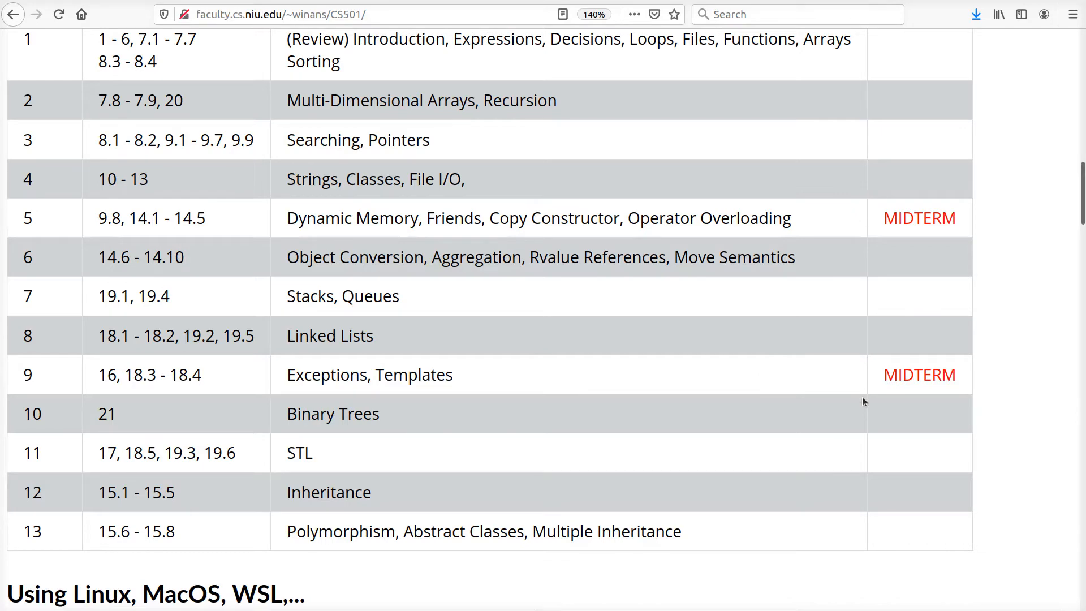
scroll("down", 3)
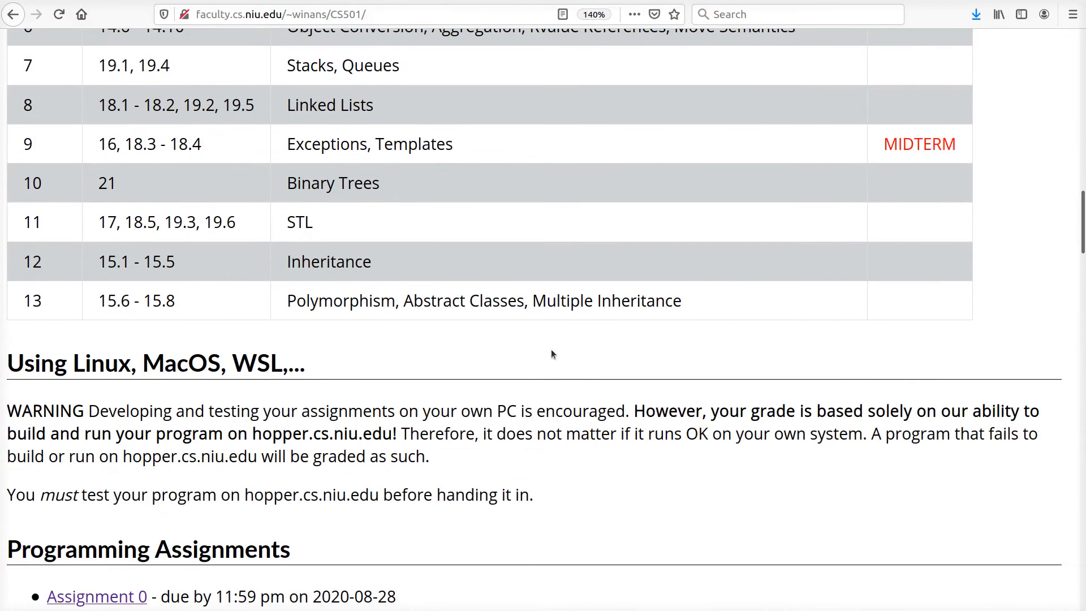
mouse_move(543, 347)
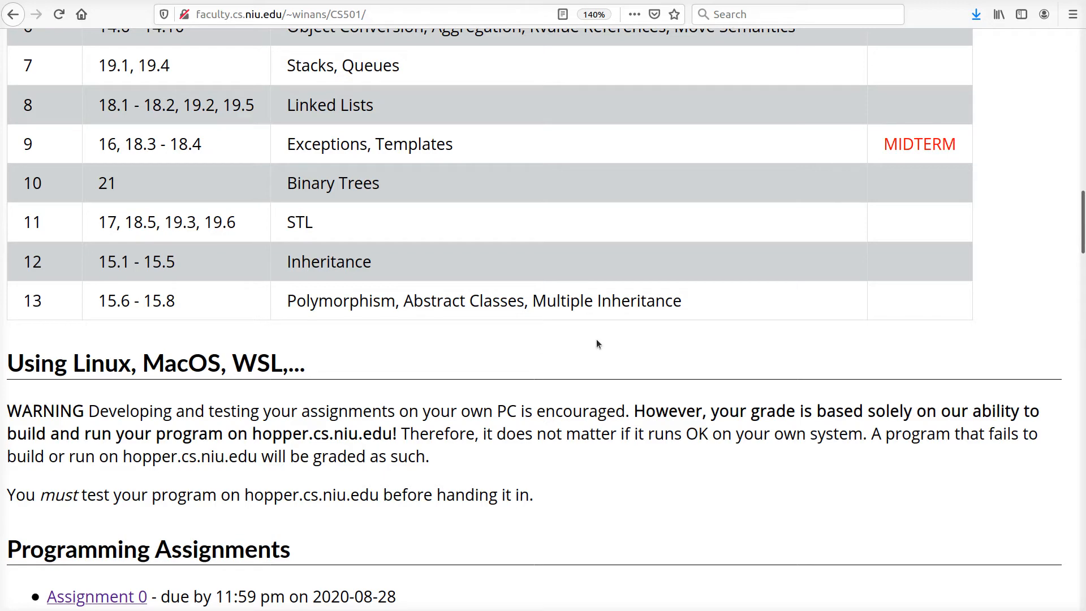
scroll("down", 3)
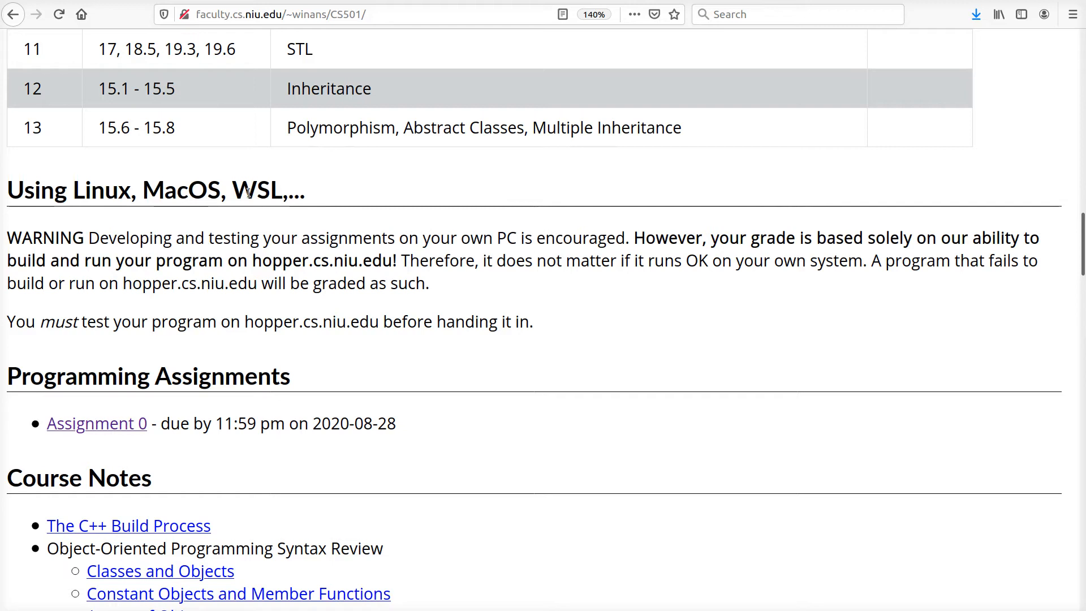
double_click(257, 190)
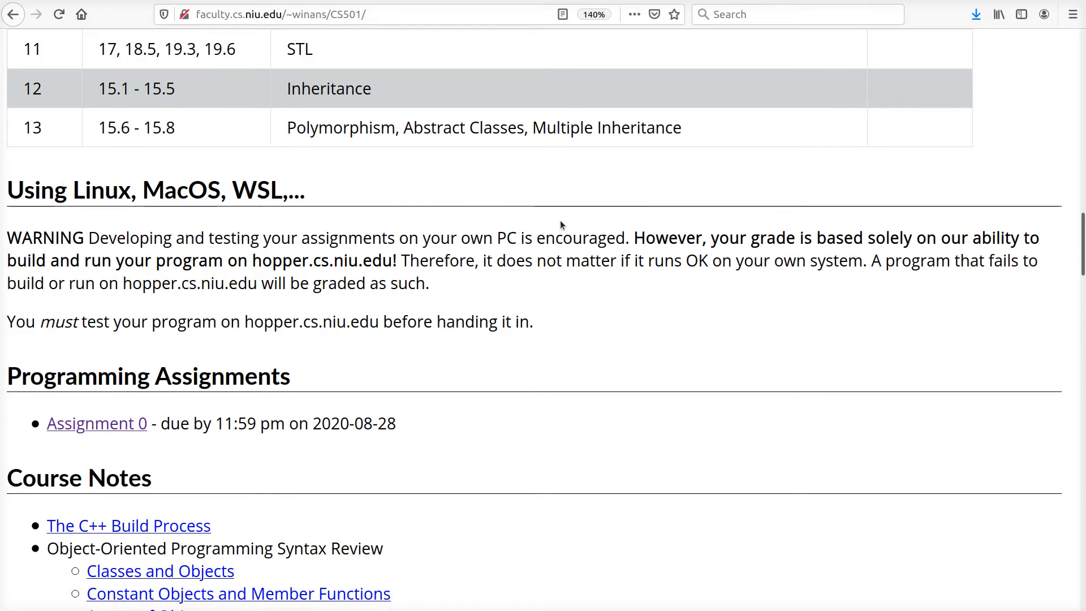
mouse_move(554, 223)
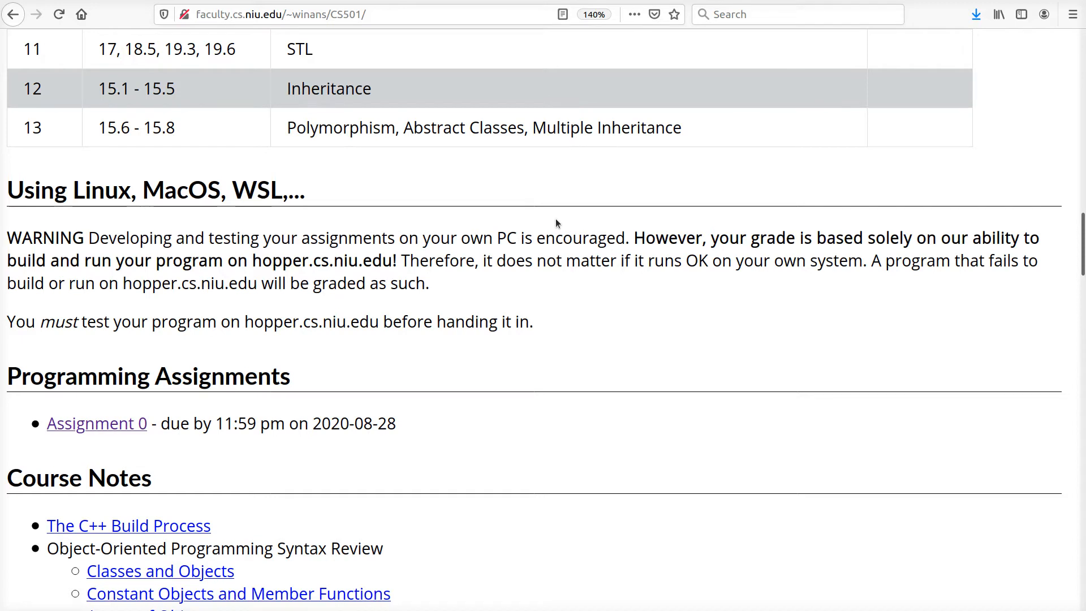
double_click(668, 237)
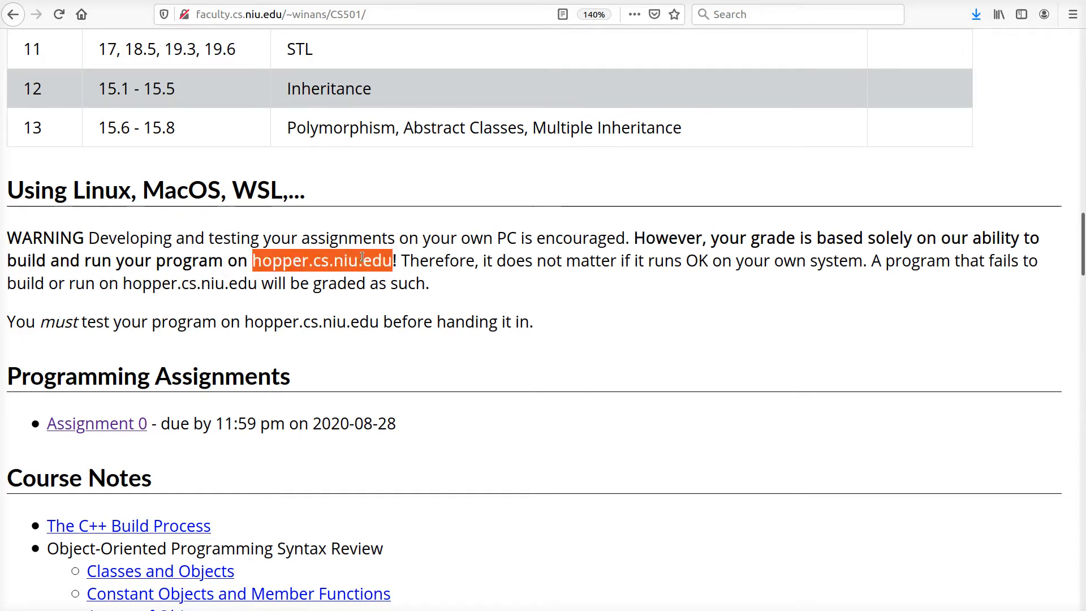
mouse_move(426, 214)
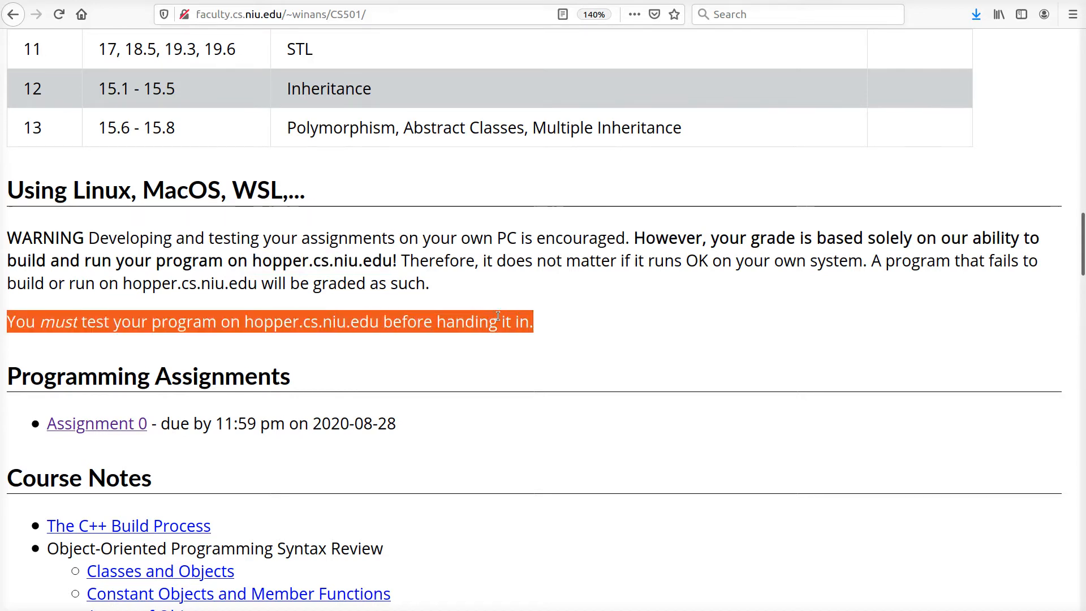
scroll("down", 3)
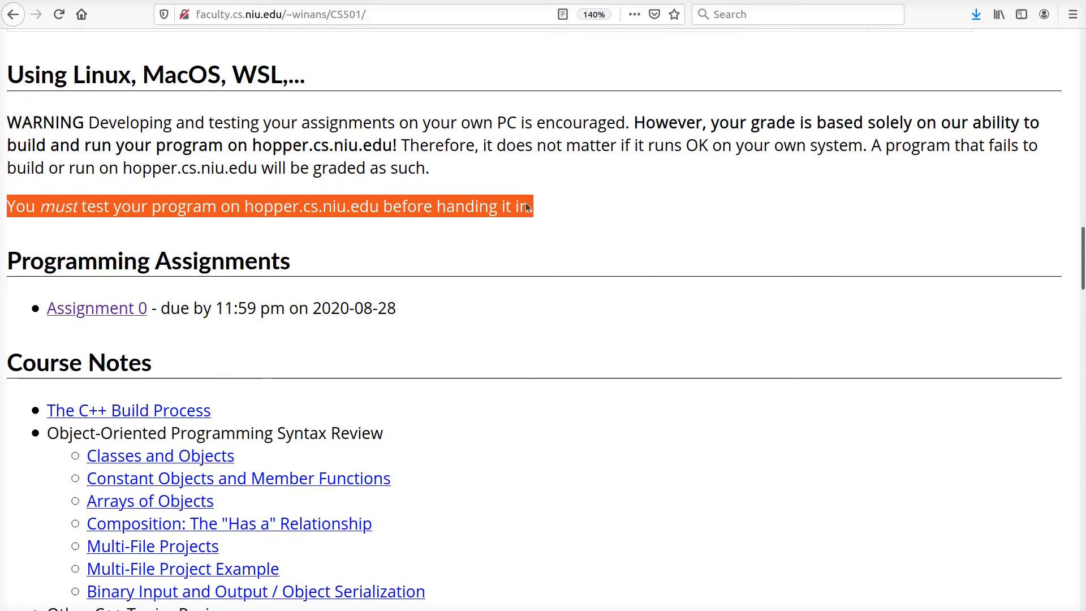
scroll("down", 3)
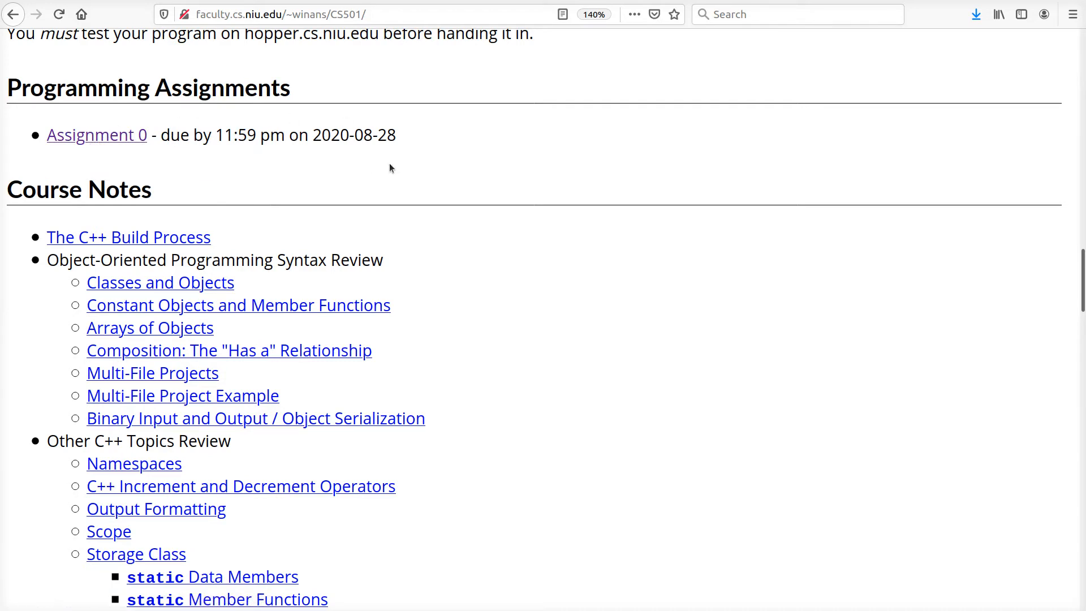
mouse_move(97, 134)
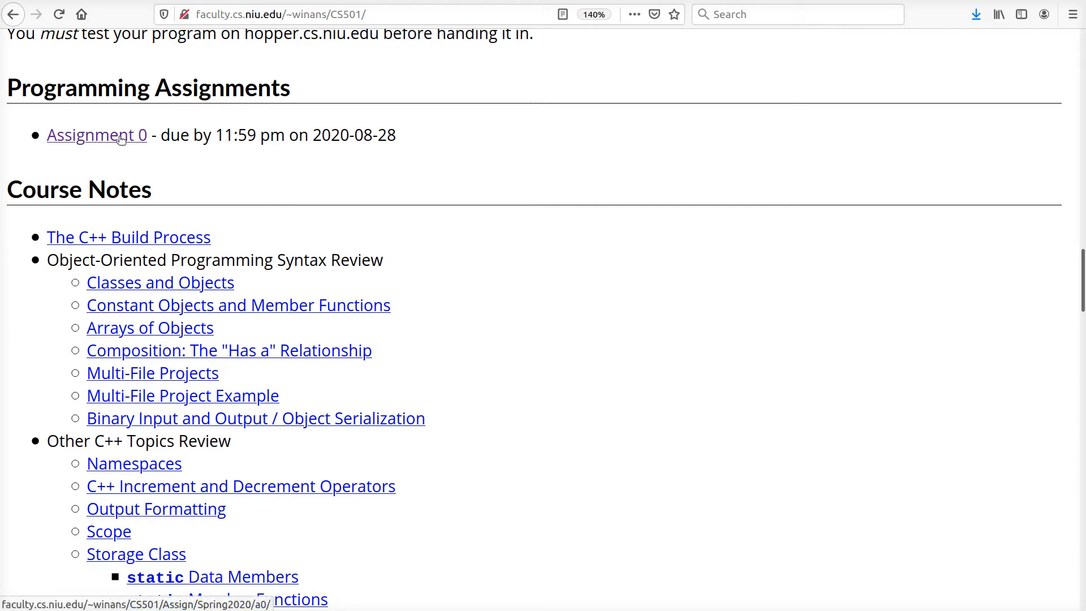
mouse_move(135, 138)
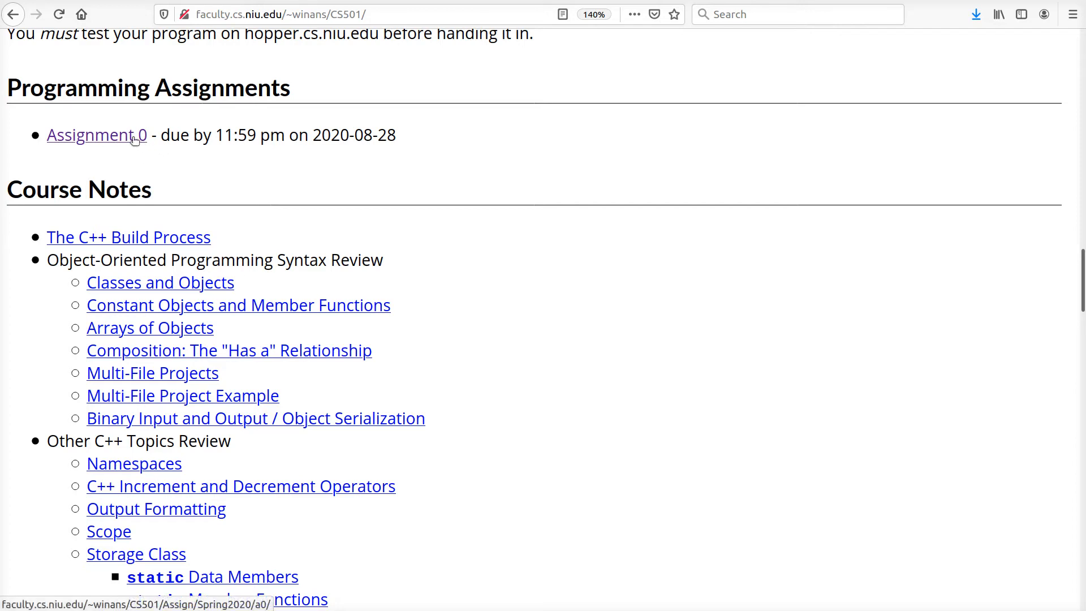
scroll("down", 3)
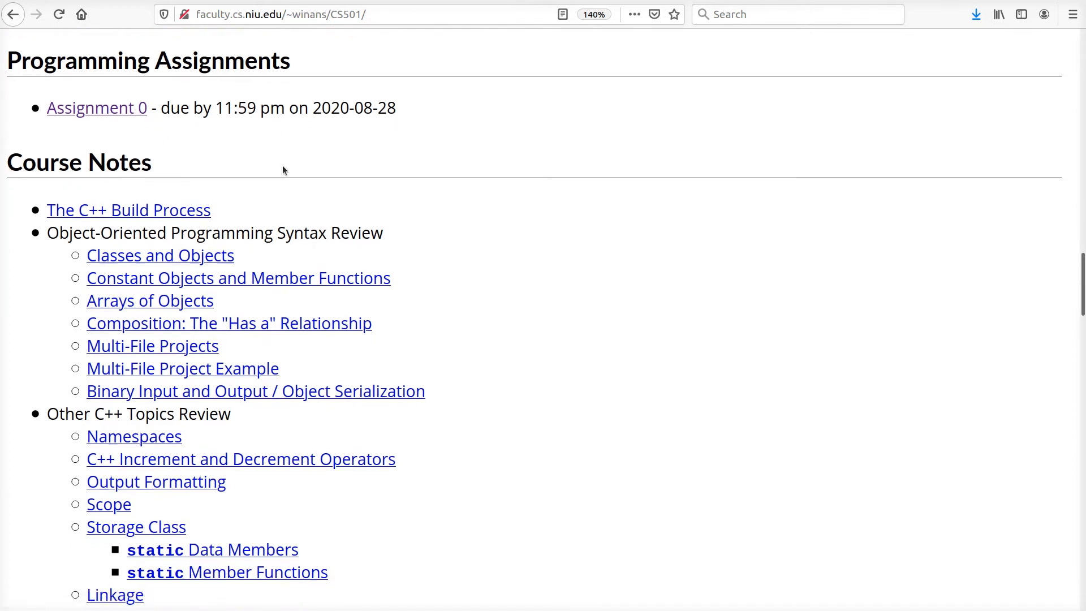
scroll("down", 3)
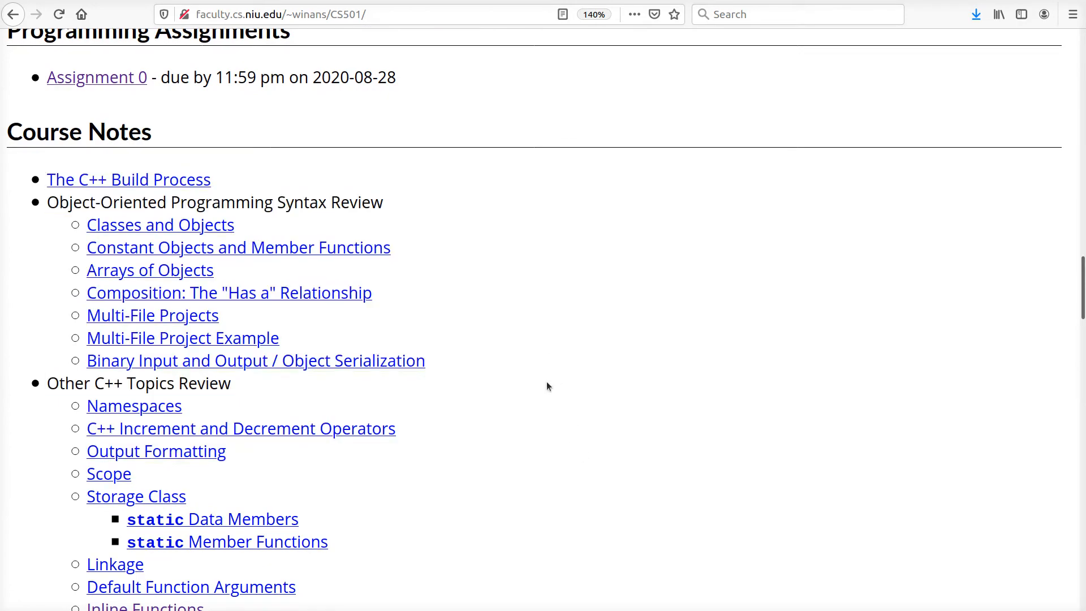
scroll("down", 3)
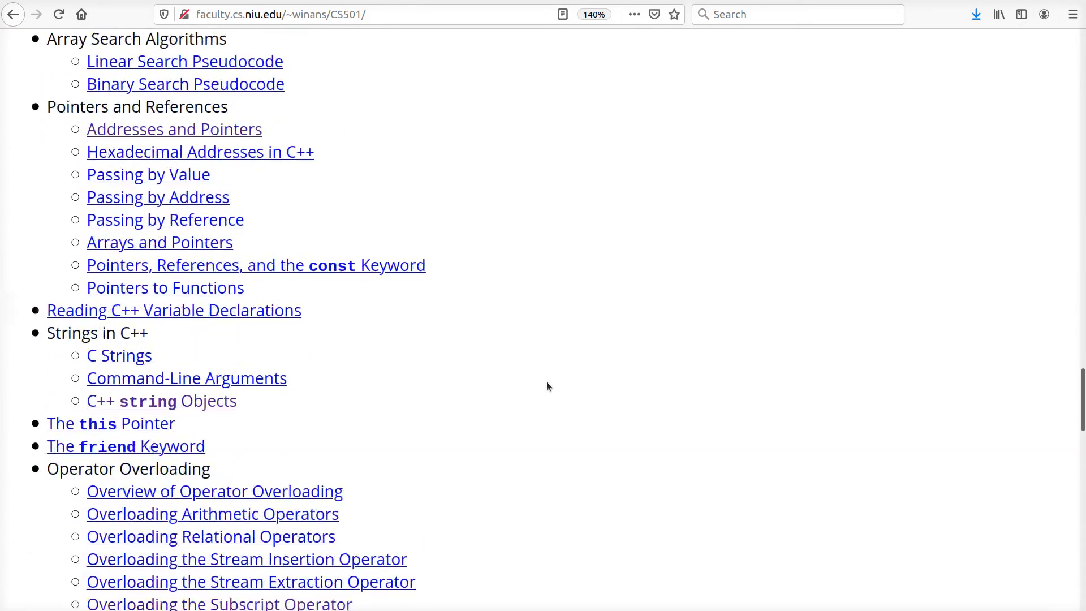
scroll("down", 3)
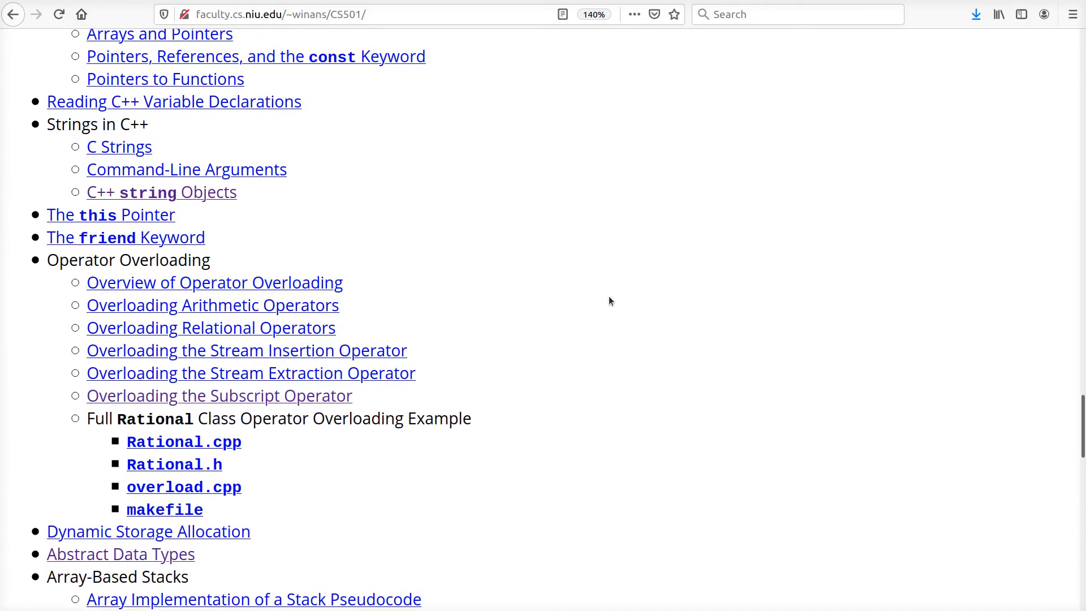
mouse_move(494, 356)
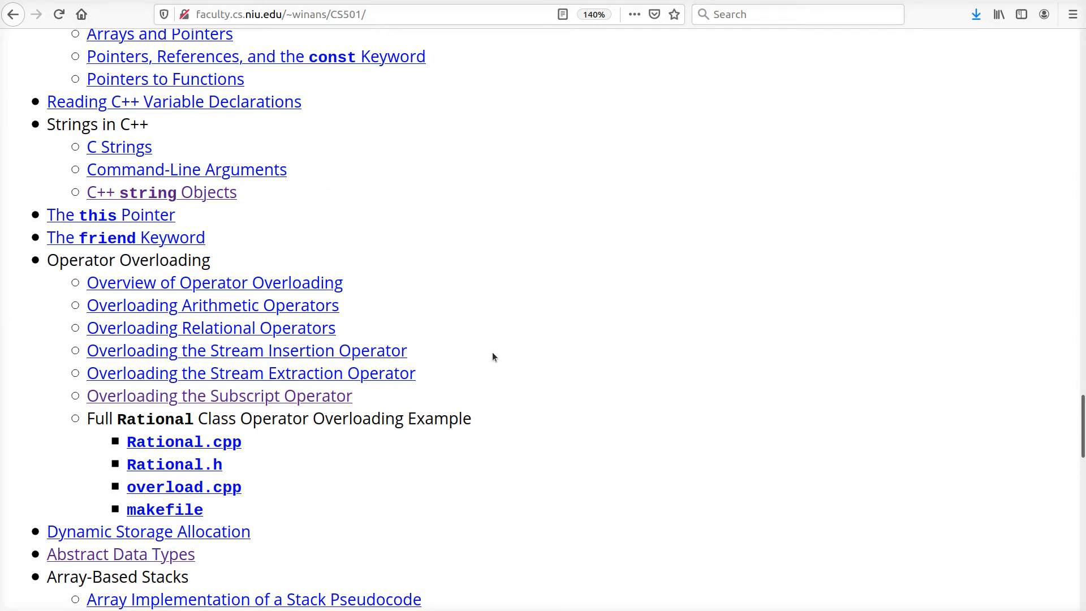
scroll("down", 3)
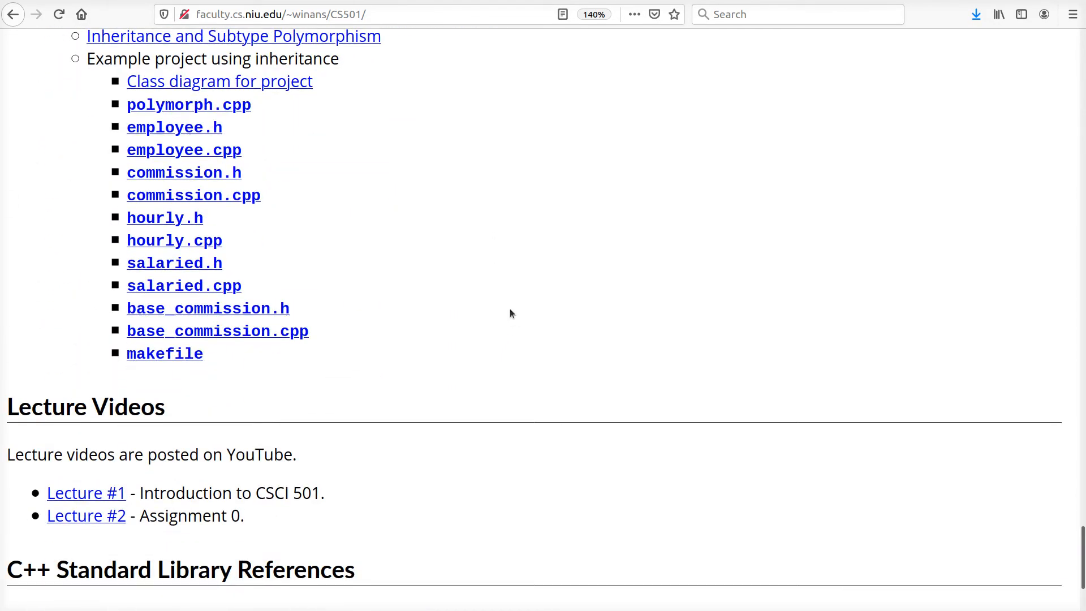
mouse_move(528, 261)
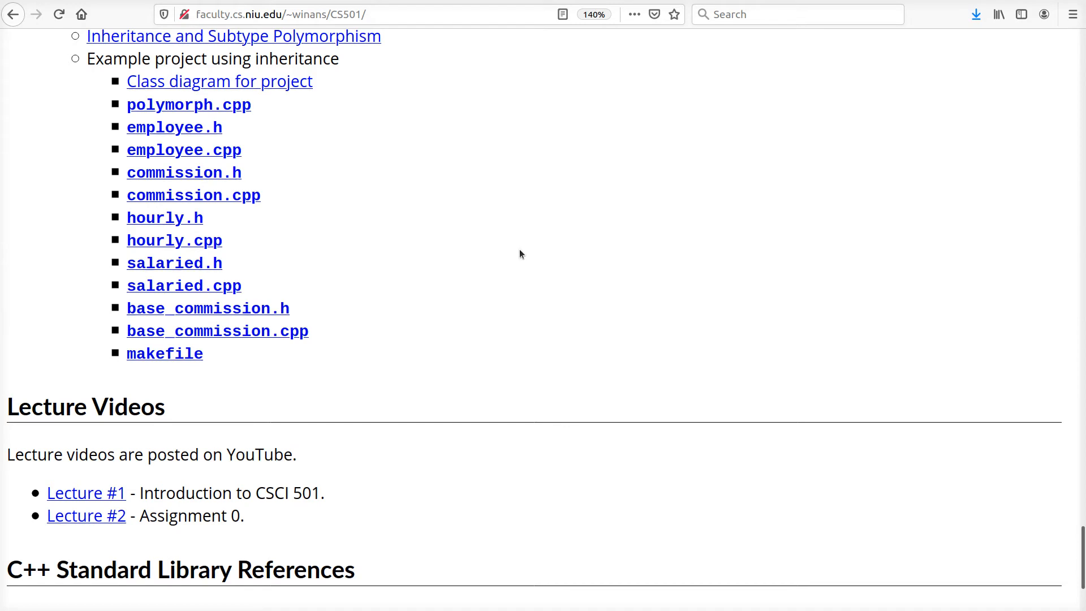
scroll("down", 3)
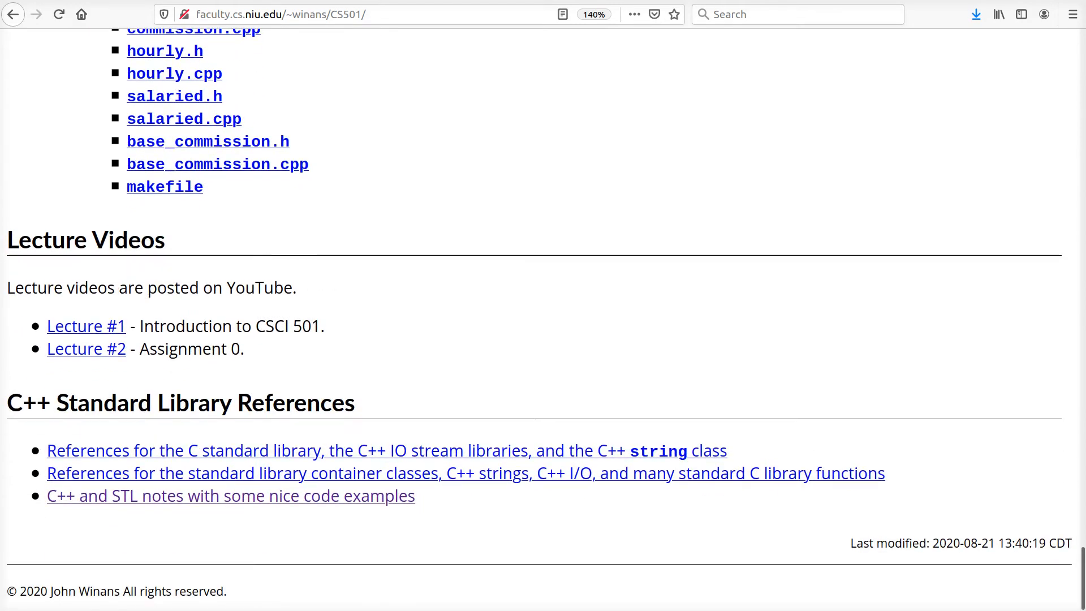
mouse_move(86, 348)
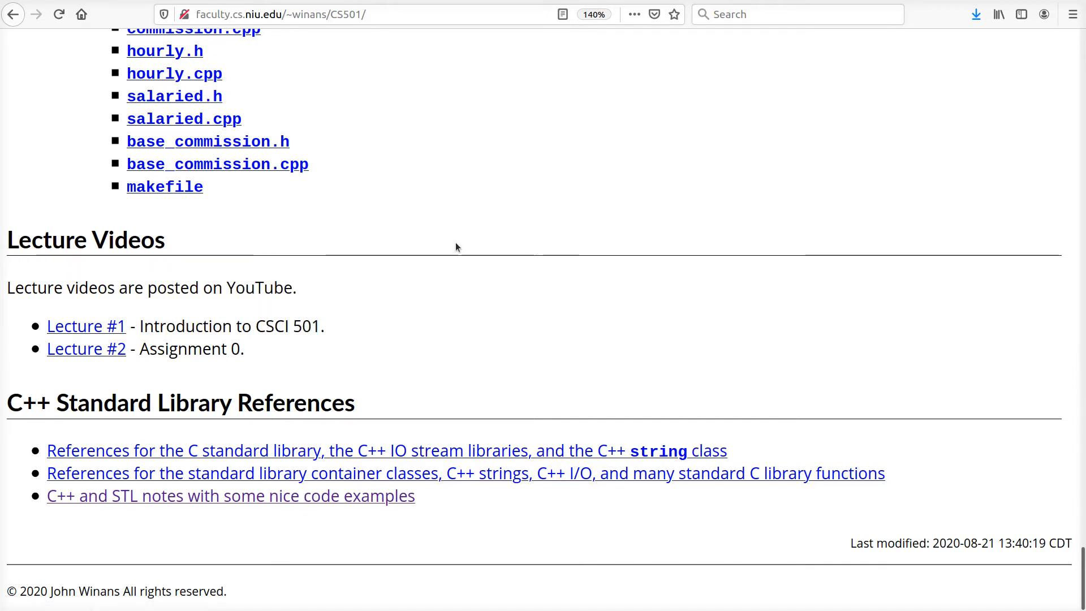
mouse_move(414, 309)
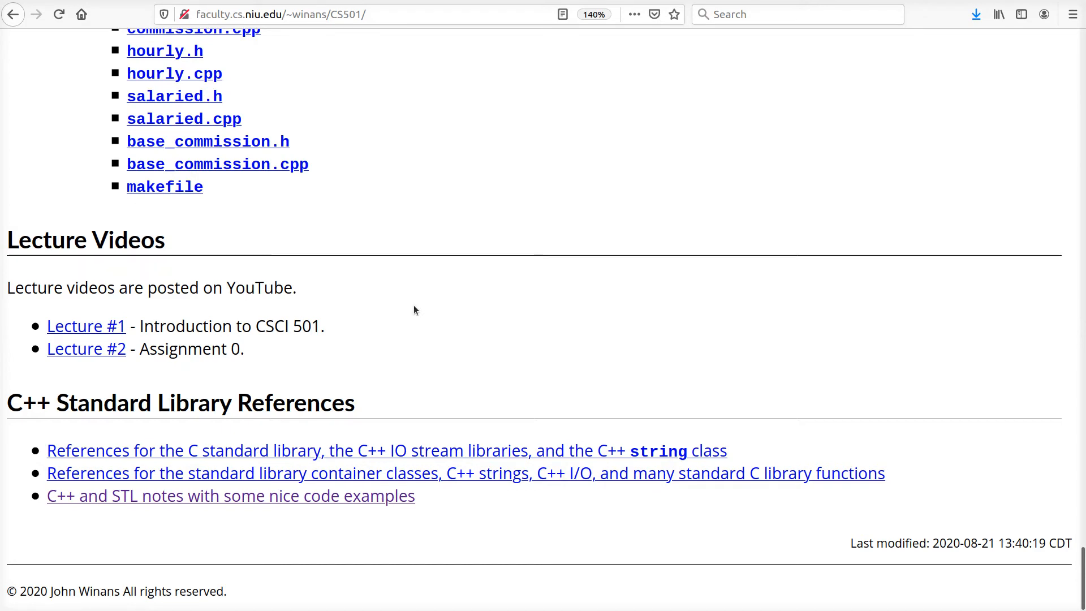
mouse_move(440, 396)
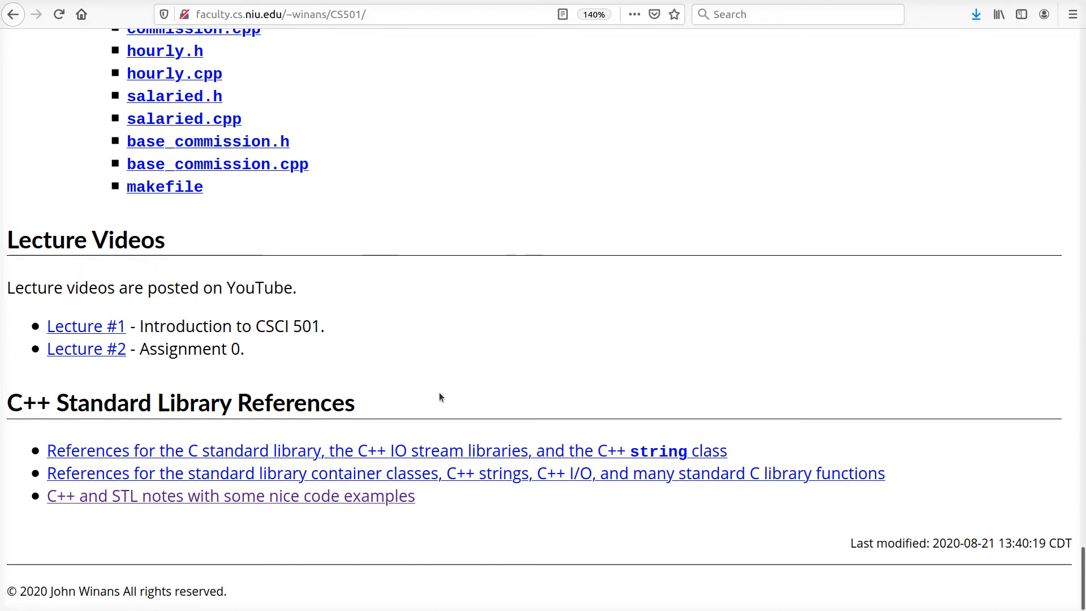
left_click_drag(47, 450, 414, 496)
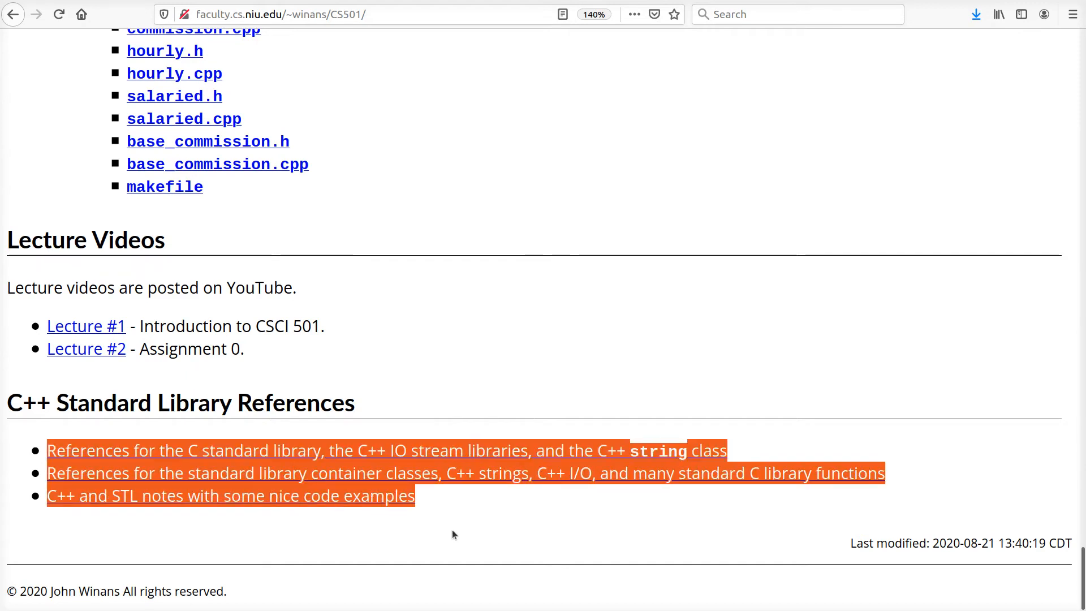
left_click(521, 383)
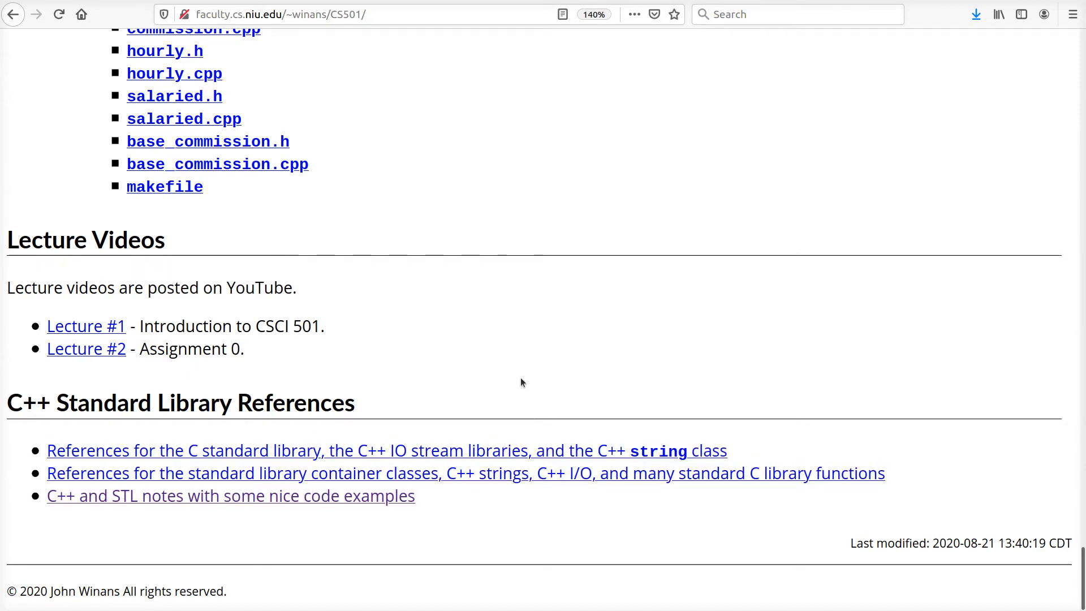
mouse_move(242, 495)
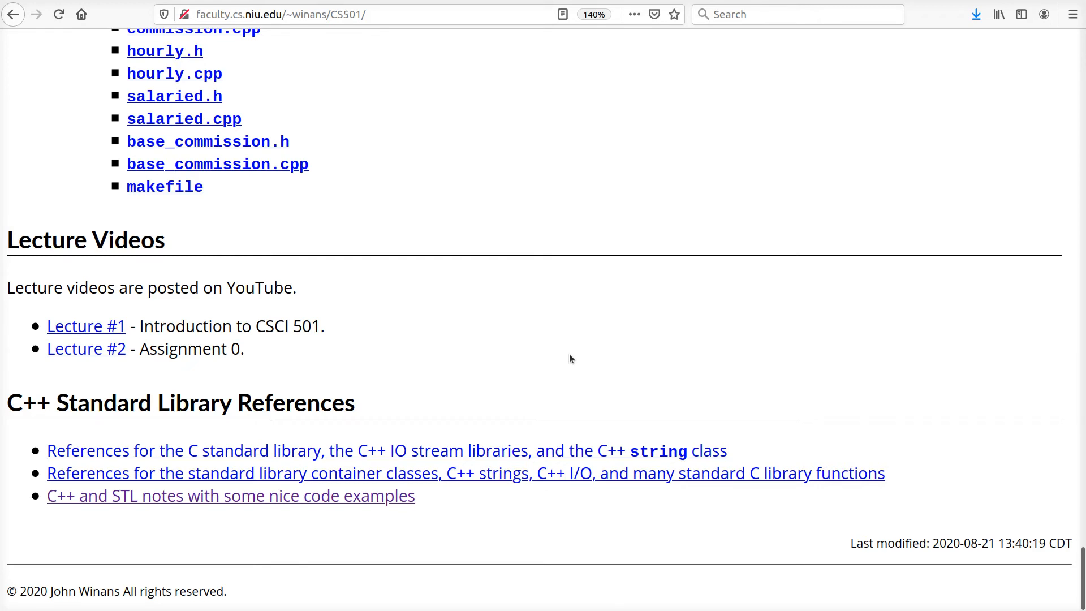
mouse_move(453, 243)
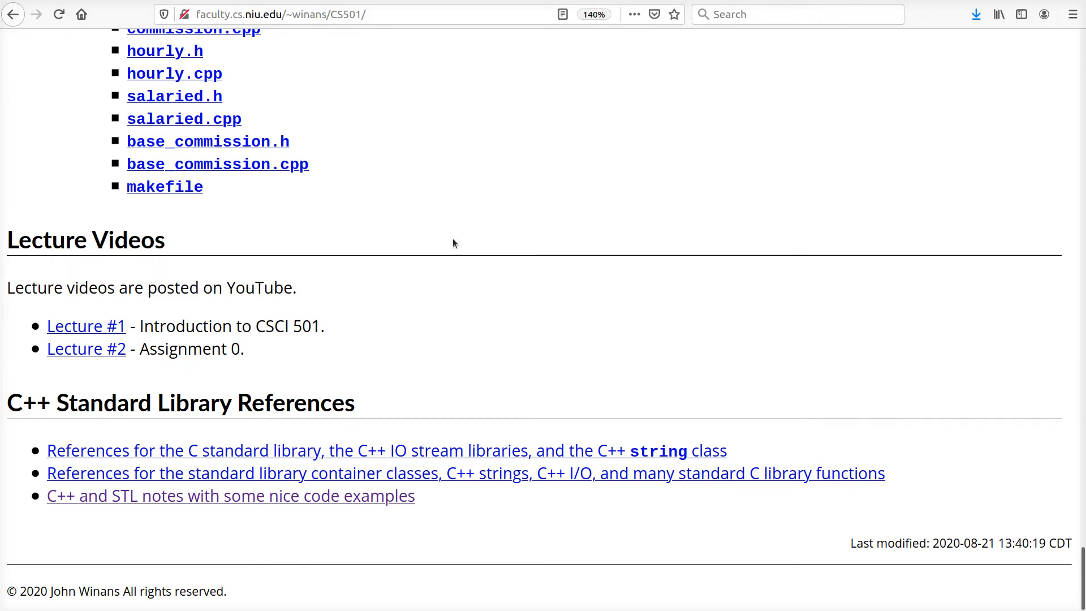
mouse_move(395, 224)
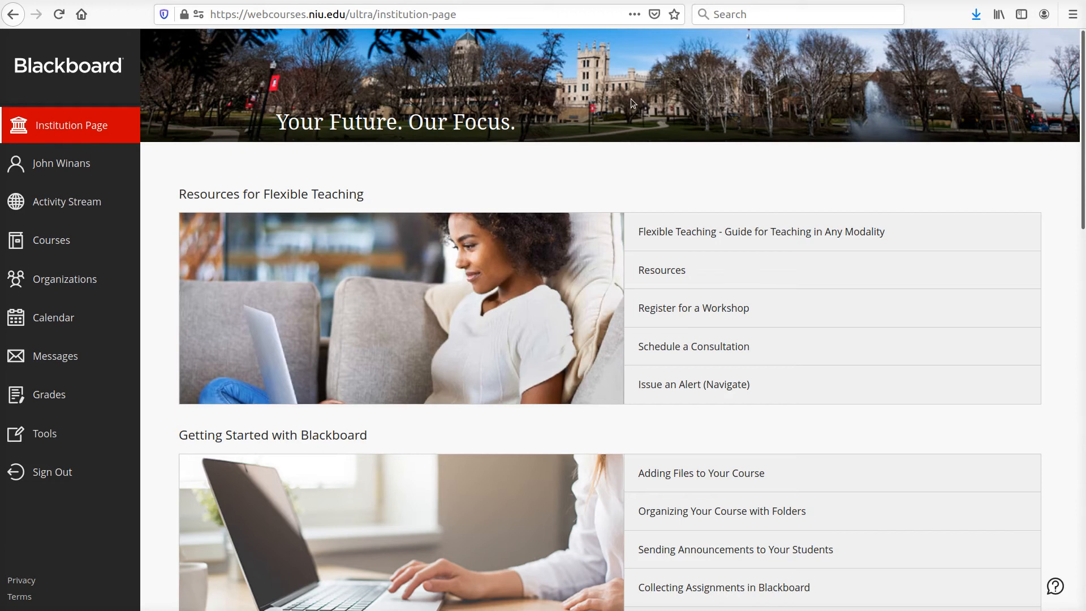
mouse_move(644, 39)
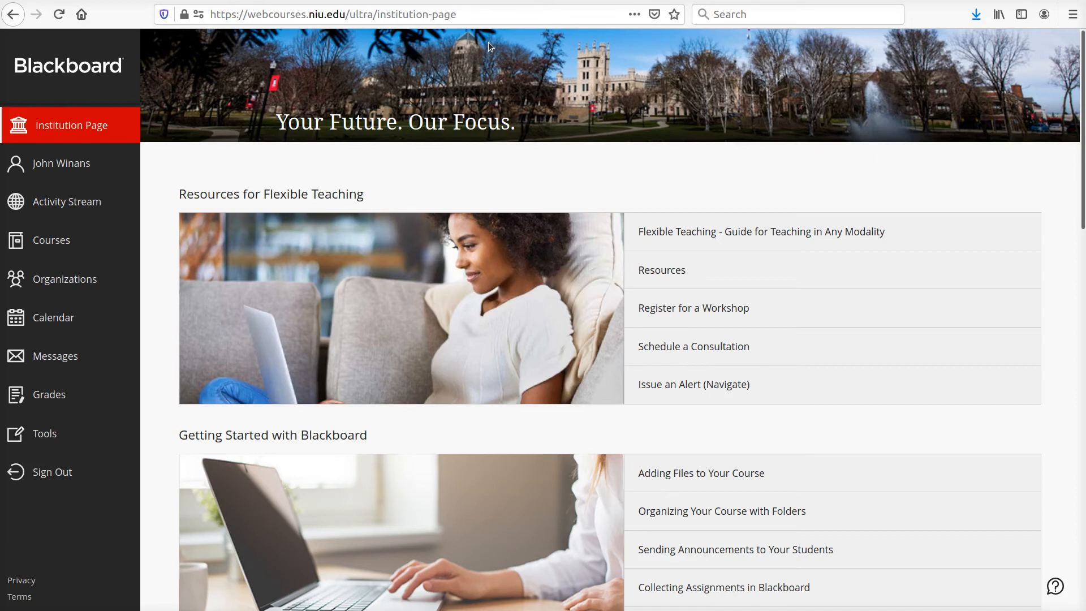
mouse_move(284, 55)
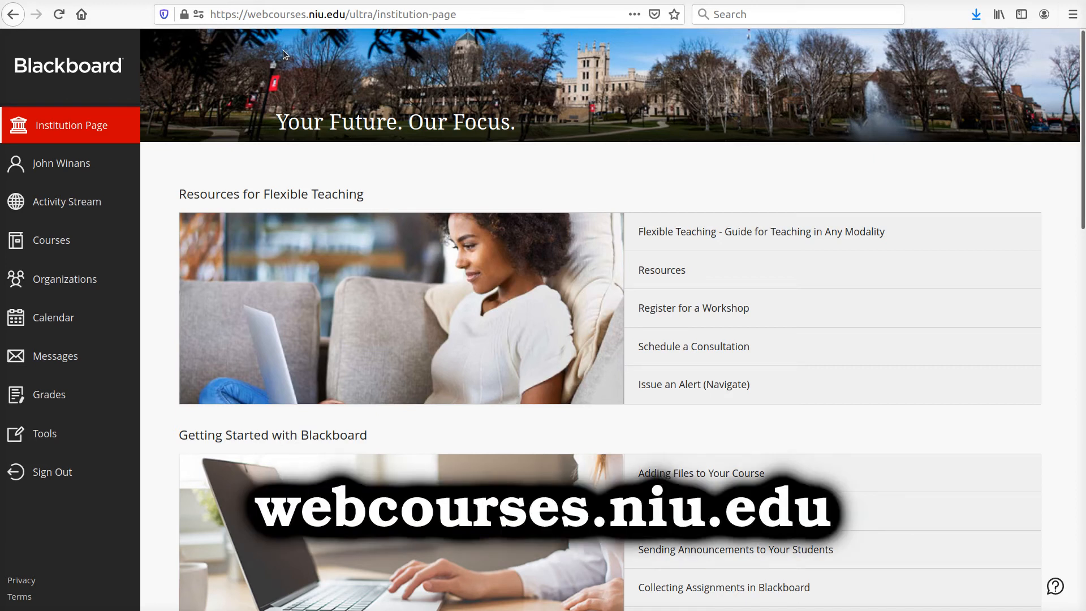
mouse_move(189, 463)
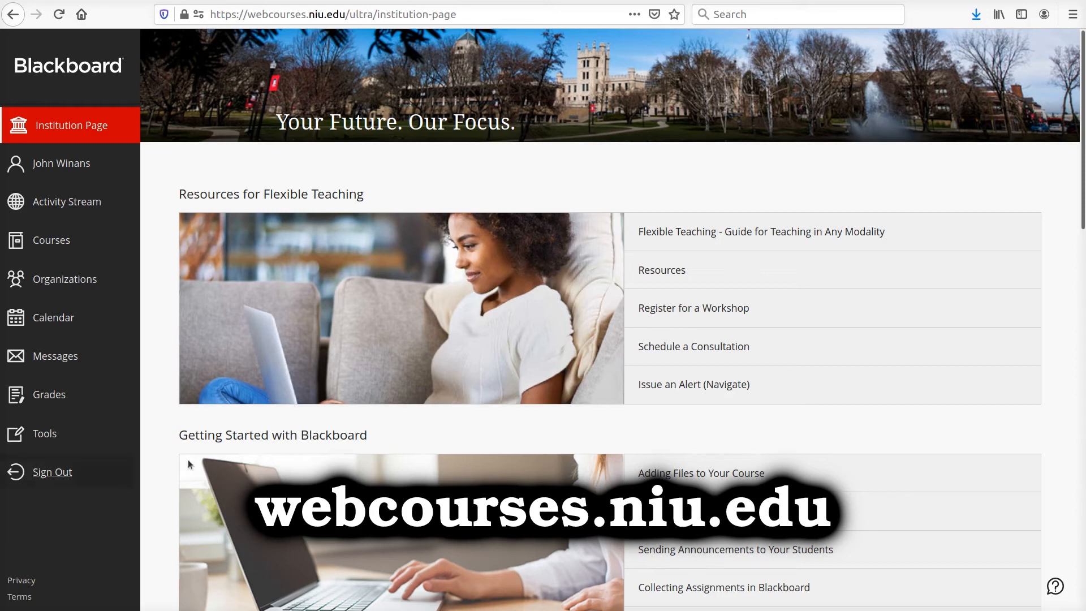
mouse_move(390, 172)
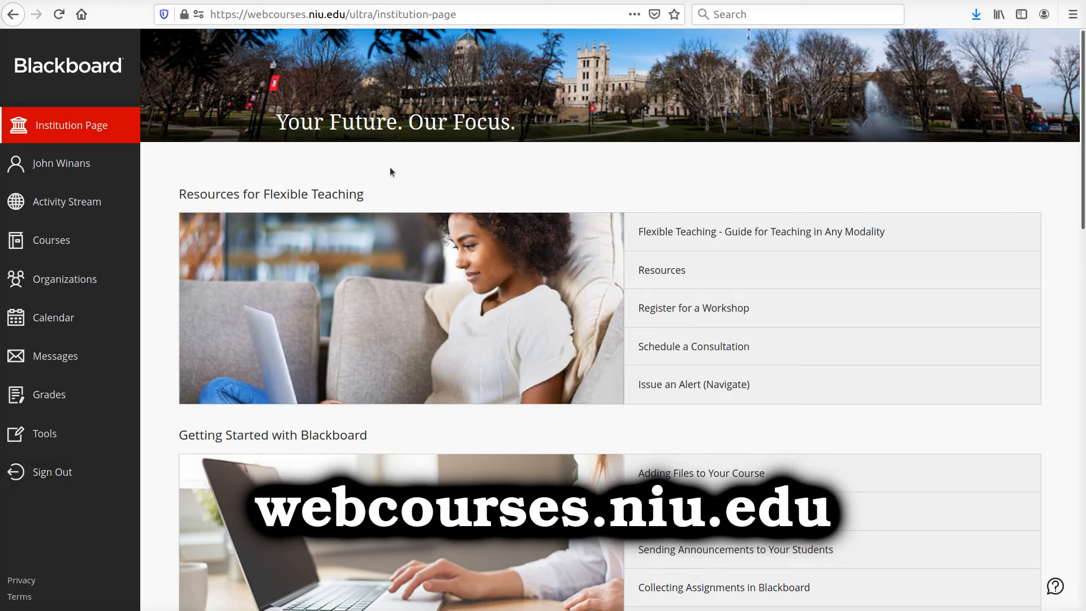
mouse_move(423, 197)
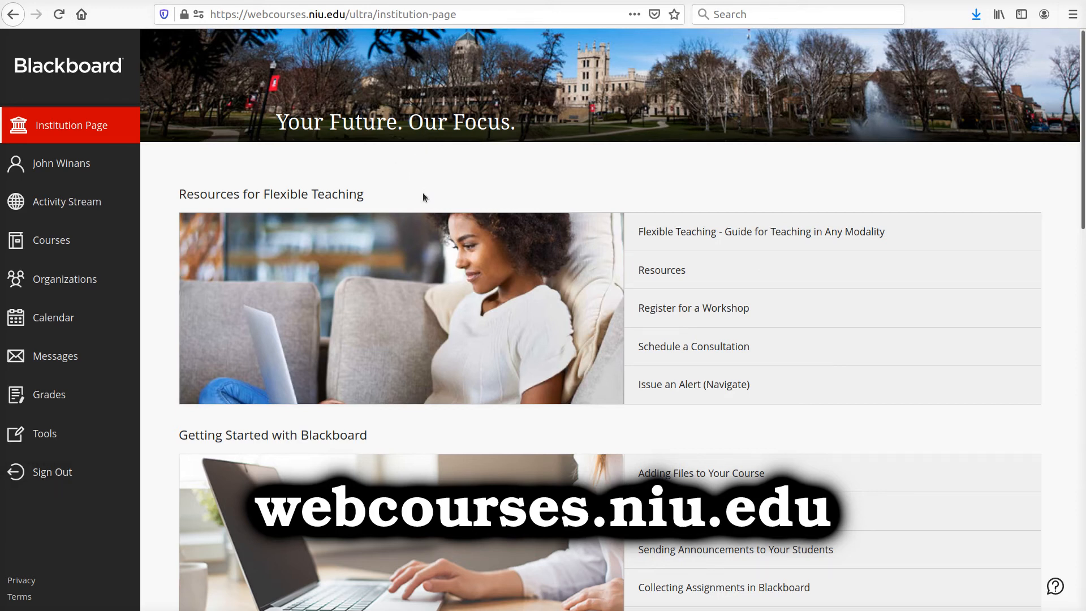
mouse_move(51, 239)
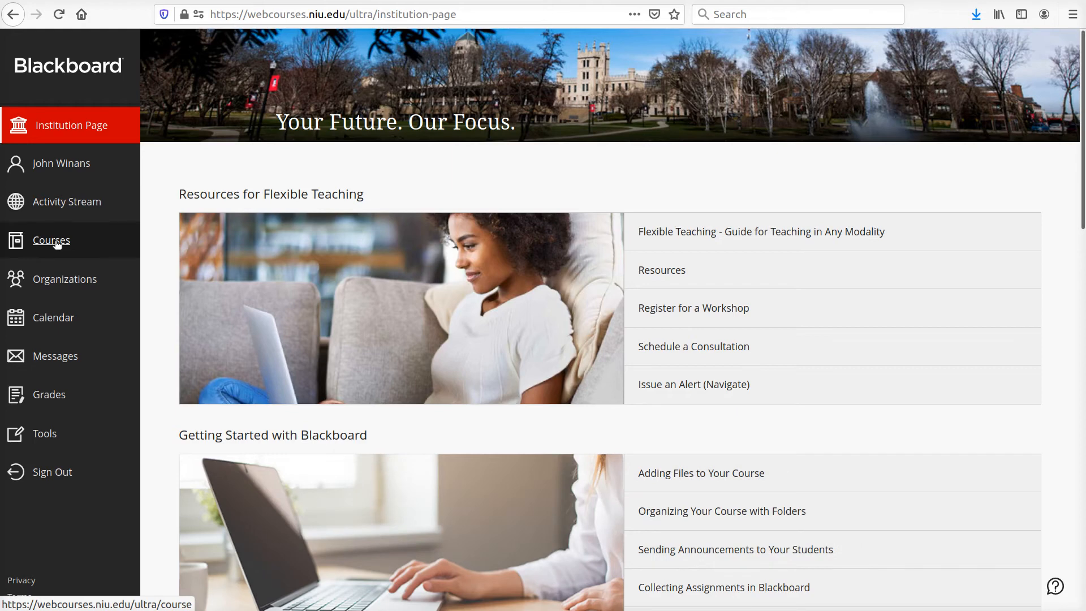
Show the Courses list with the three upcoming Fall 2020 courses
left_click(51, 240)
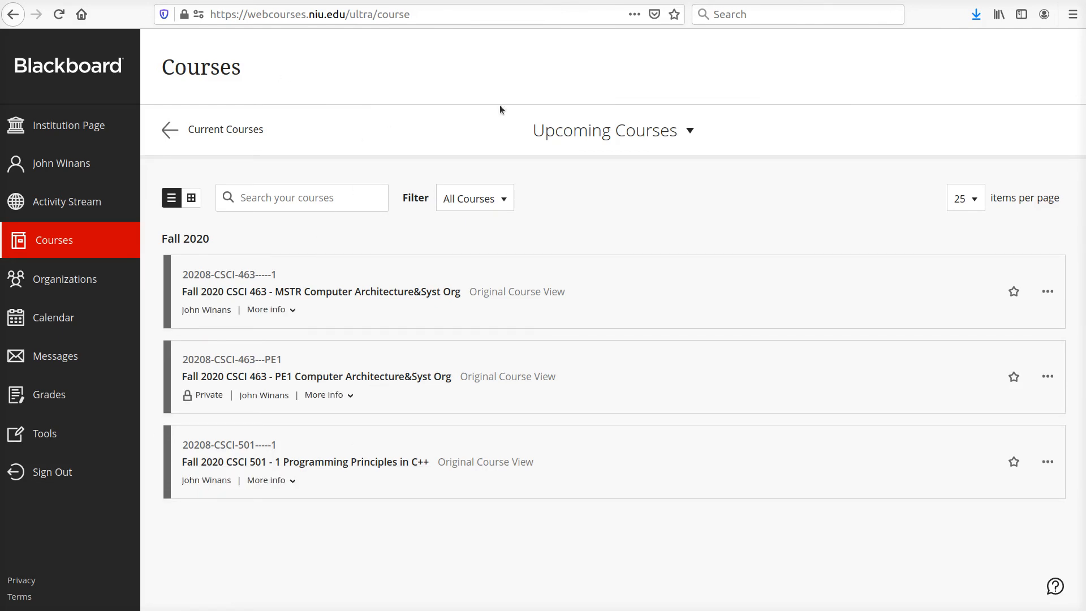
mouse_move(276, 138)
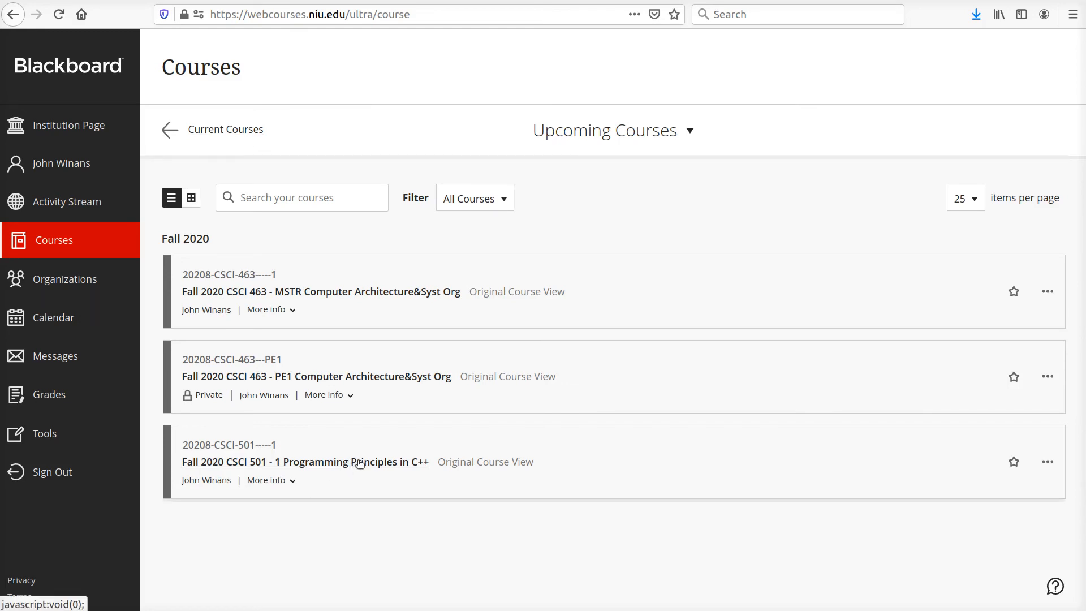
Enter the Fall 2020 CSCI 501 course and go to its empty Assessments area
left_click(304, 462)
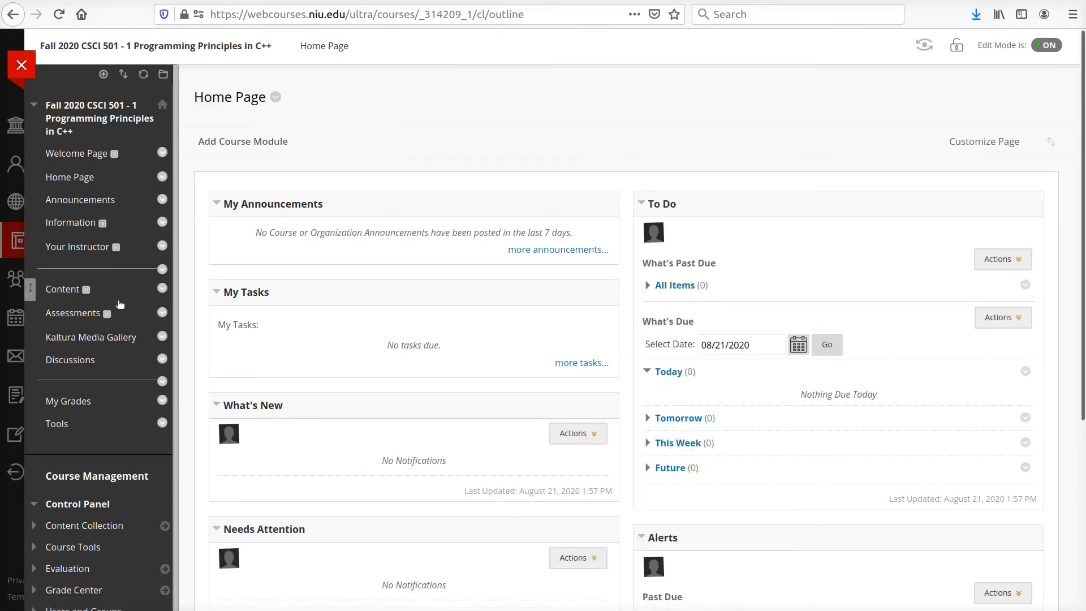
mouse_move(73, 313)
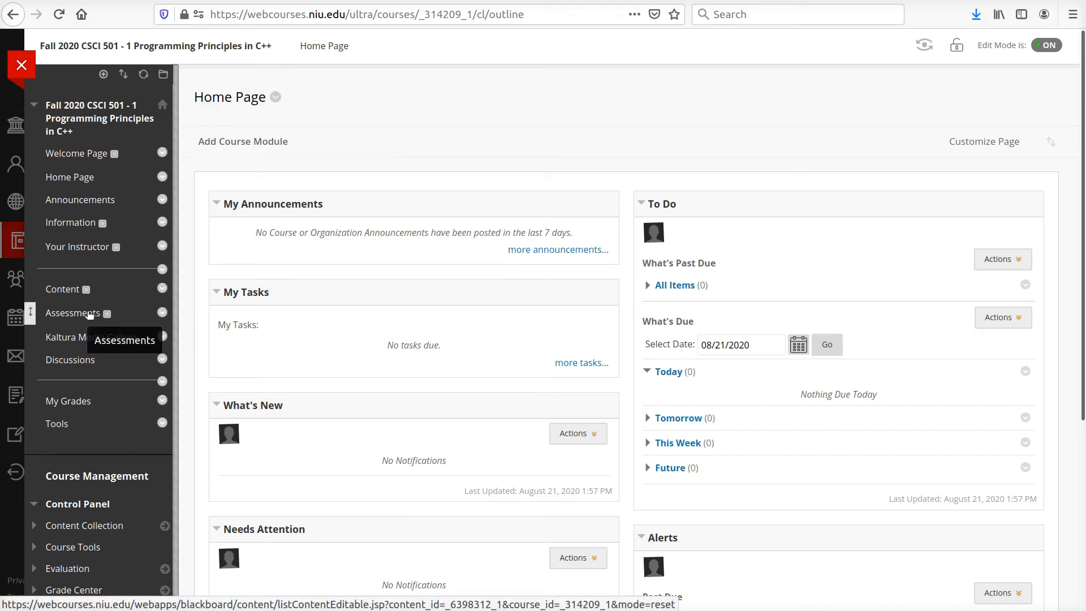
left_click(73, 313)
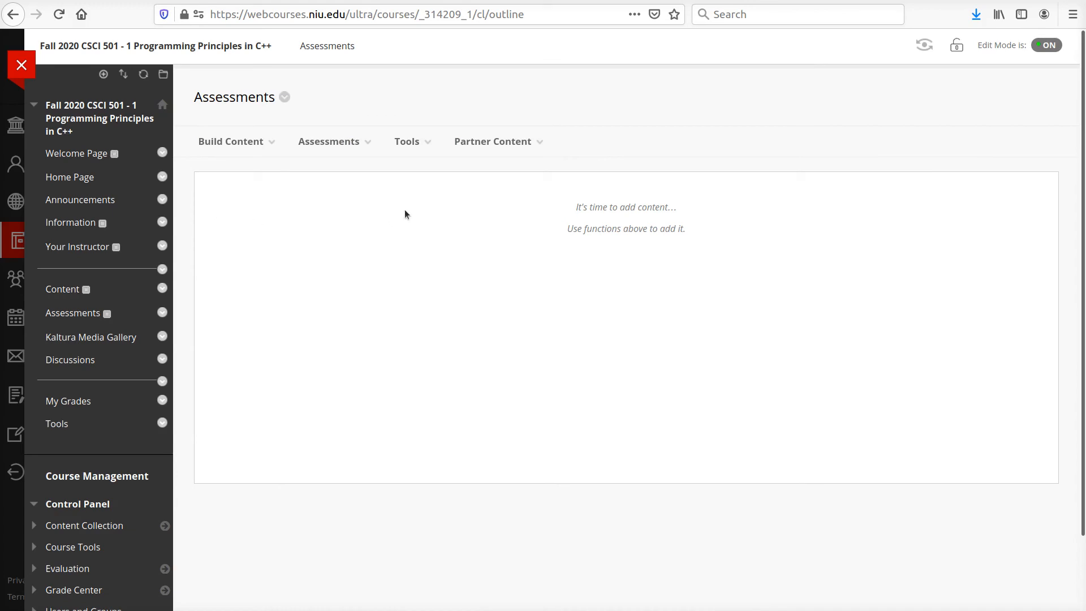
mouse_move(368, 308)
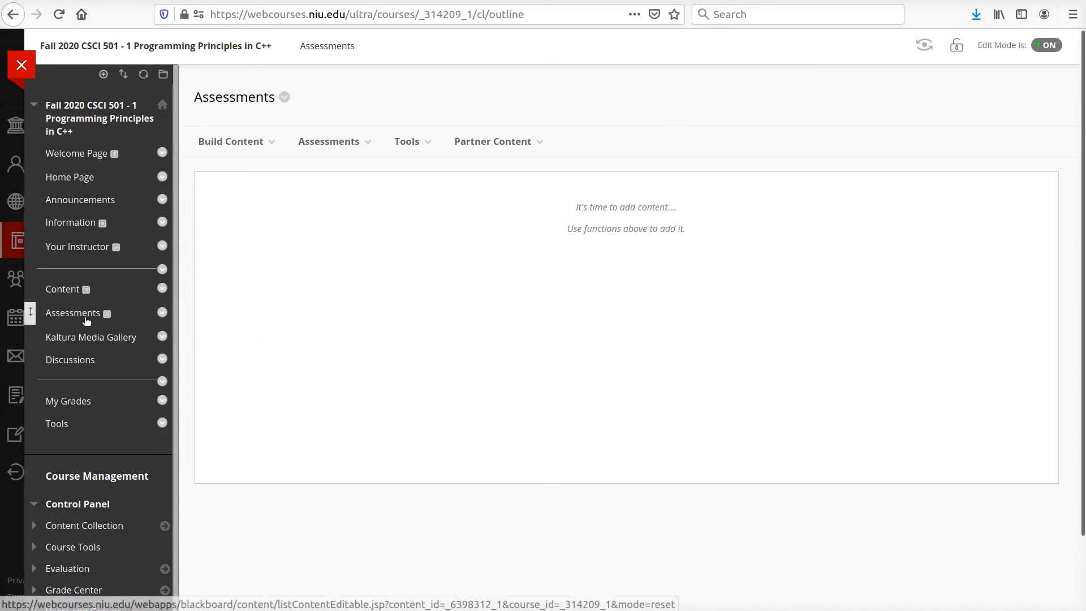
mouse_move(95, 204)
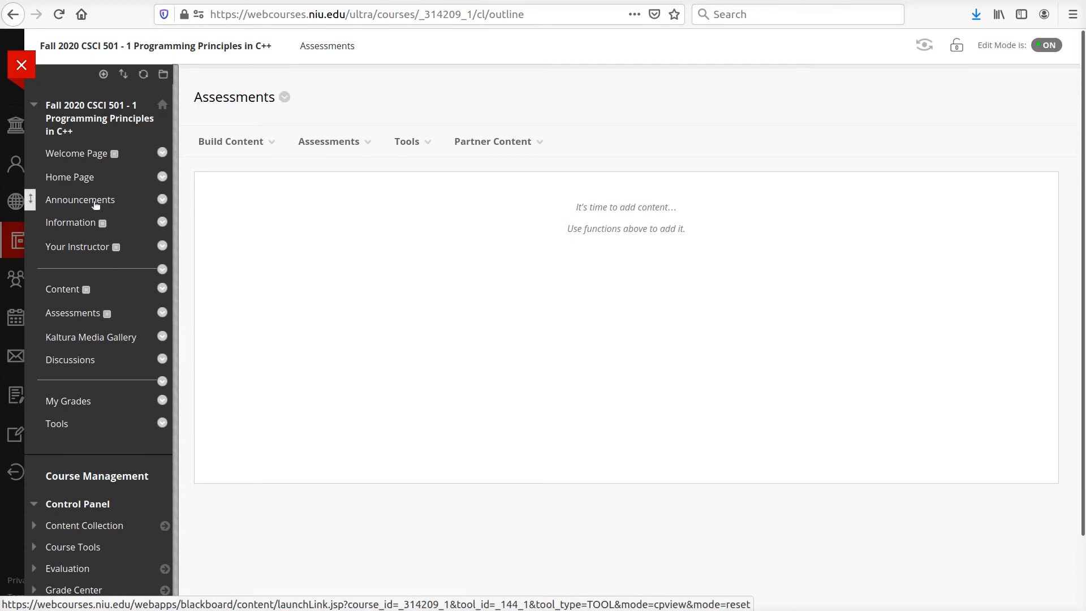
Go to the CSCI 501 course's Announcements page from the course menu
left_click(79, 199)
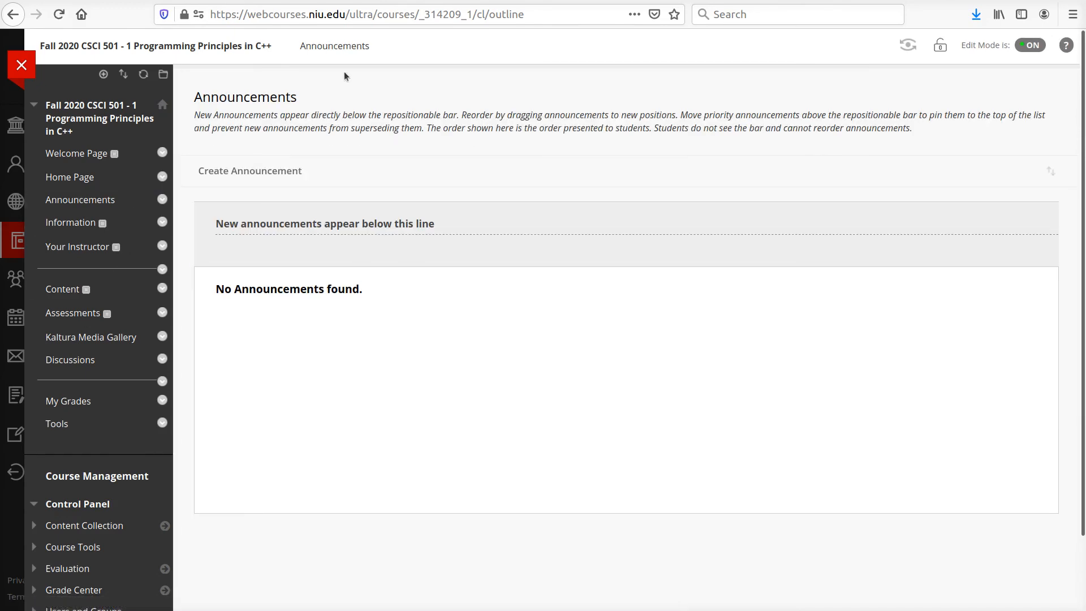
mouse_move(471, 415)
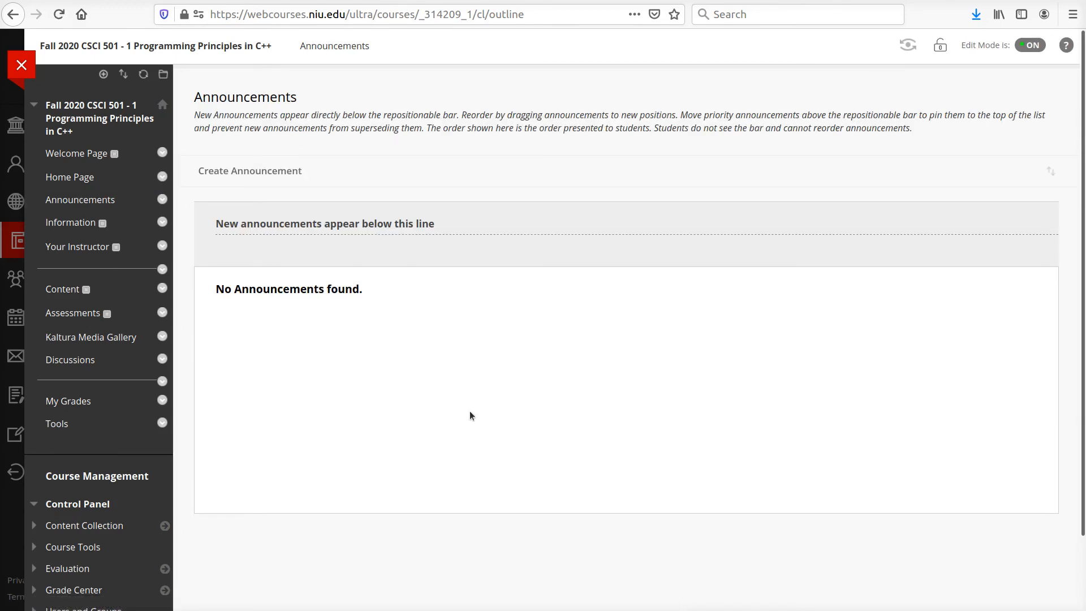
mouse_move(591, 405)
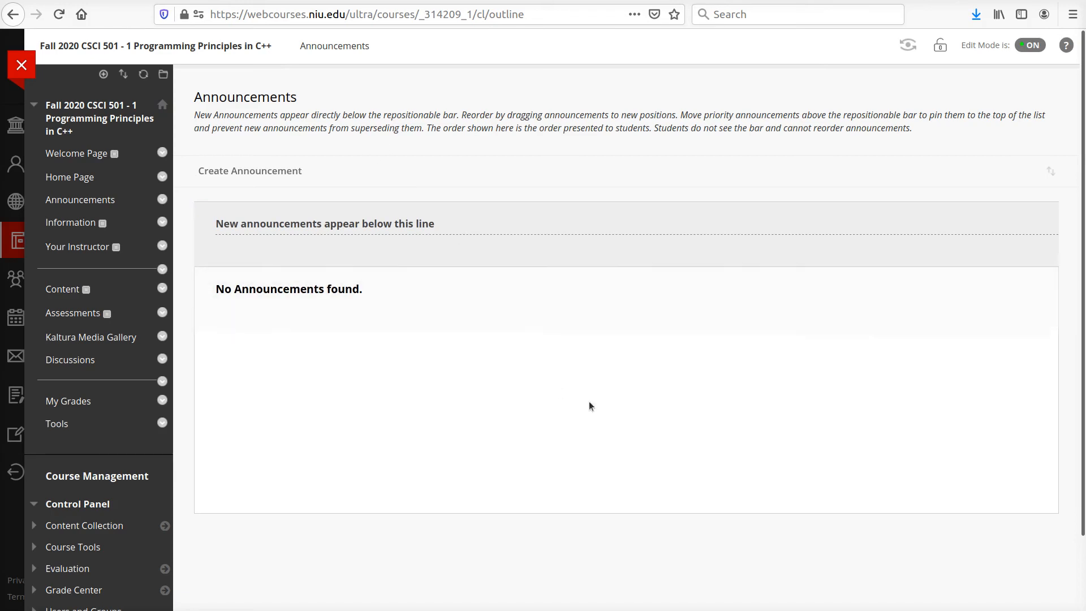
mouse_move(483, 461)
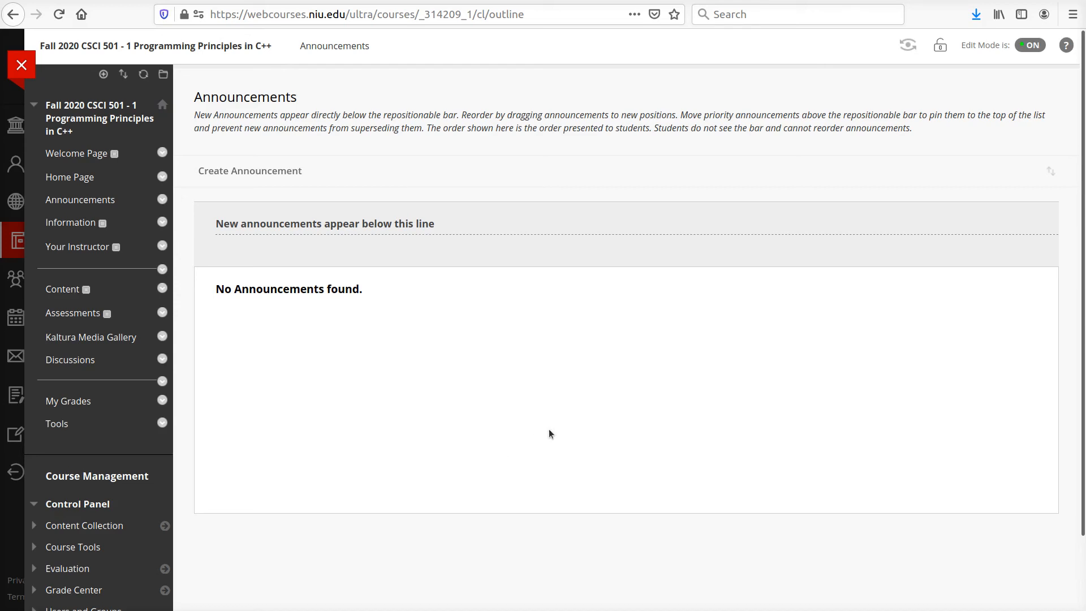
mouse_move(550, 436)
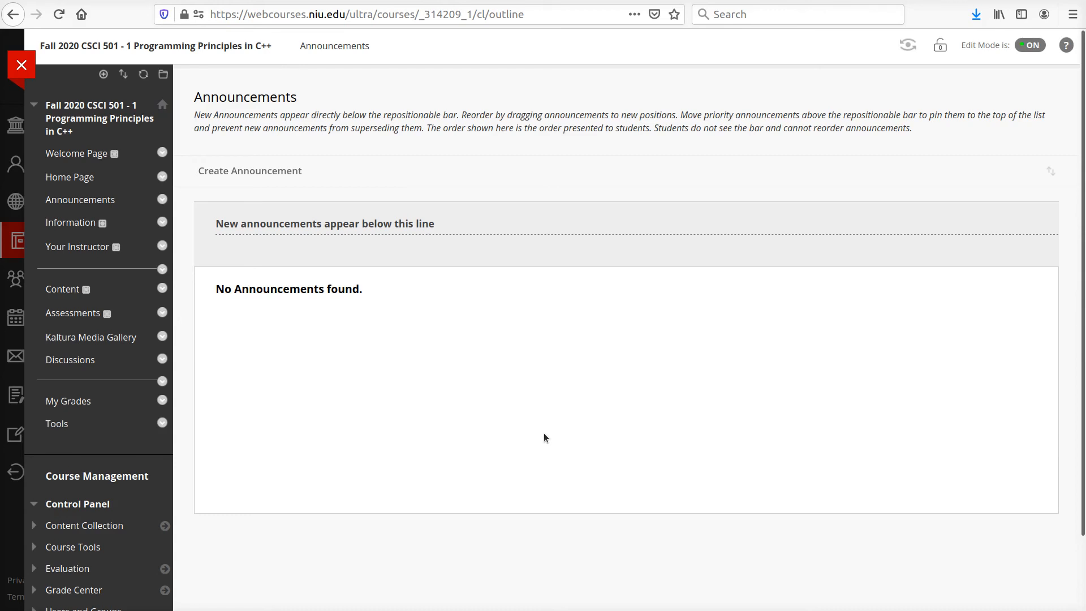
mouse_move(533, 392)
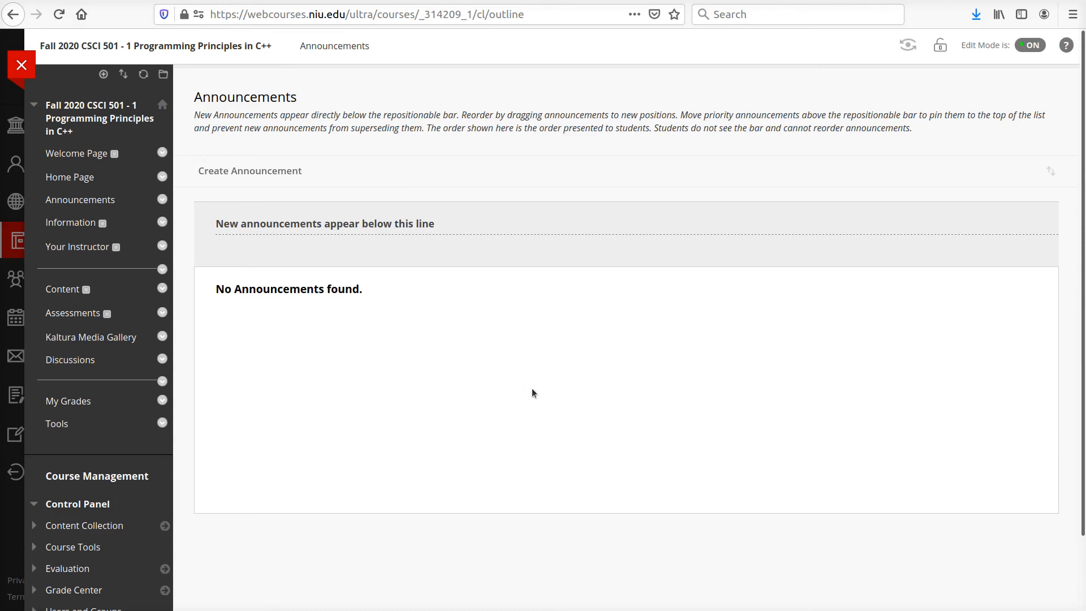
mouse_move(521, 340)
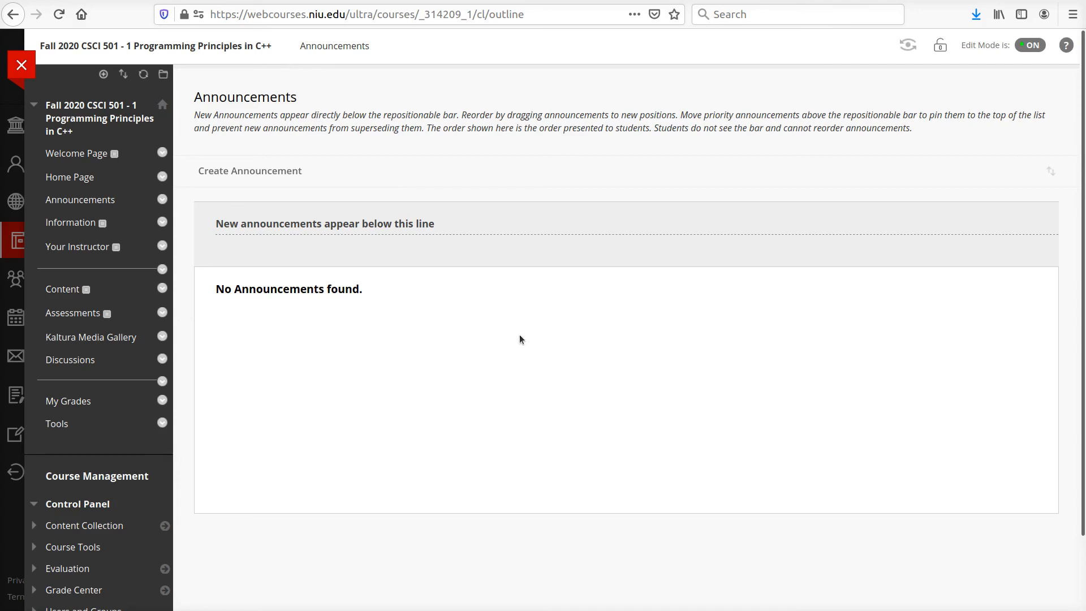
mouse_move(671, 368)
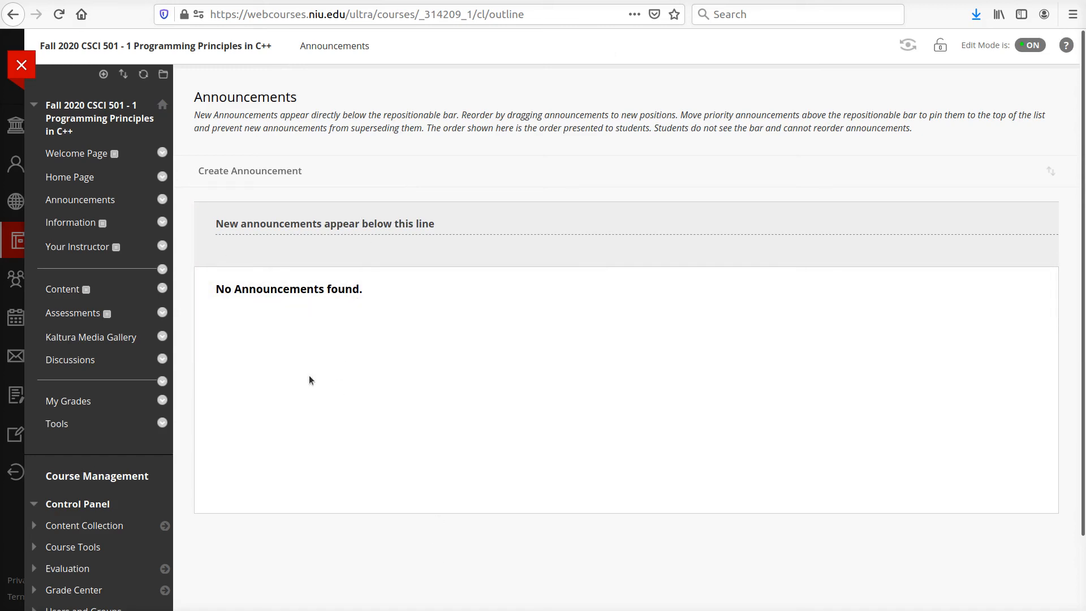
Return to the CSCI 501 course Home Page showing its empty modules
left_click(69, 177)
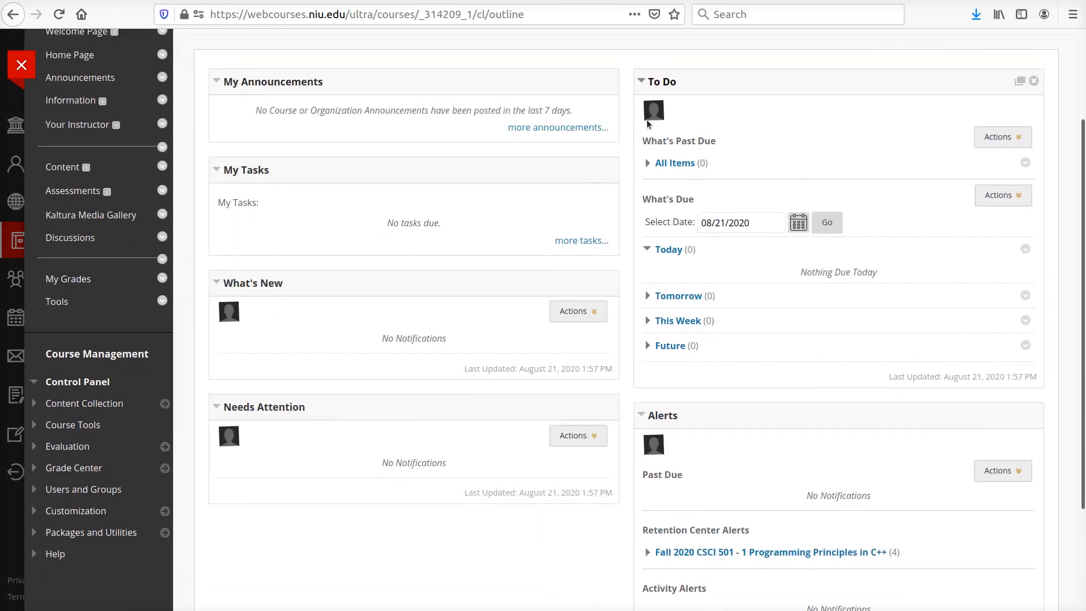
left_click(578, 309)
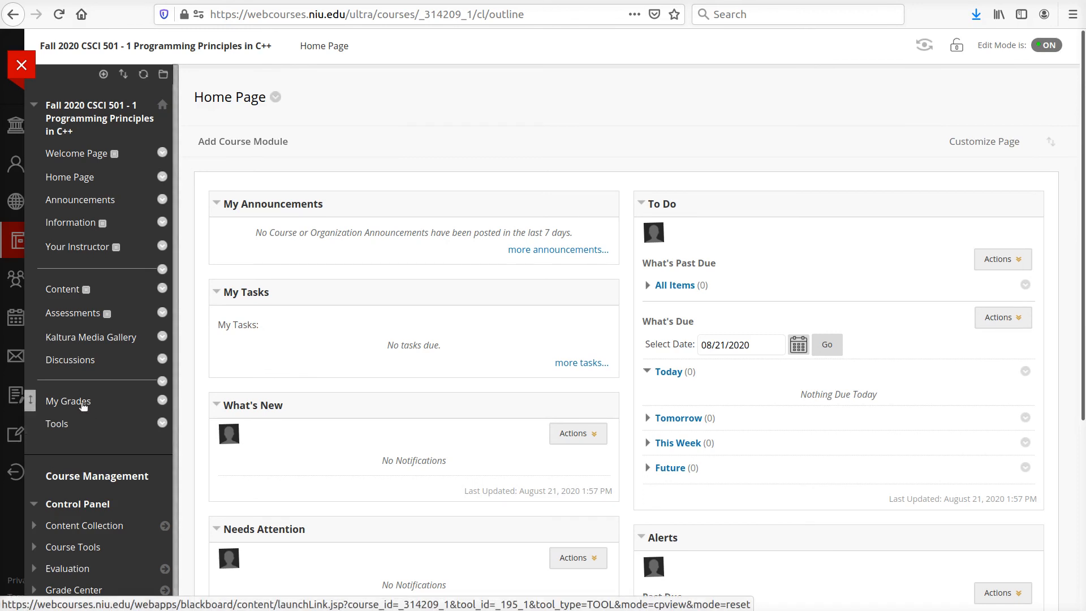
mouse_move(68, 400)
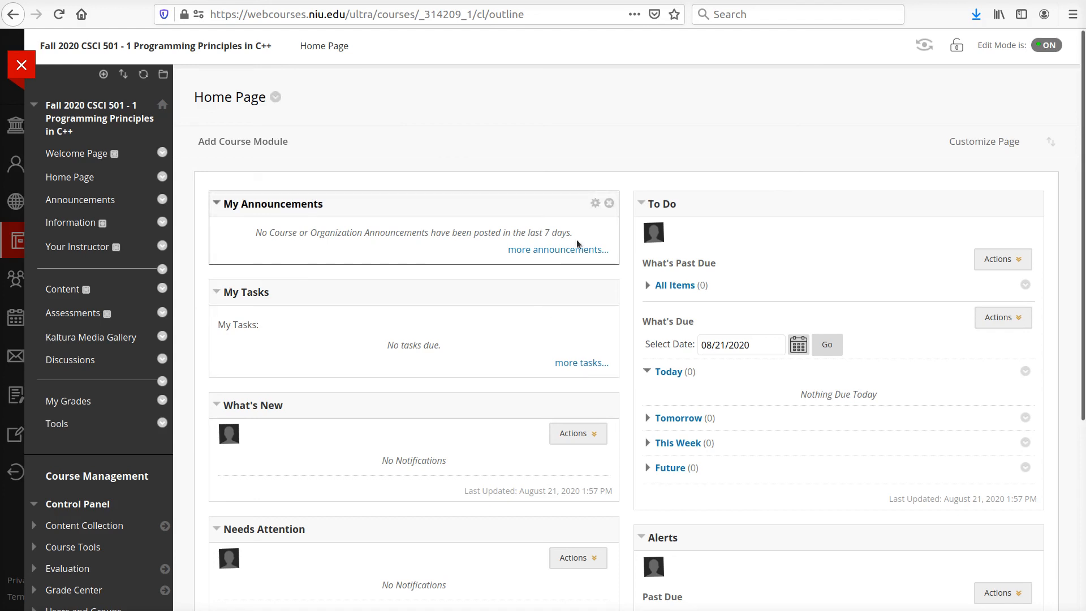
mouse_move(260, 392)
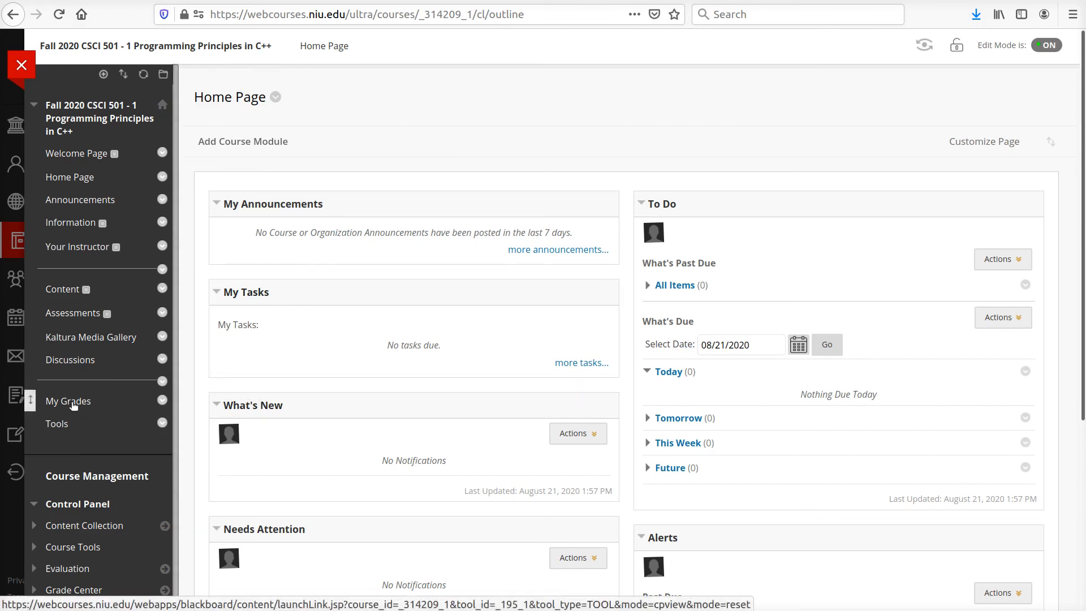
mouse_move(67, 400)
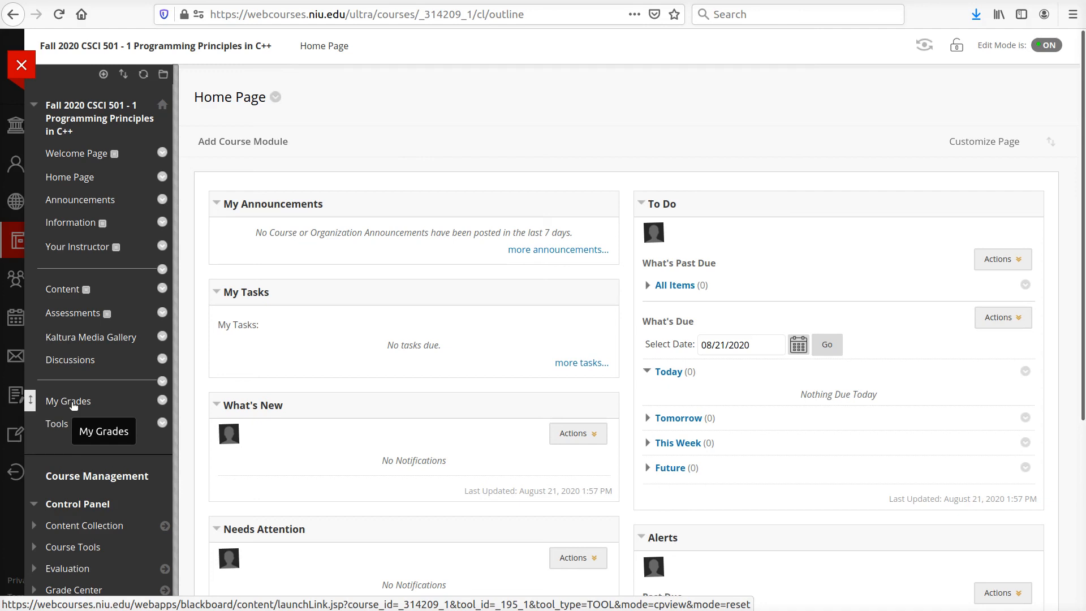
mouse_move(53, 3)
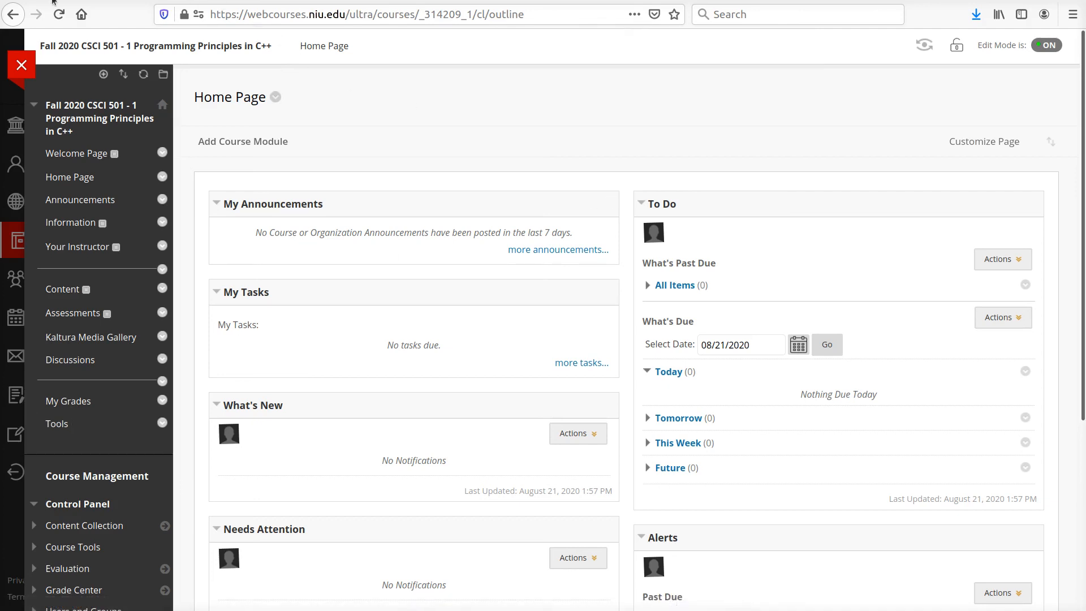